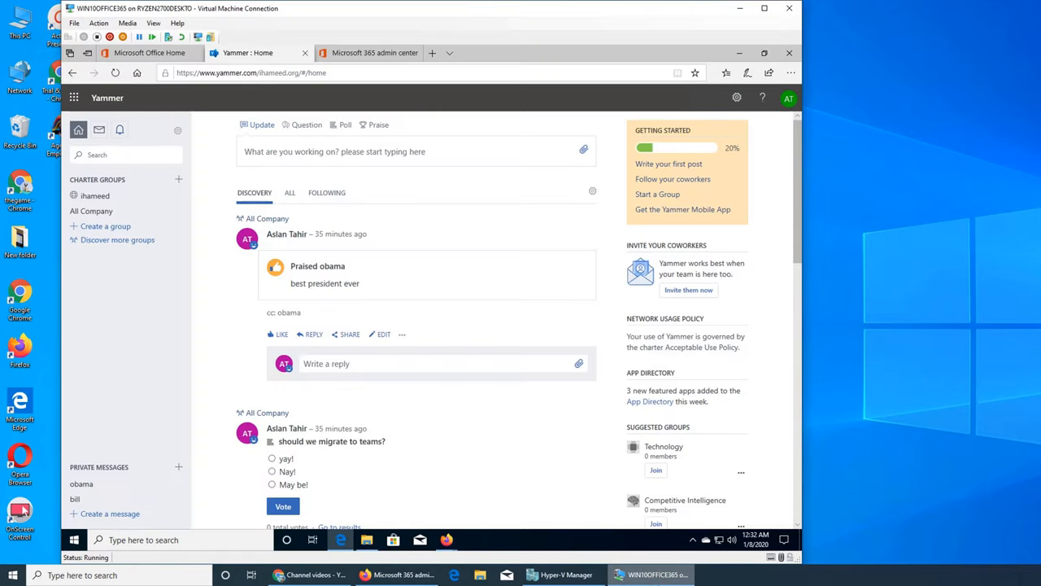
pyautogui.moveTo(309, 330)
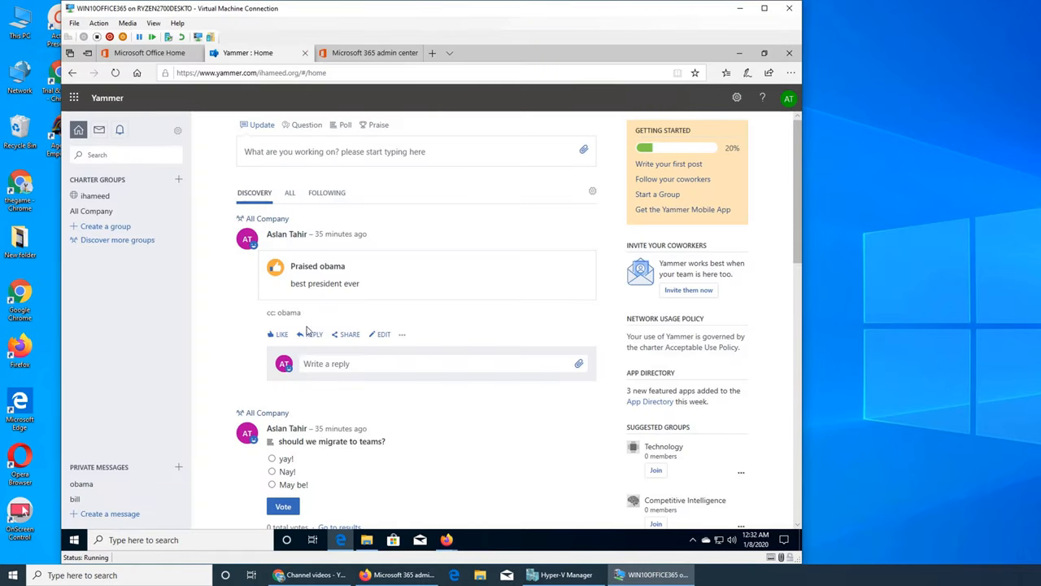
pyautogui.moveTo(355, 146)
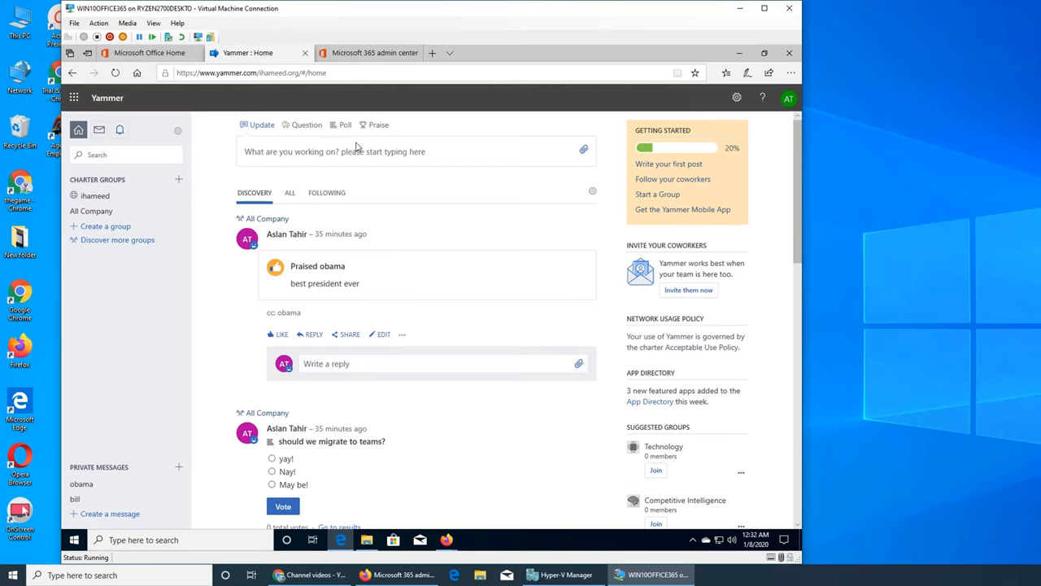
# Switch from the Yammer feed to the Microsoft 365 admin center home browser tab.
pyautogui.click(374, 52)
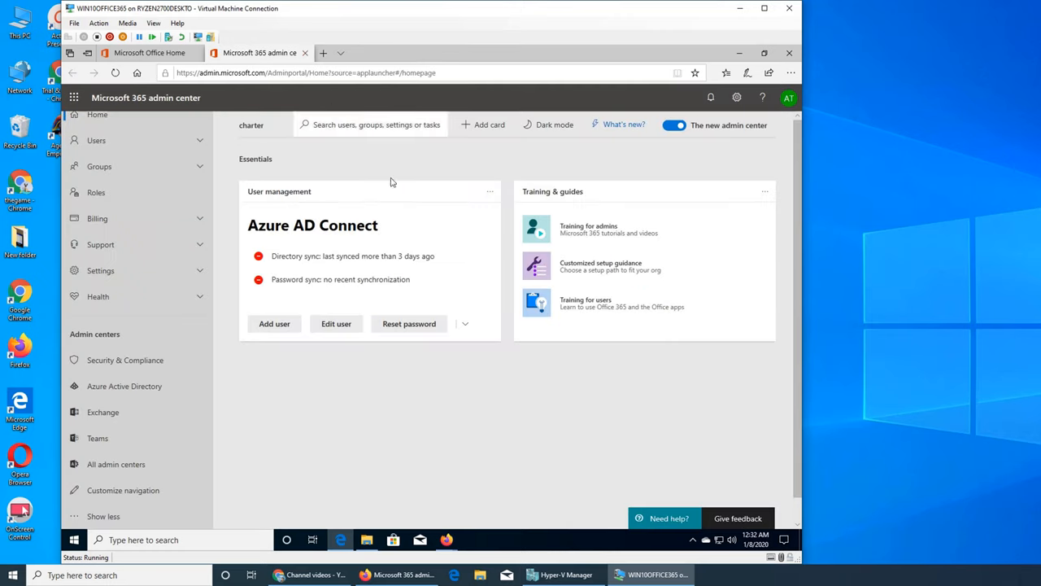
pyautogui.moveTo(599, 360)
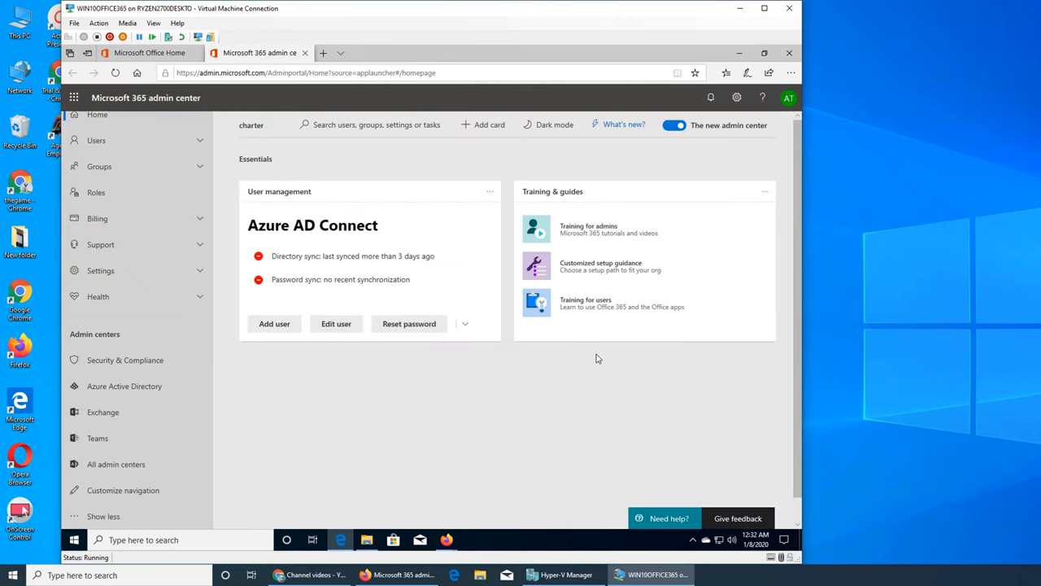
pyautogui.moveTo(559, 397)
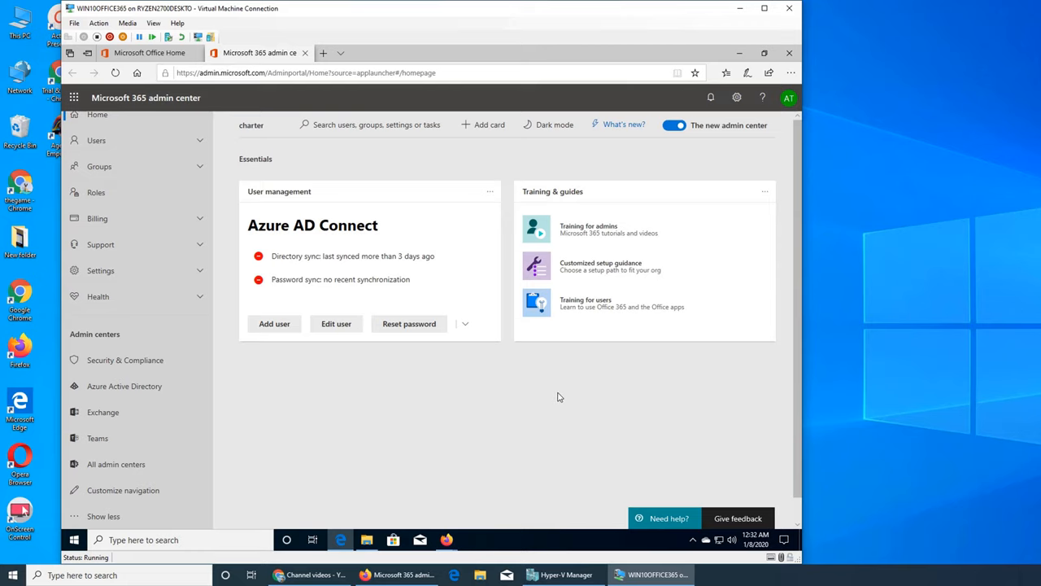
pyautogui.moveTo(301, 446)
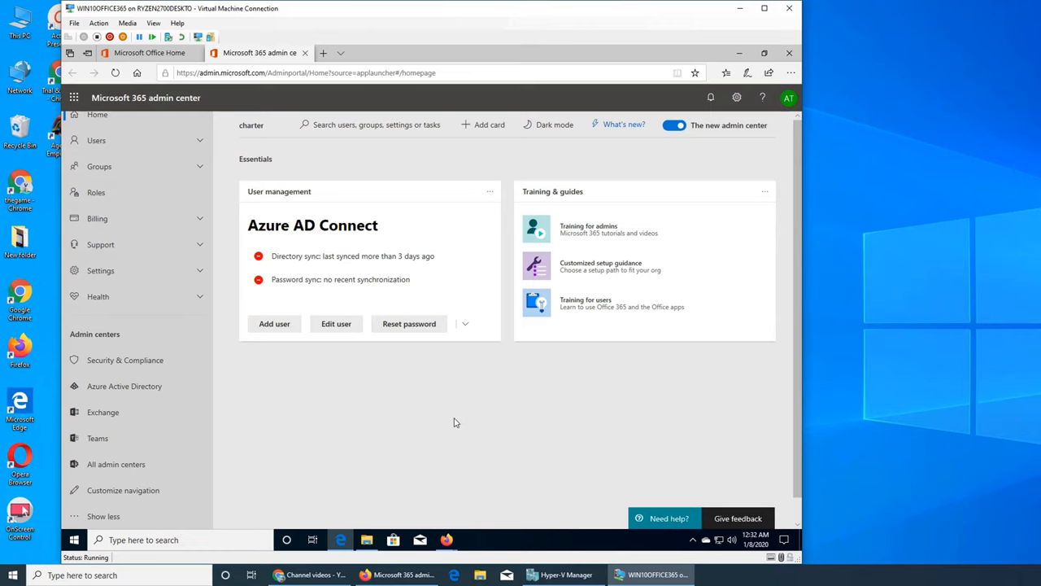
pyautogui.moveTo(446, 442)
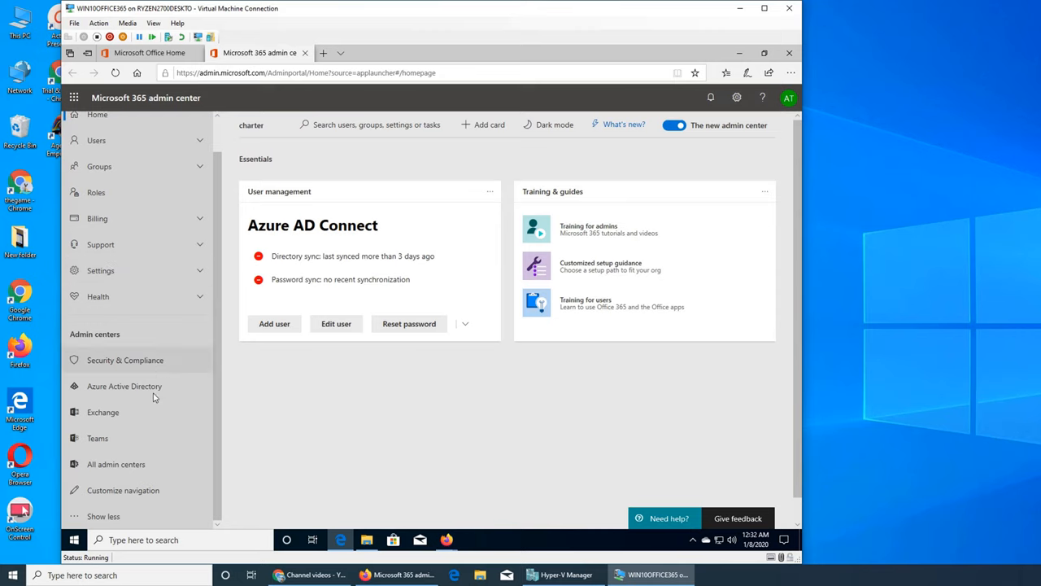
pyautogui.moveTo(164, 465)
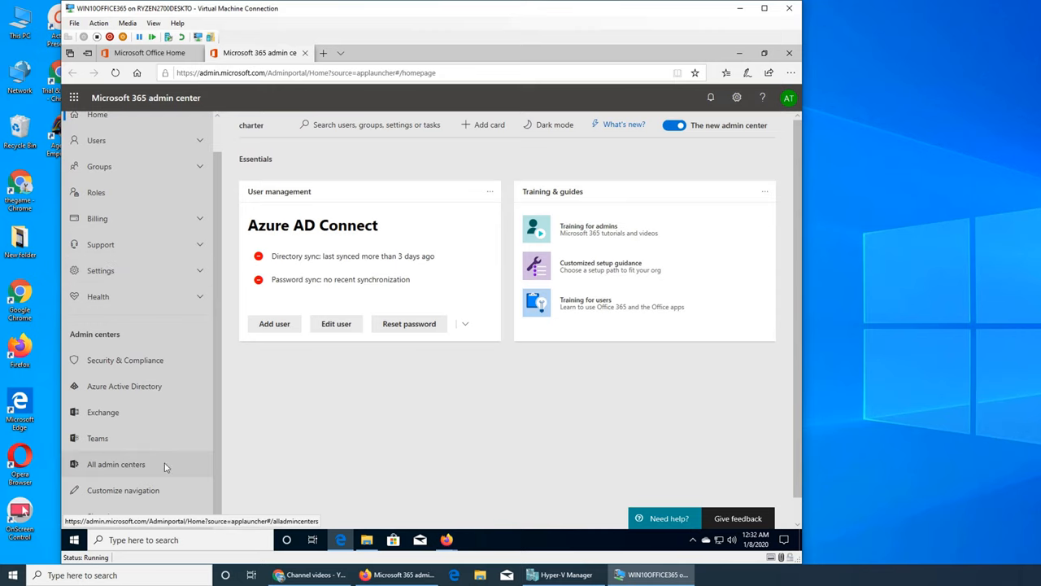
# Show the All admin centers list (Azure AD, Exchange, Flow, Search, PowerApps, Teams).
pyautogui.click(116, 464)
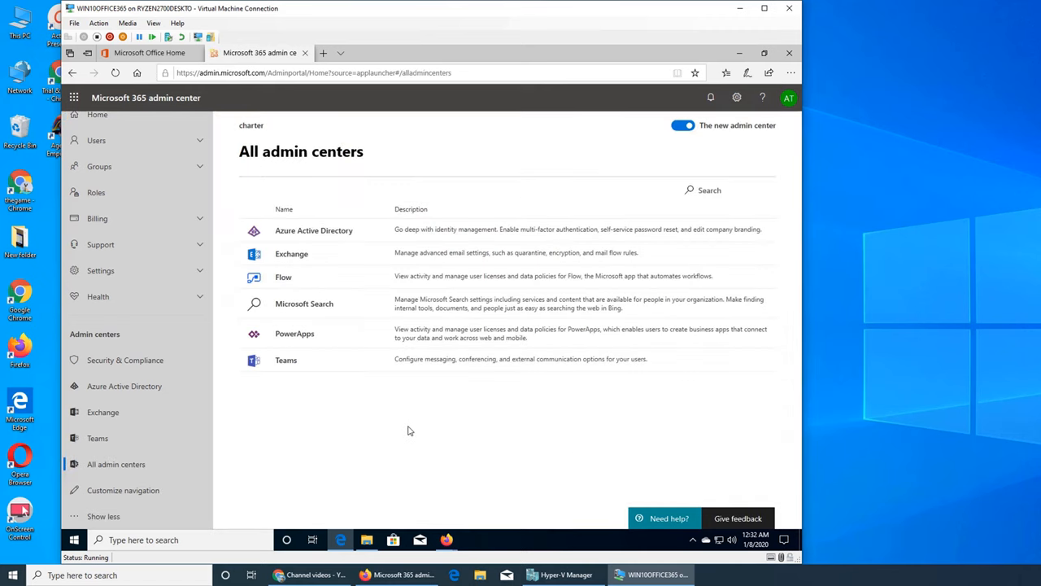
pyautogui.moveTo(332, 292)
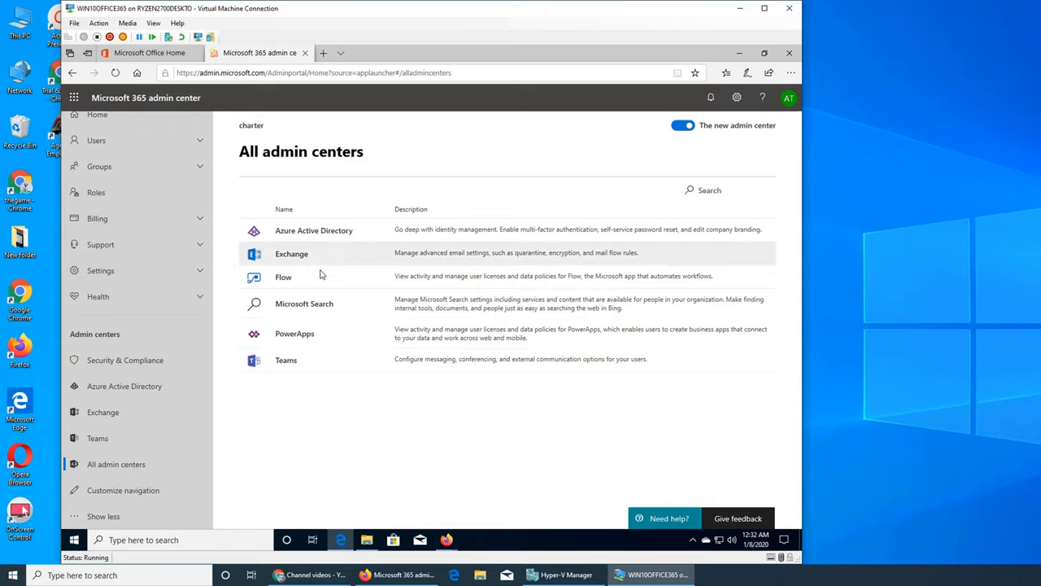
pyautogui.moveTo(316, 359)
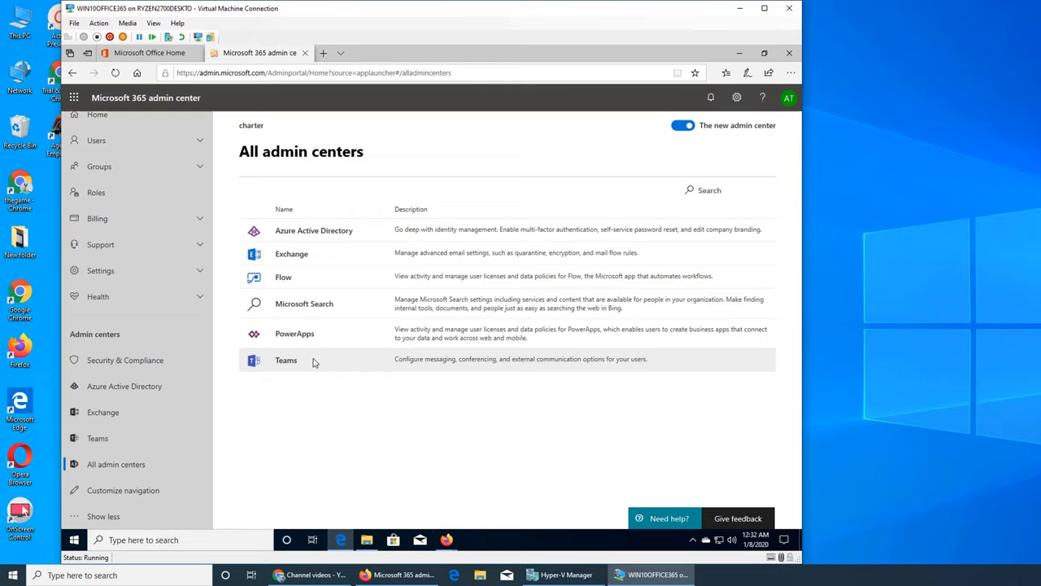
pyautogui.moveTo(286, 365)
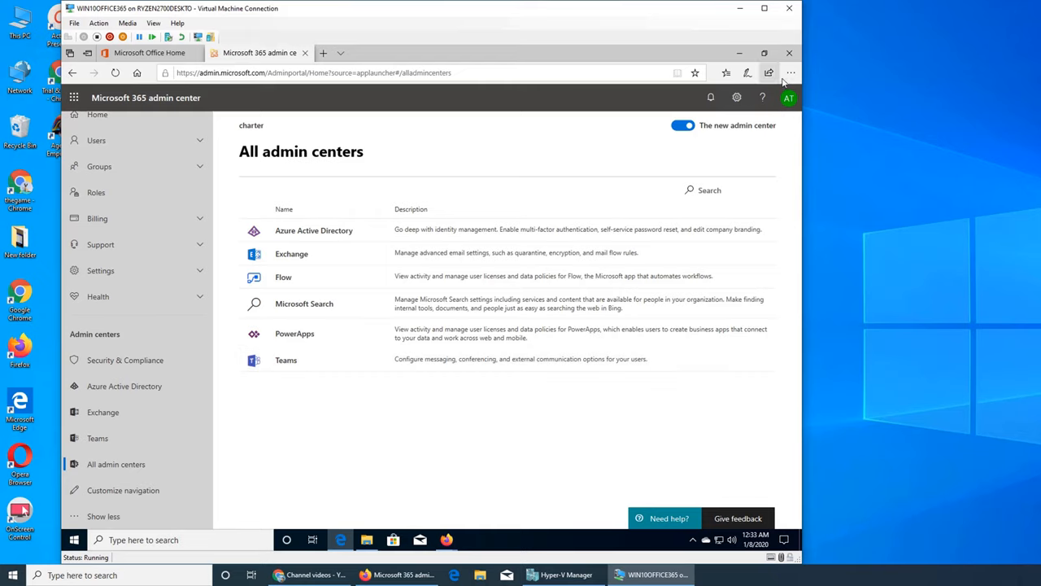
# Check the Yammer and Outlook tabs, return to Active users and follow the SharePoint admin link.
pyautogui.click(788, 52)
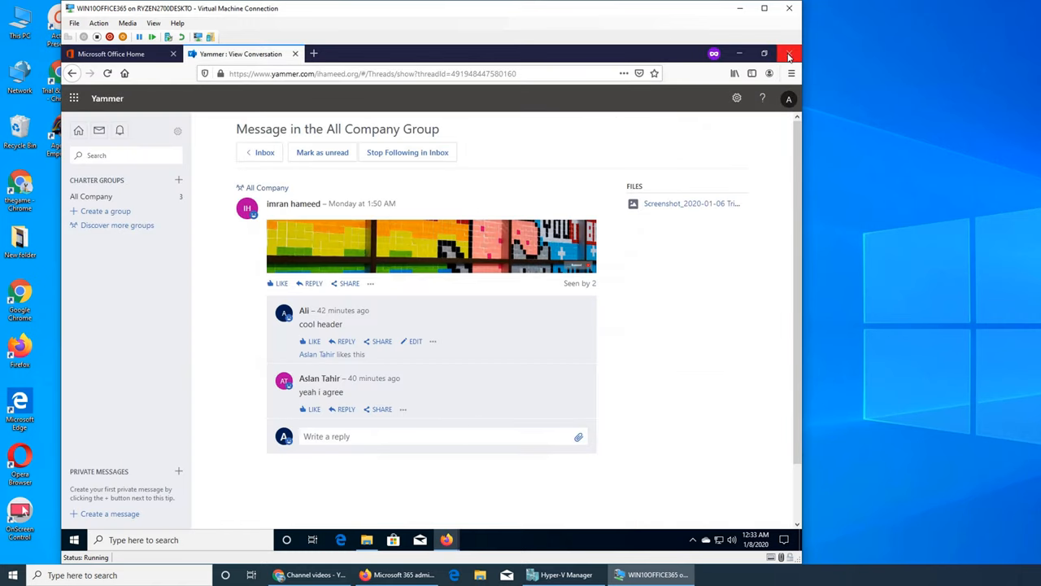
pyautogui.click(788, 54)
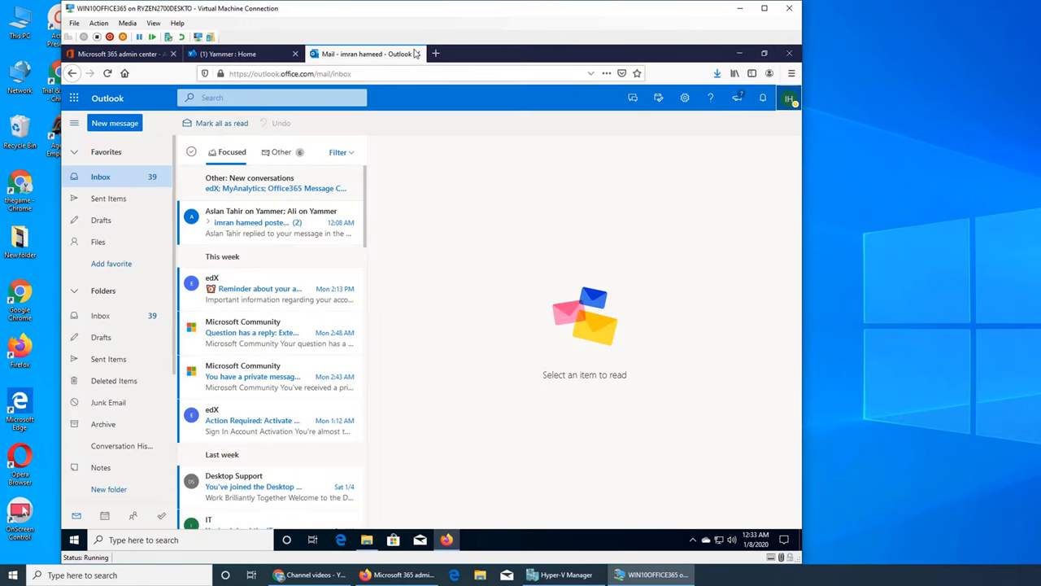
pyautogui.click(416, 53)
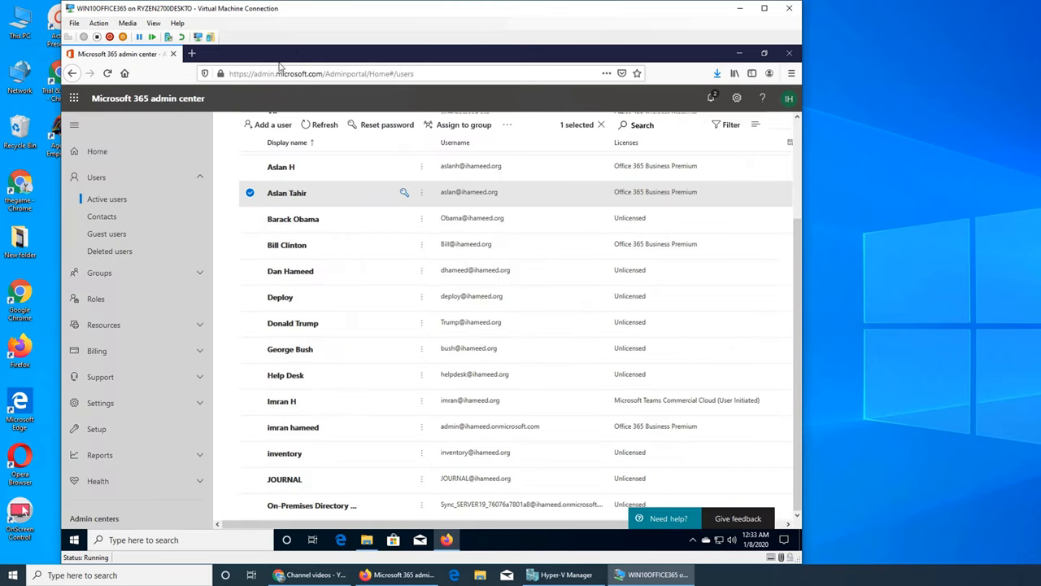
pyautogui.scroll(-3)
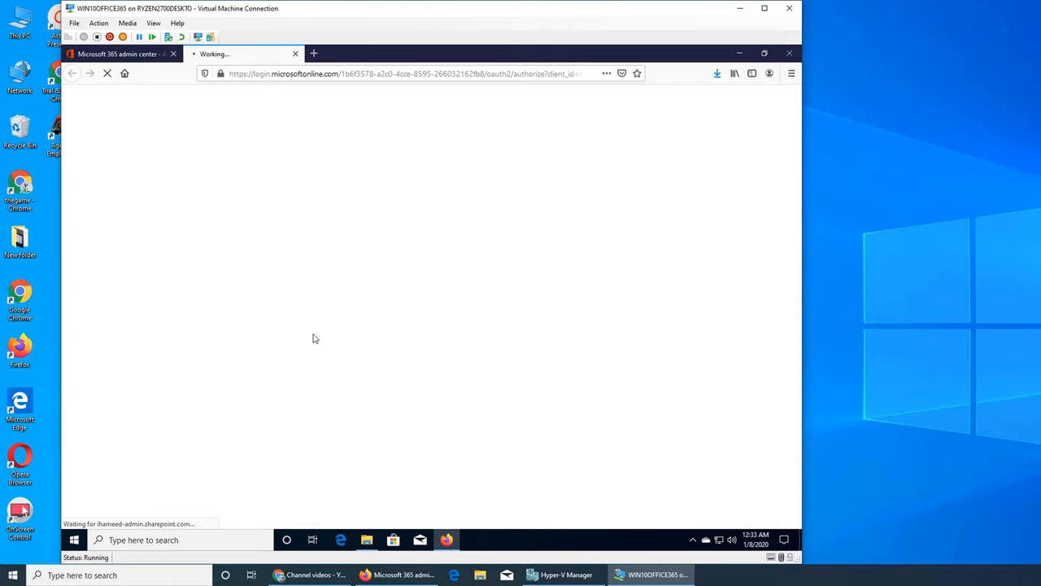
pyautogui.moveTo(358, 273)
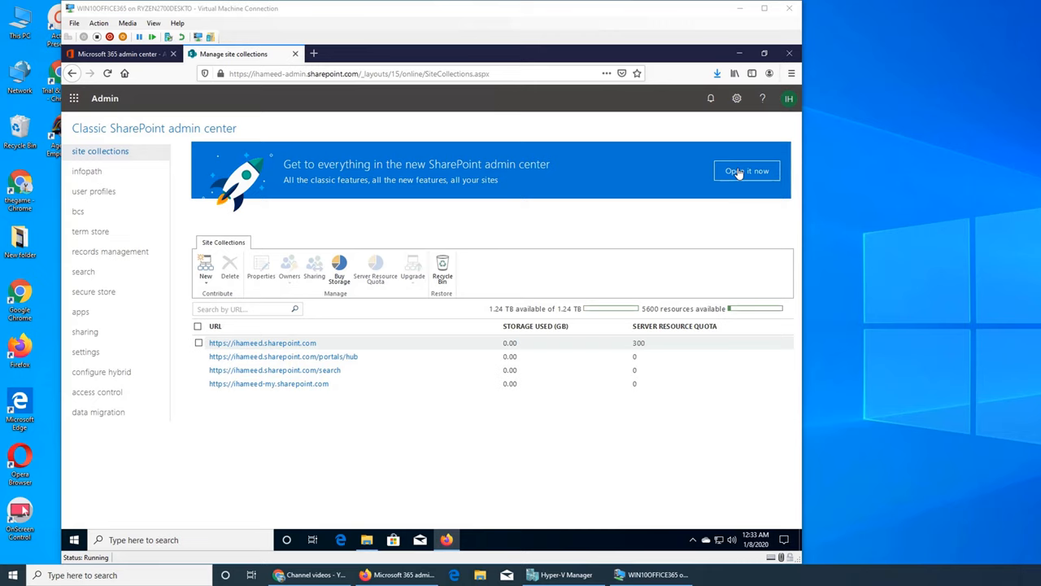
# Leave the classic site collections page via 'Open it now' for the new SharePoint admin center.
pyautogui.click(745, 171)
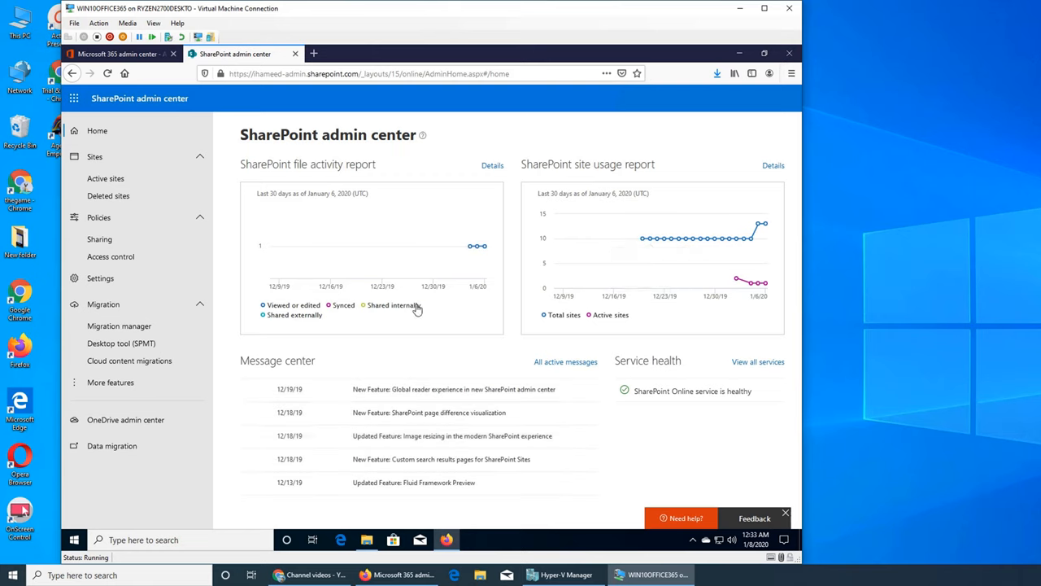
pyautogui.moveTo(643, 238)
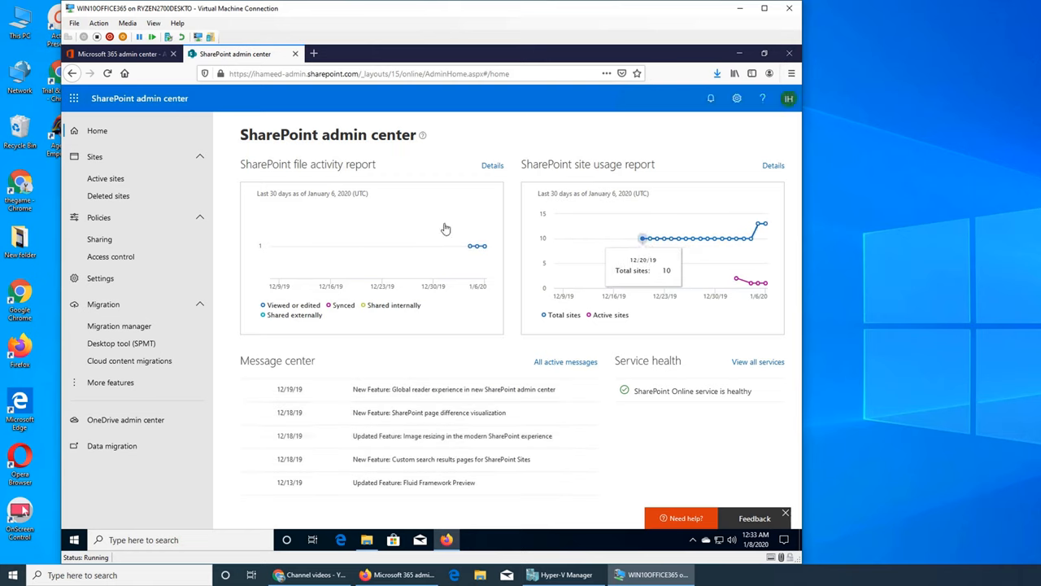
pyautogui.moveTo(722, 512)
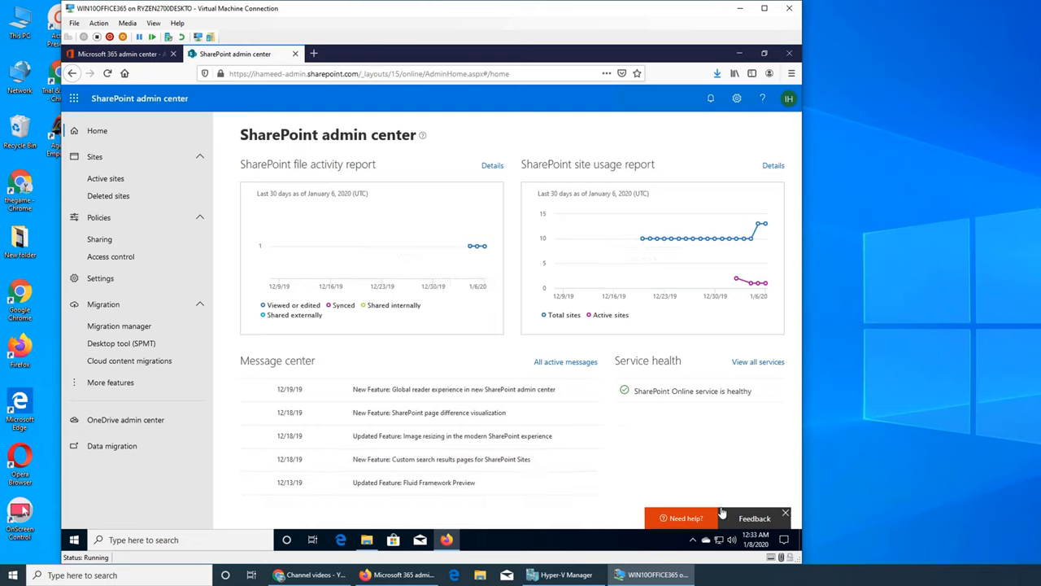
pyautogui.moveTo(317, 183)
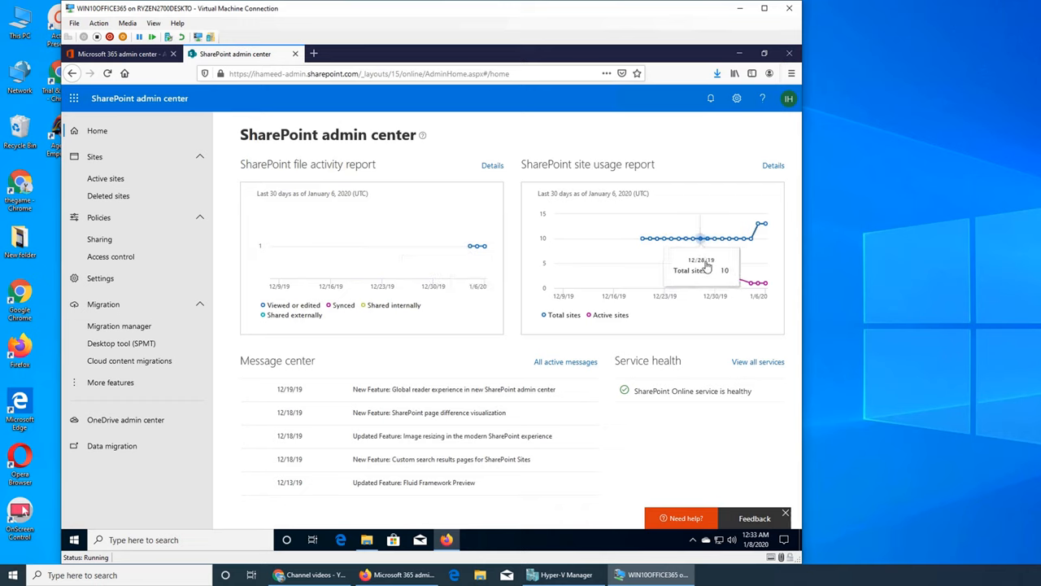
pyautogui.moveTo(758, 228)
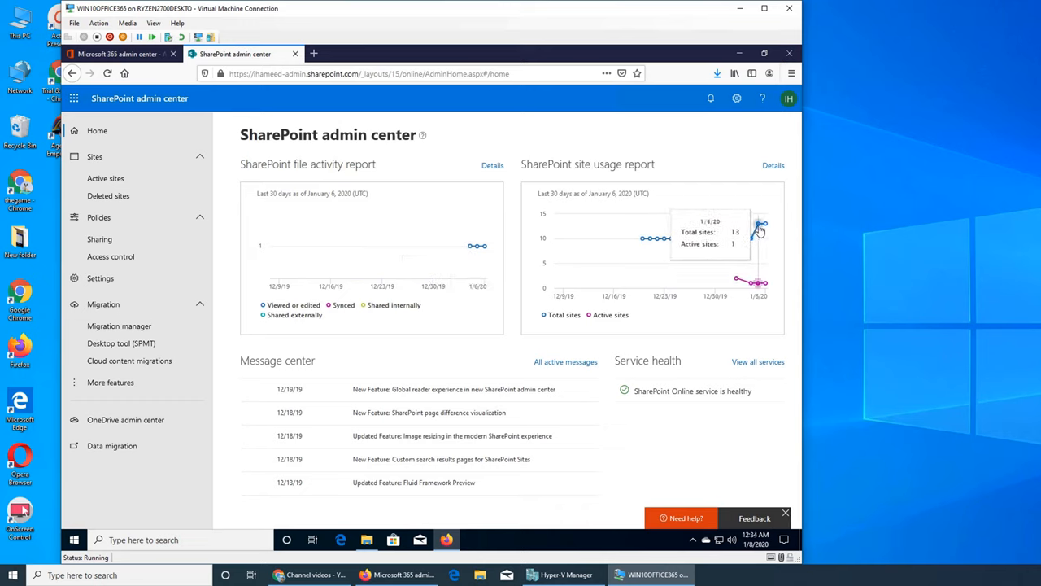
pyautogui.moveTo(758, 226)
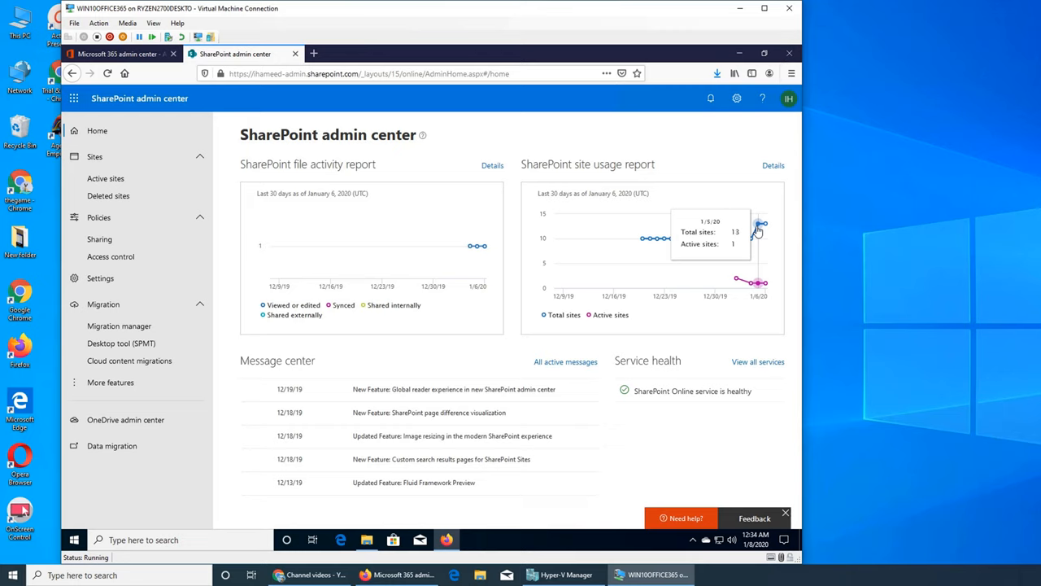
pyautogui.moveTo(678, 391)
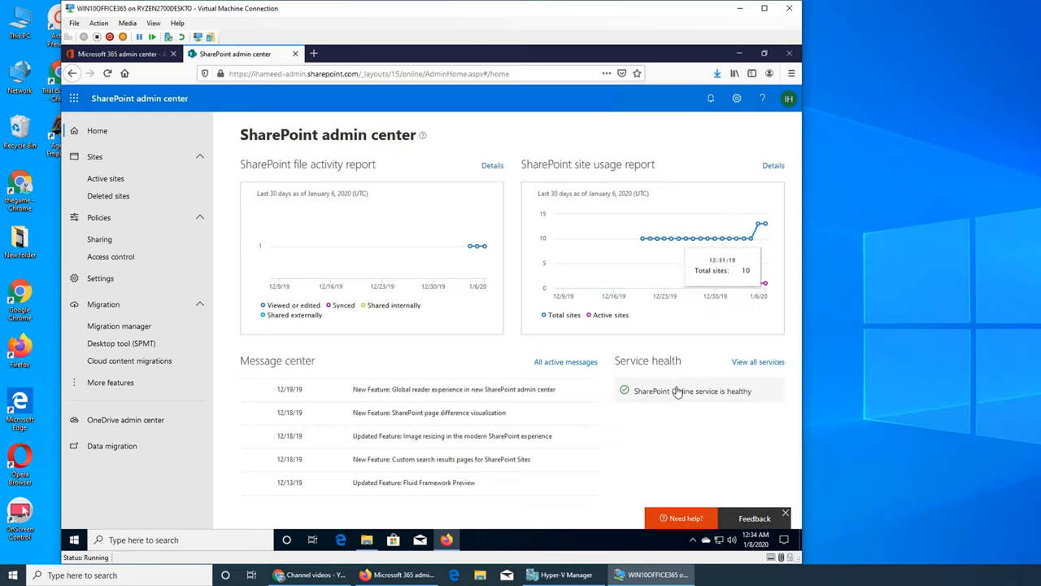
pyautogui.moveTo(730, 401)
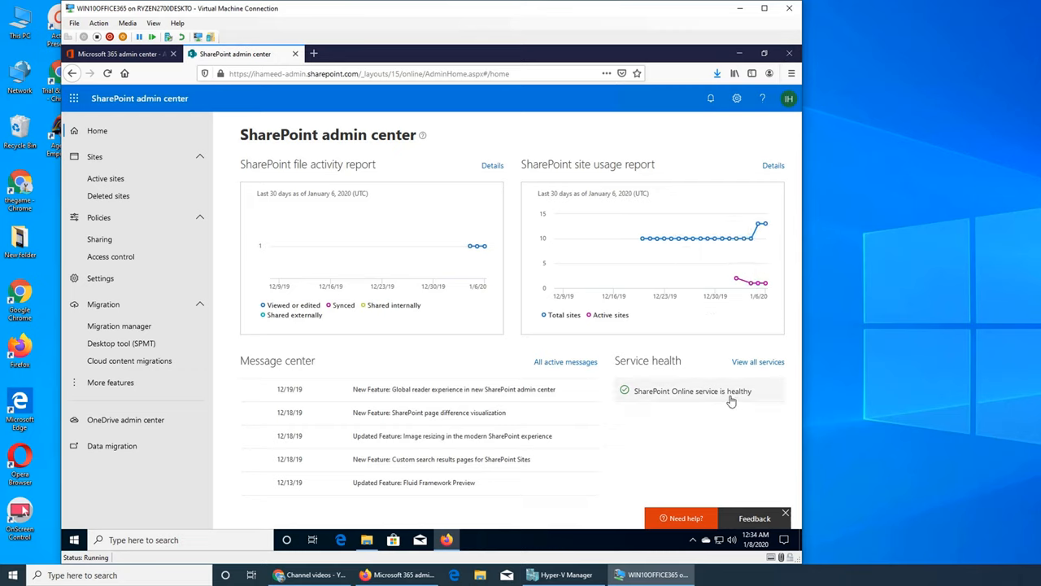
pyautogui.moveTo(714, 388)
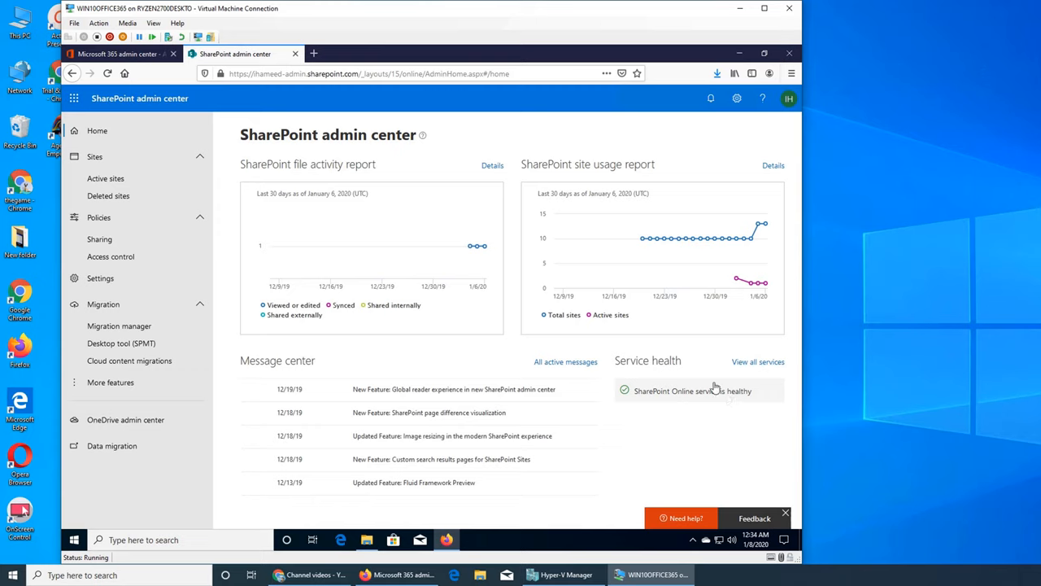
pyautogui.moveTo(737, 410)
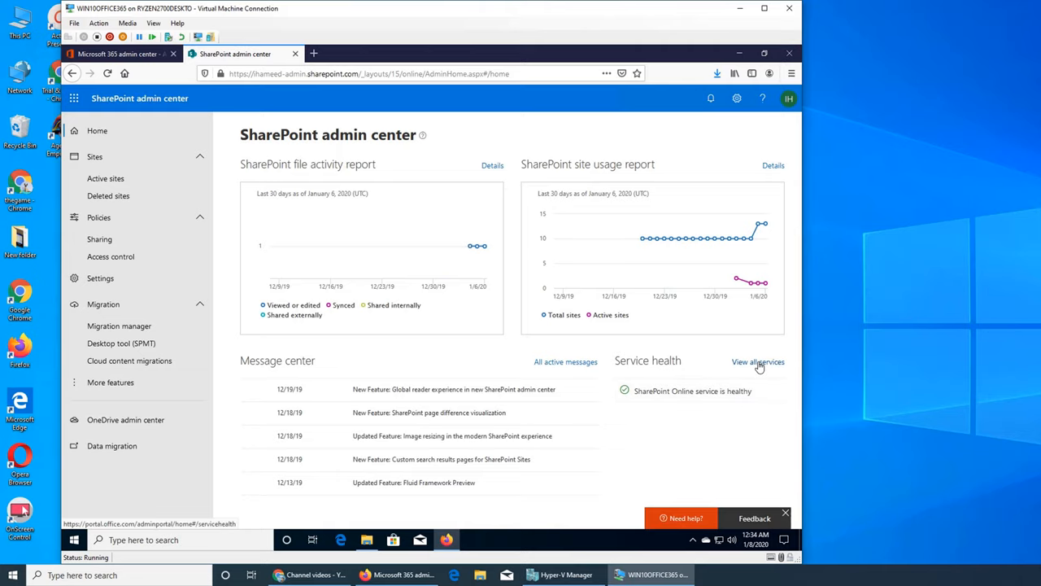
# View Service health and its Advisories listing the two Exchange Online service degradations.
pyautogui.click(758, 361)
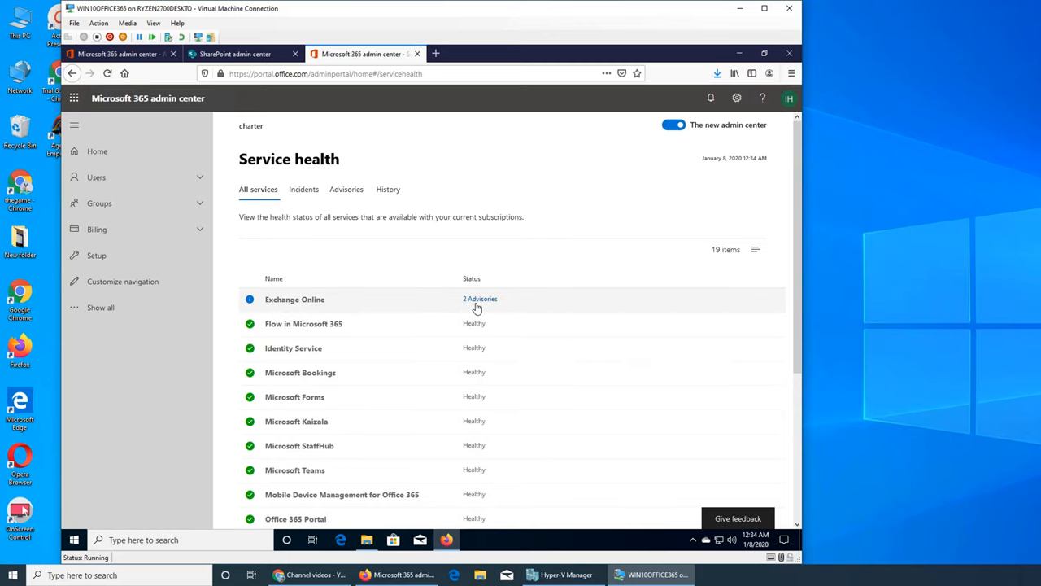
pyautogui.scroll(-3)
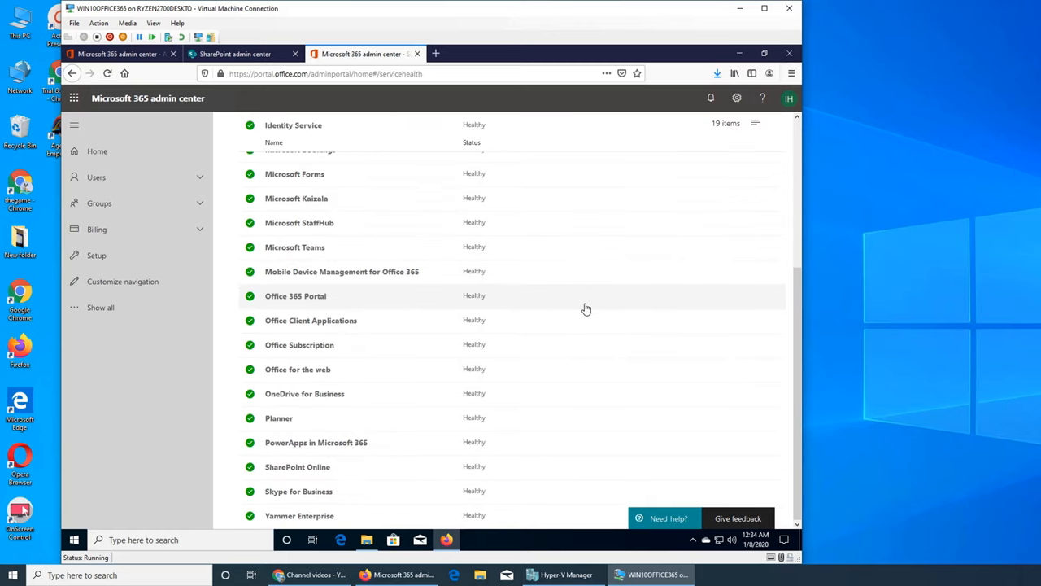
pyautogui.click(346, 189)
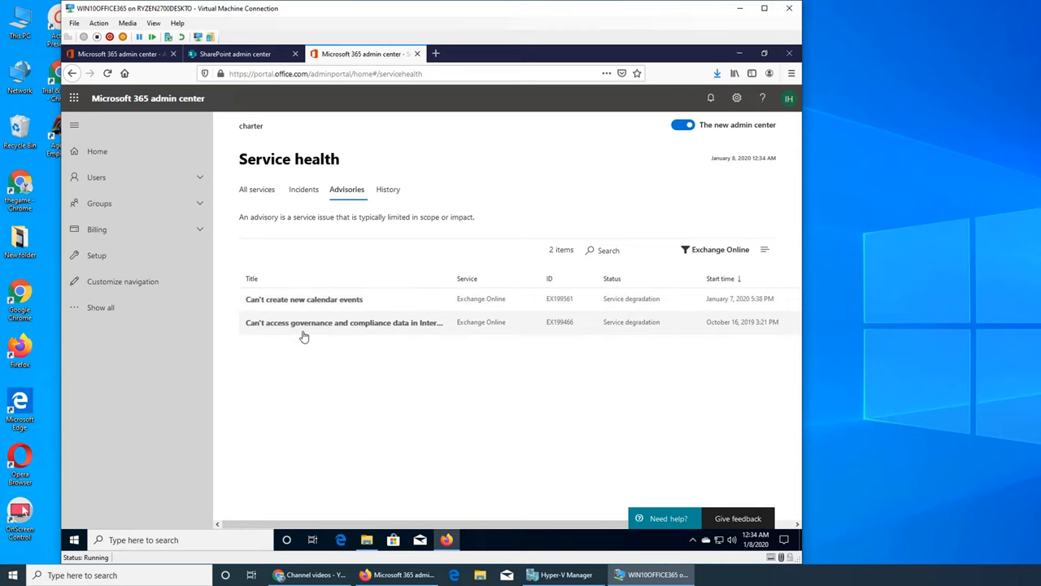
pyautogui.moveTo(378, 340)
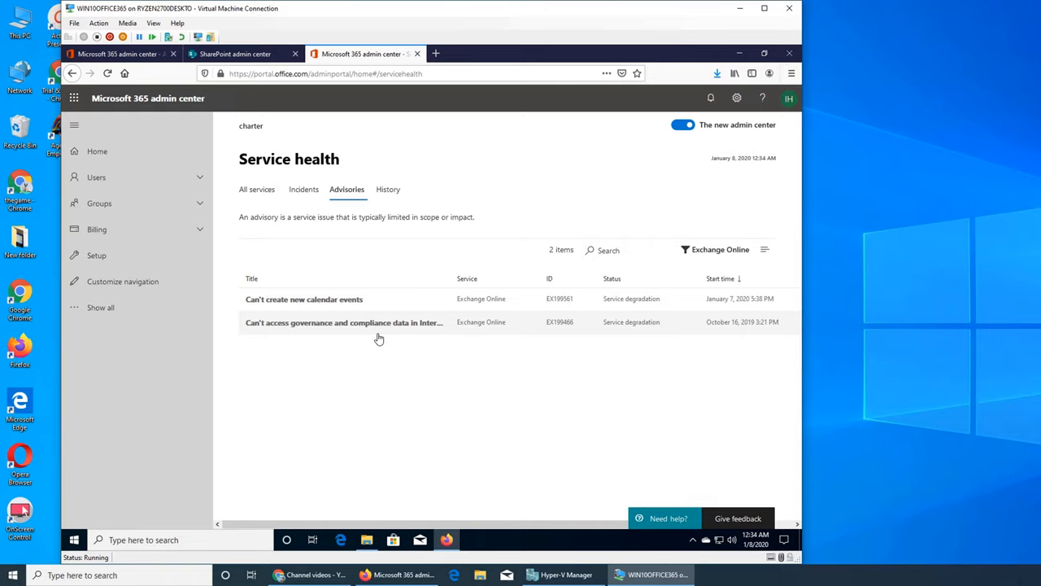
pyautogui.moveTo(725, 332)
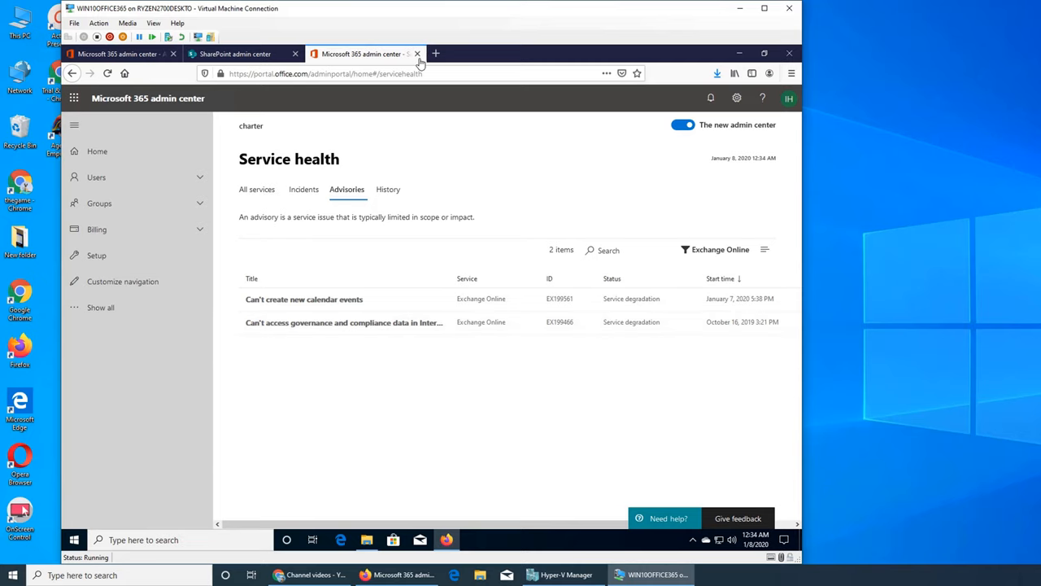
# Return to the SharePoint admin center home dashboard and its Service health card.
pyautogui.click(417, 54)
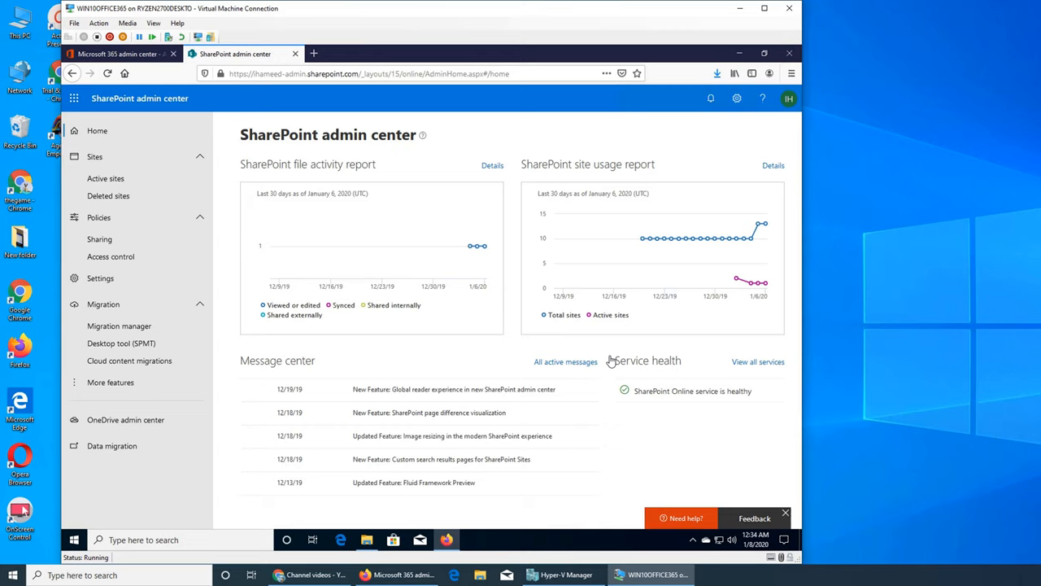
pyautogui.moveTo(667, 426)
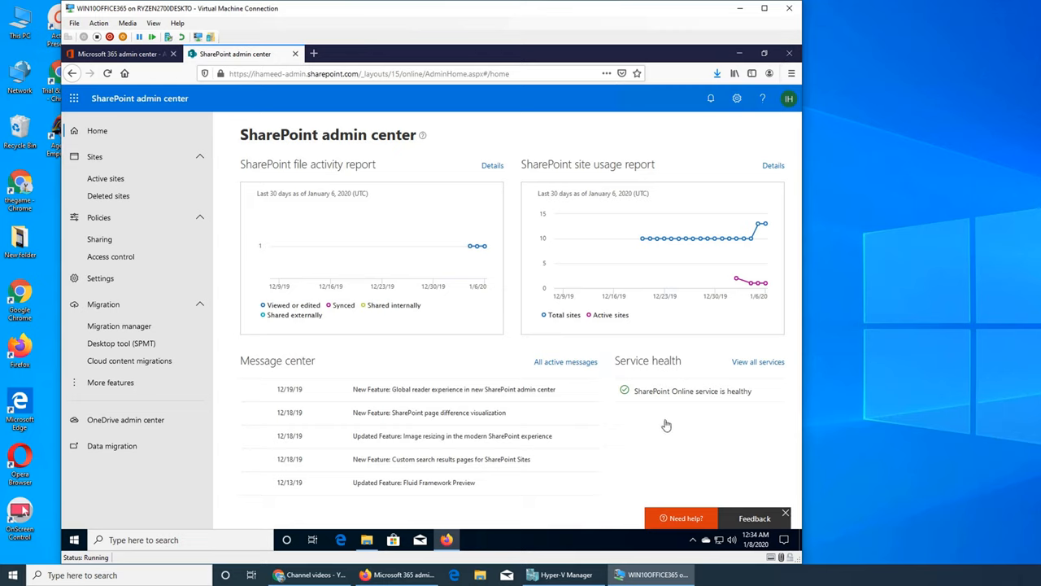
pyautogui.moveTo(742, 475)
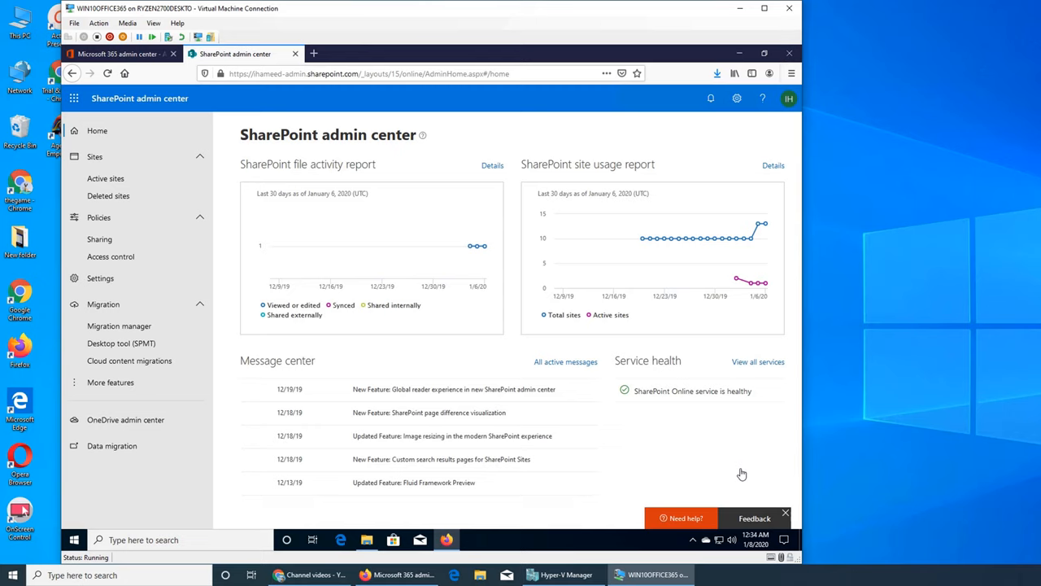
pyautogui.moveTo(657, 361)
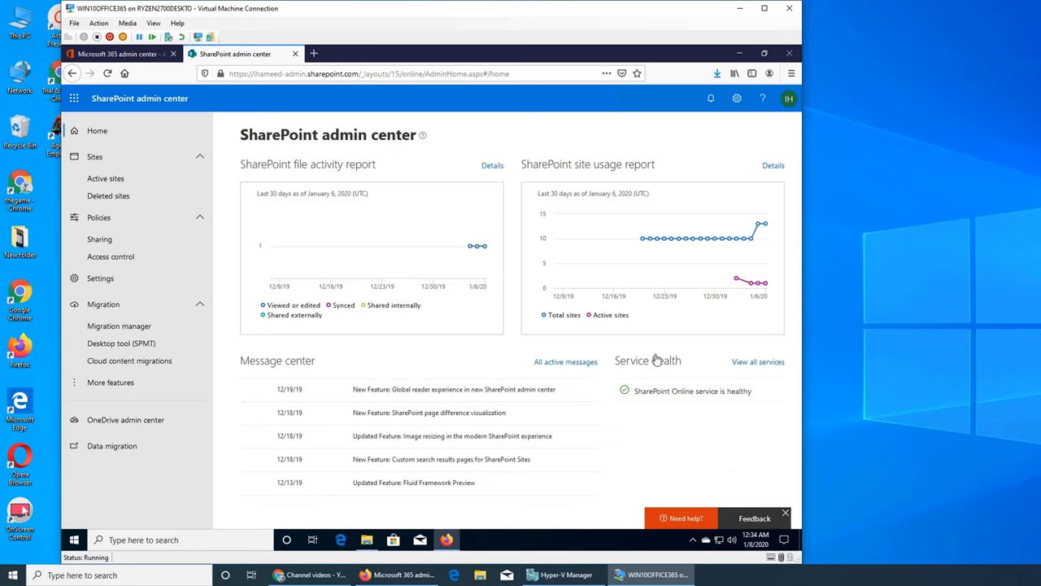
pyautogui.moveTo(702, 421)
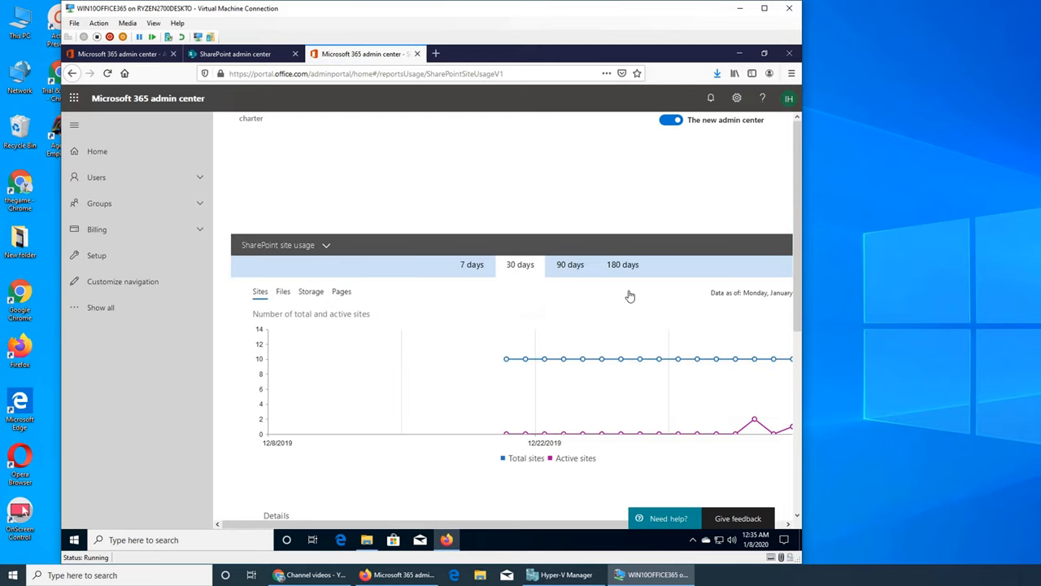
# Scroll the SharePoint site usage report down to the per-site Details table of 13 records.
pyautogui.scroll(-3)
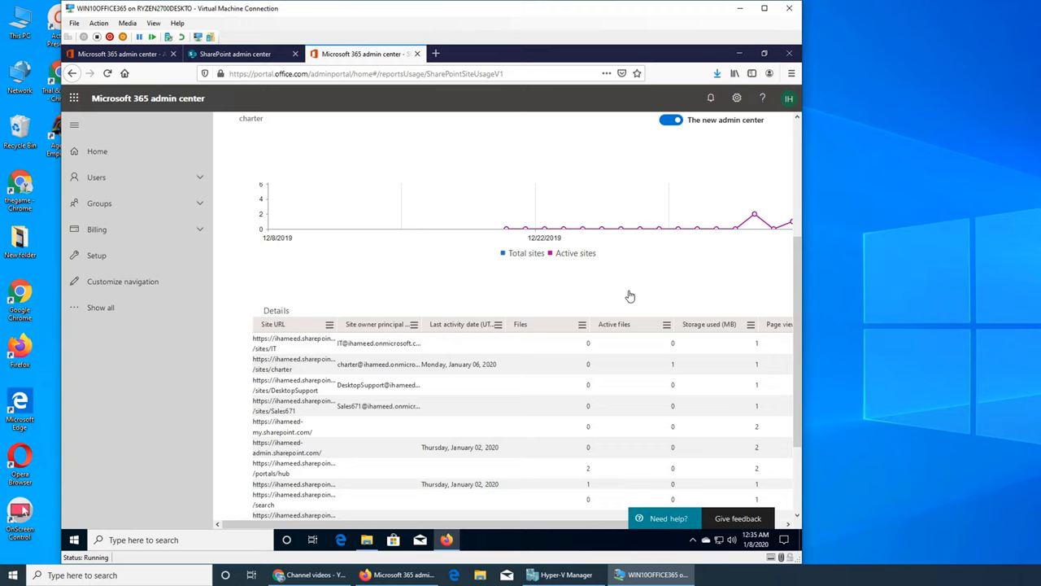
pyautogui.scroll(-3)
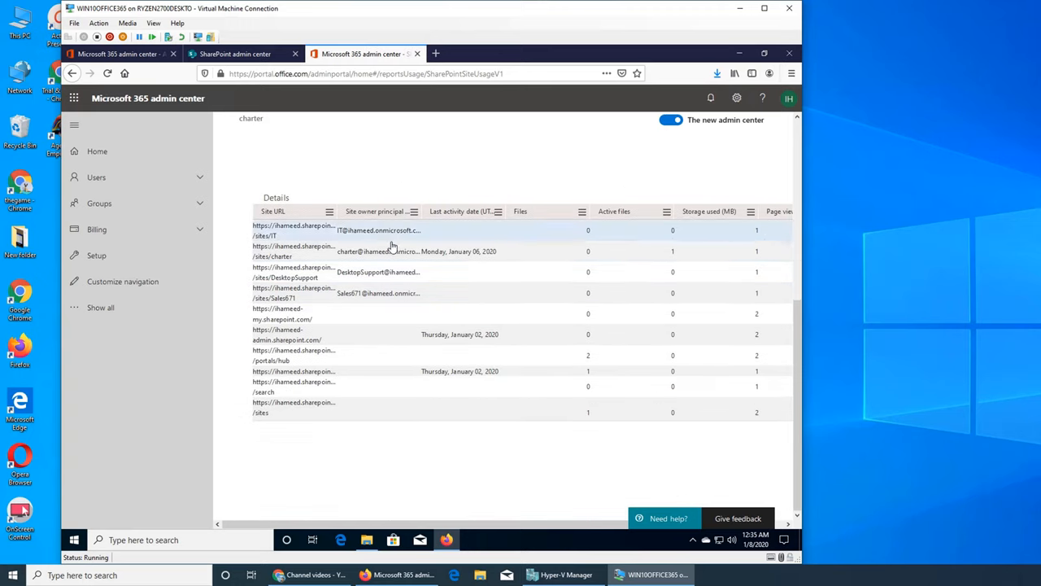
pyautogui.moveTo(299, 237)
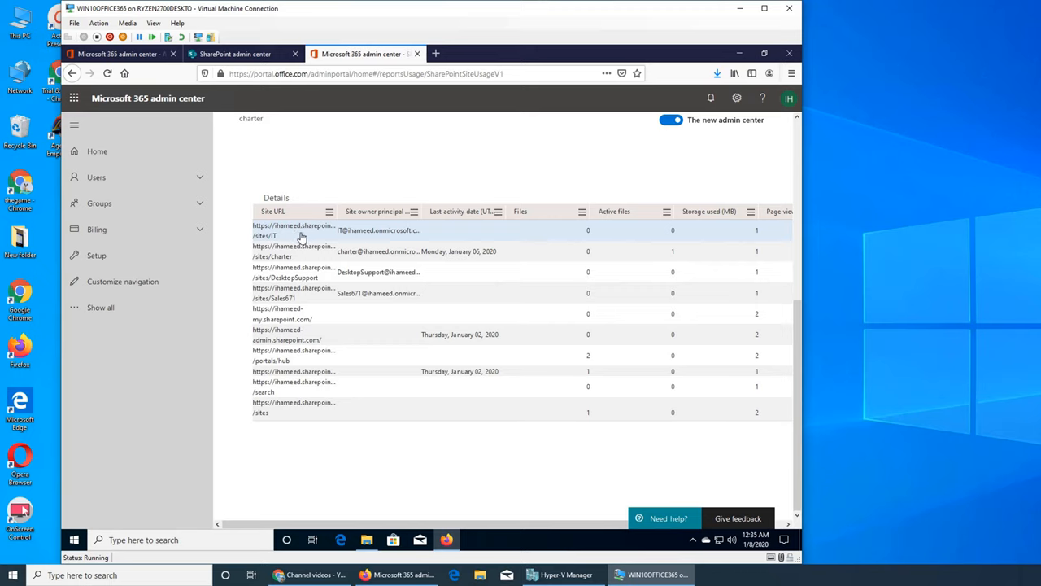
pyautogui.moveTo(285, 239)
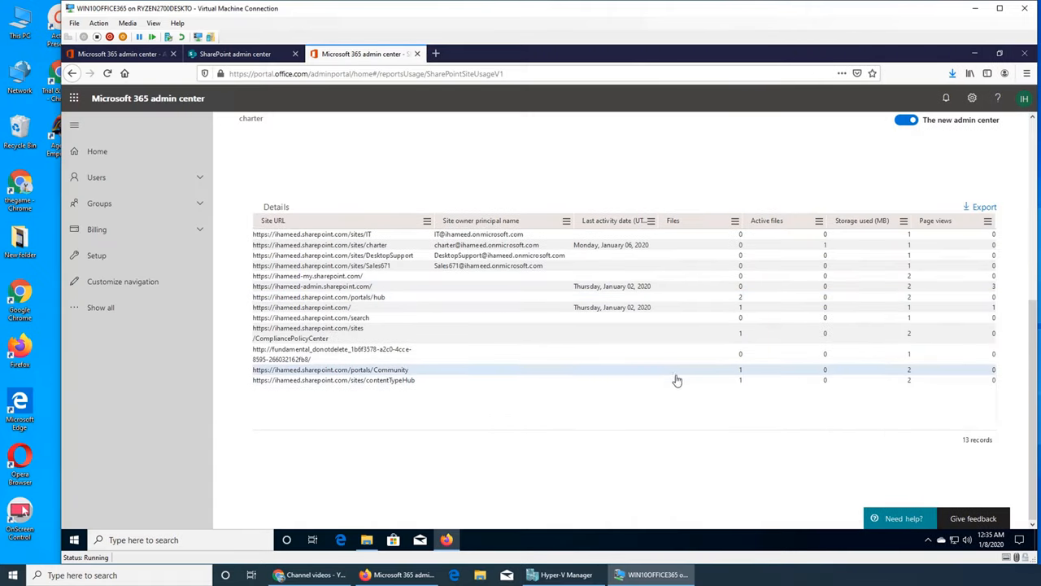
pyautogui.moveTo(676, 380)
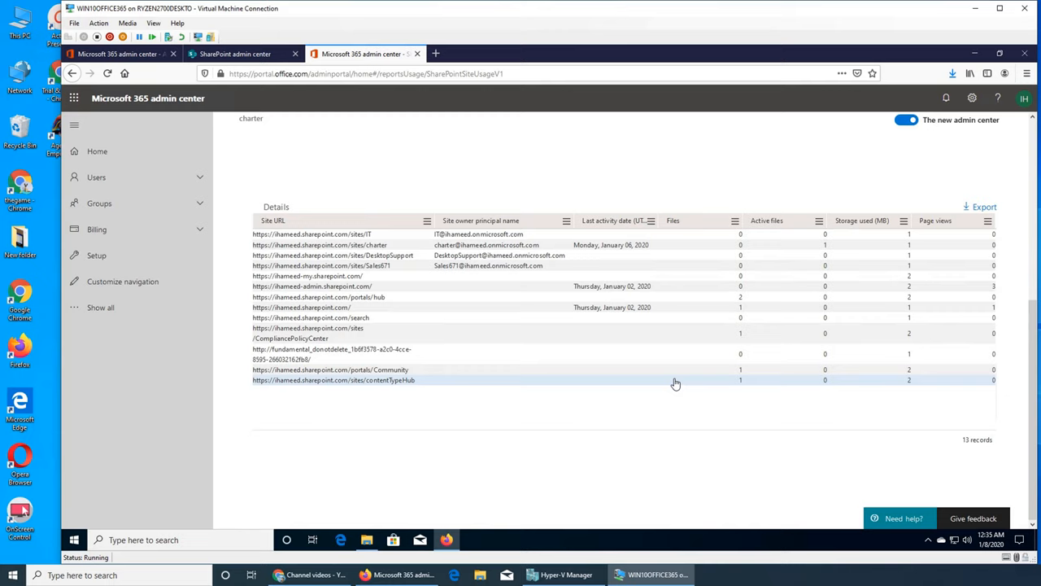
pyautogui.moveTo(446, 244)
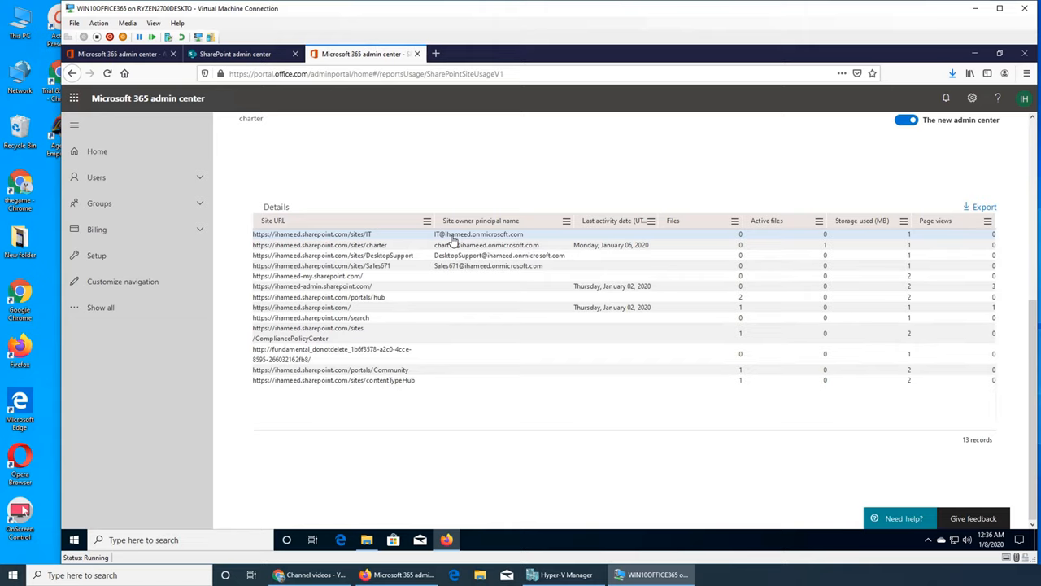
pyautogui.moveTo(361, 237)
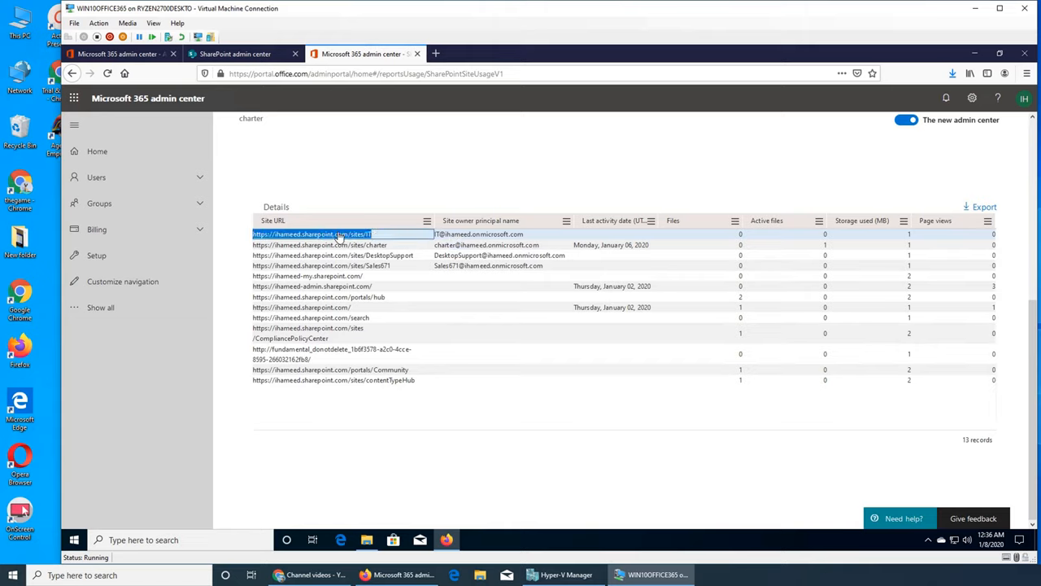
# Launch the IT site URL from the Details table in a new browser tab.
pyautogui.rightClick(313, 235)
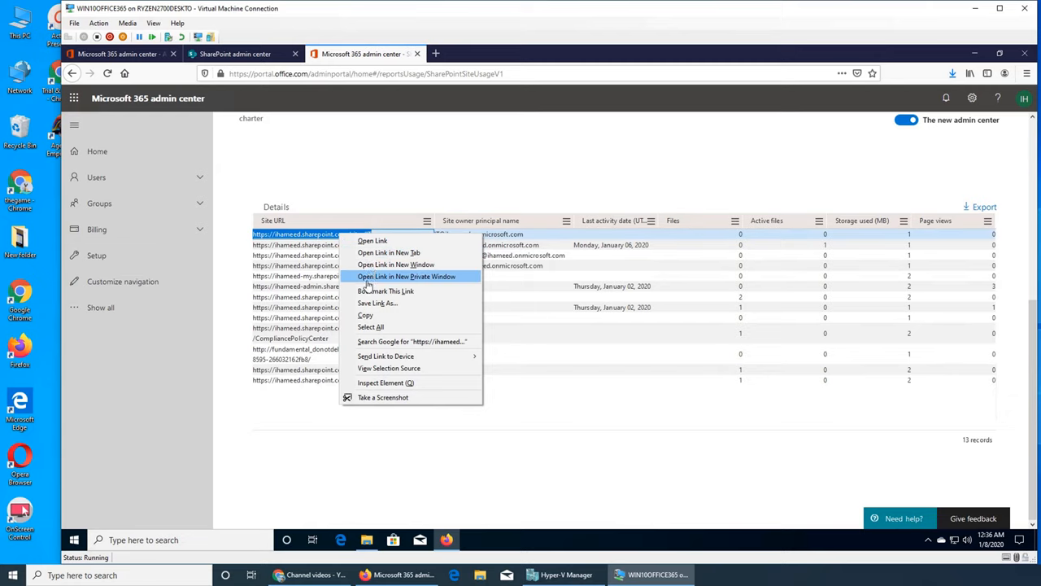
pyautogui.moveTo(389, 252)
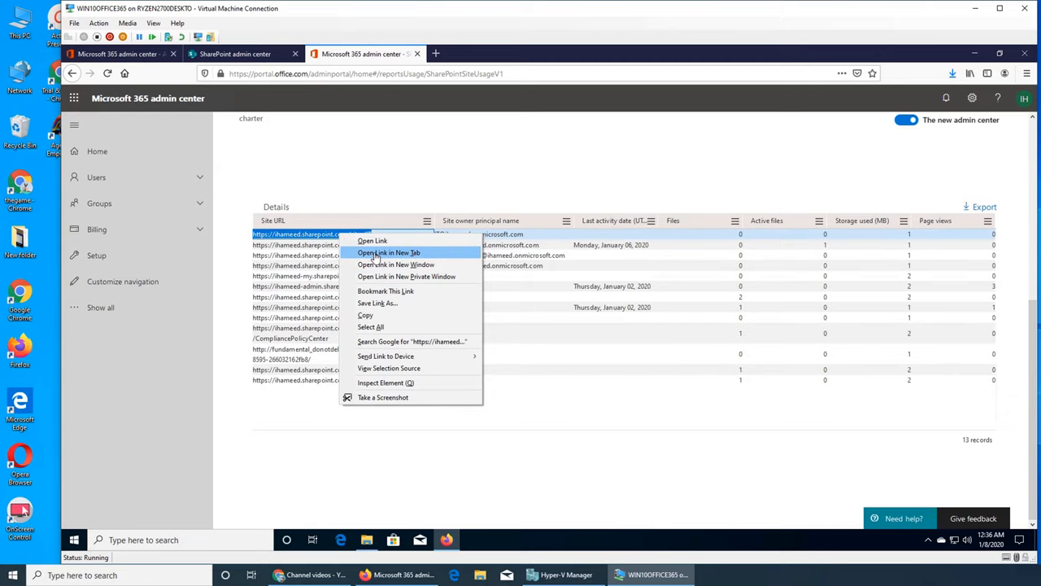
pyautogui.click(387, 252)
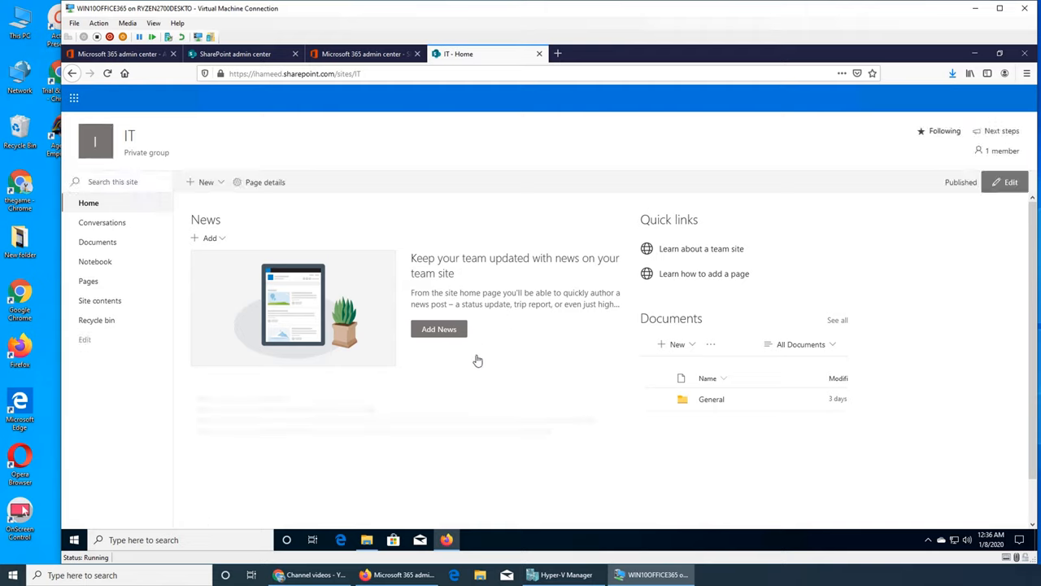
pyautogui.moveTo(943, 252)
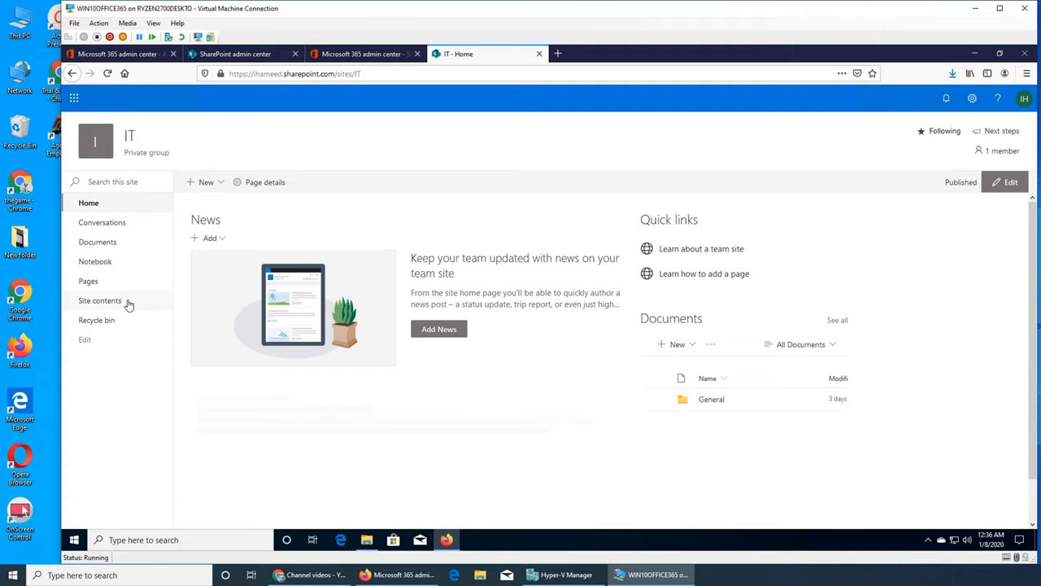
pyautogui.moveTo(530, 377)
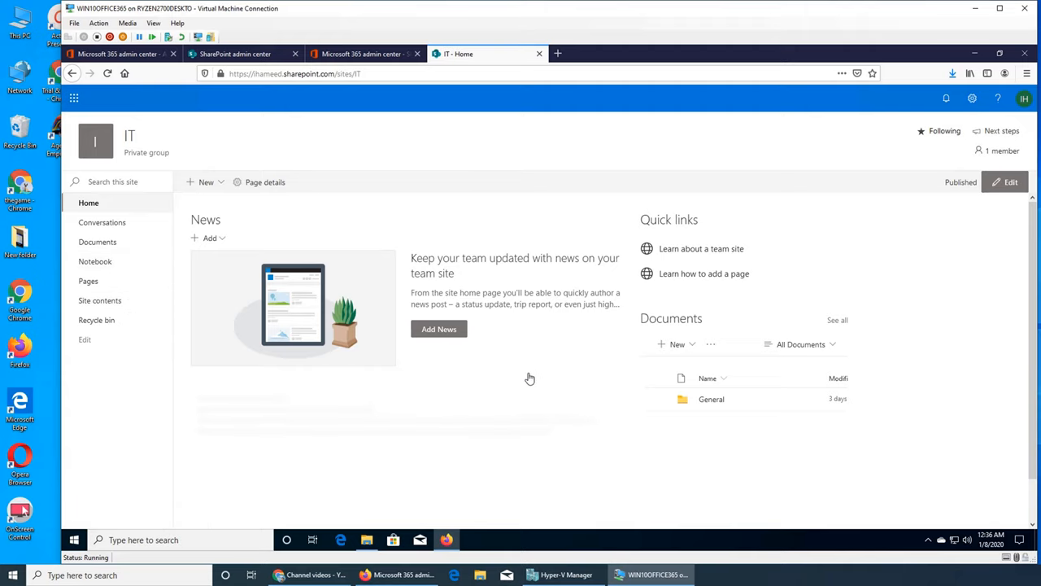
pyautogui.moveTo(711, 399)
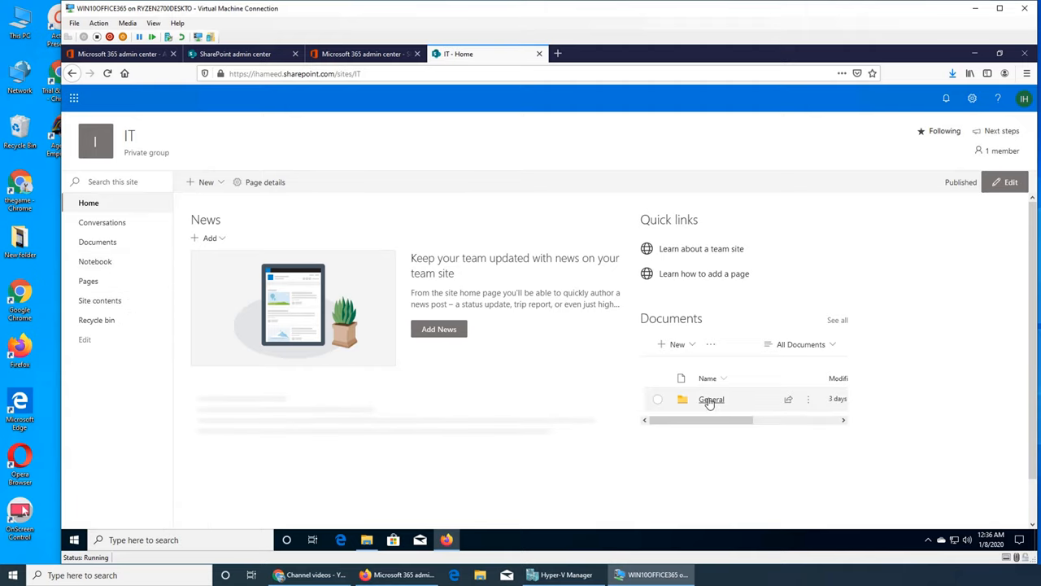
# Look inside the IT site's empty General documents folder and the group activity cards below.
pyautogui.click(711, 399)
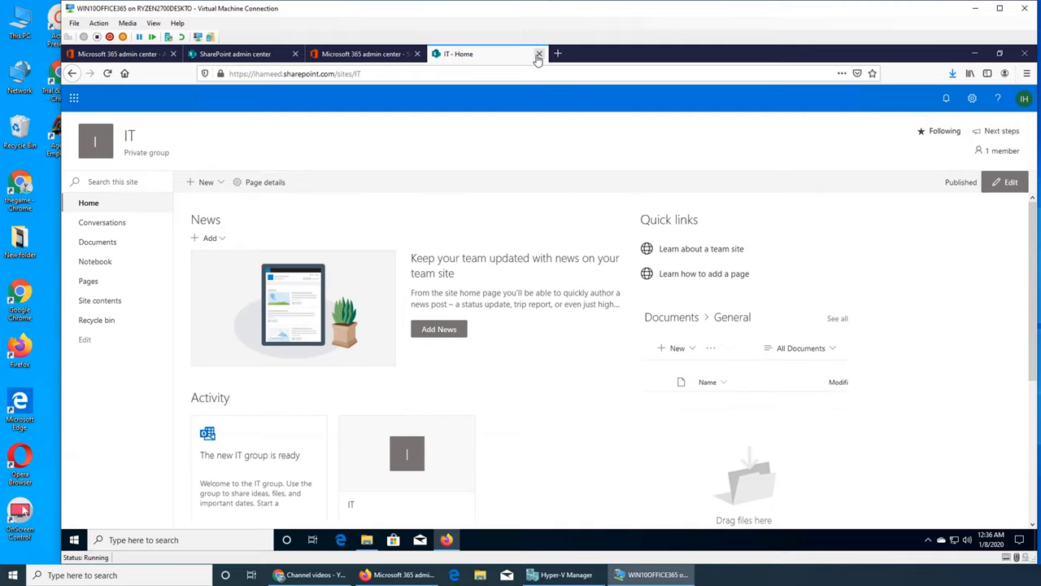
pyautogui.scroll(-3)
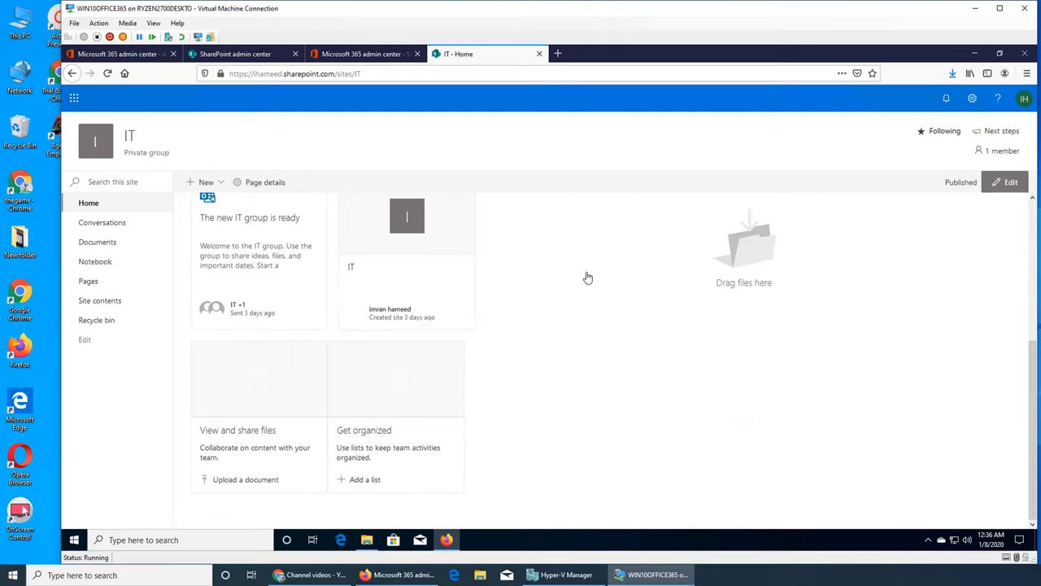
pyautogui.moveTo(583, 281)
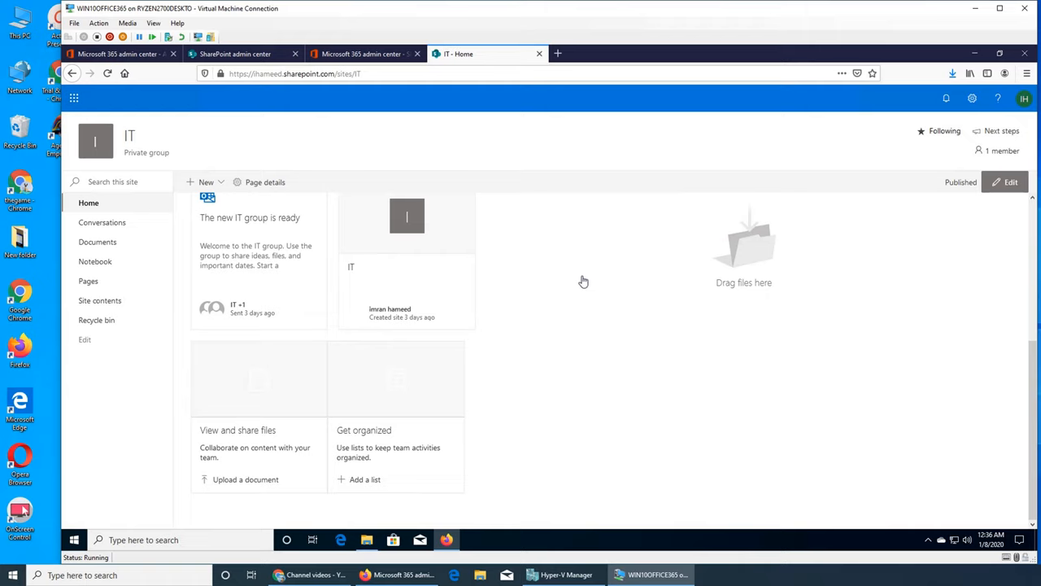
pyautogui.moveTo(578, 283)
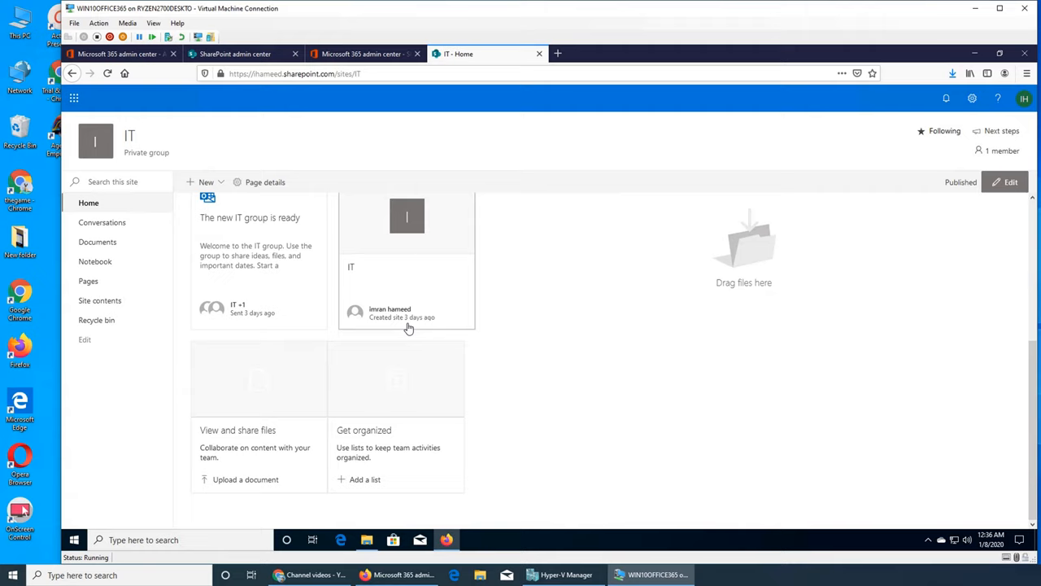
pyautogui.moveTo(354, 280)
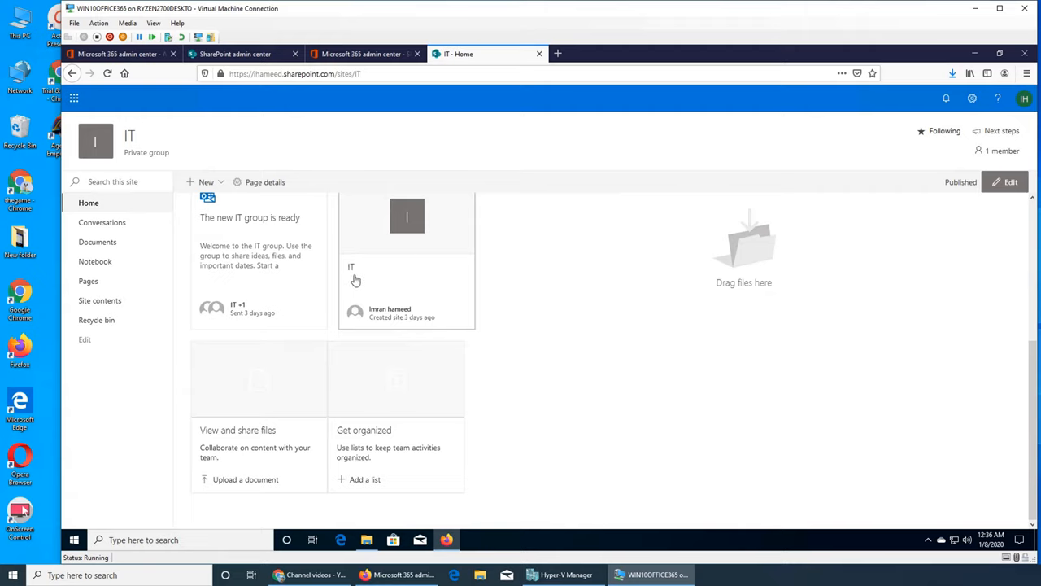
pyautogui.moveTo(387, 304)
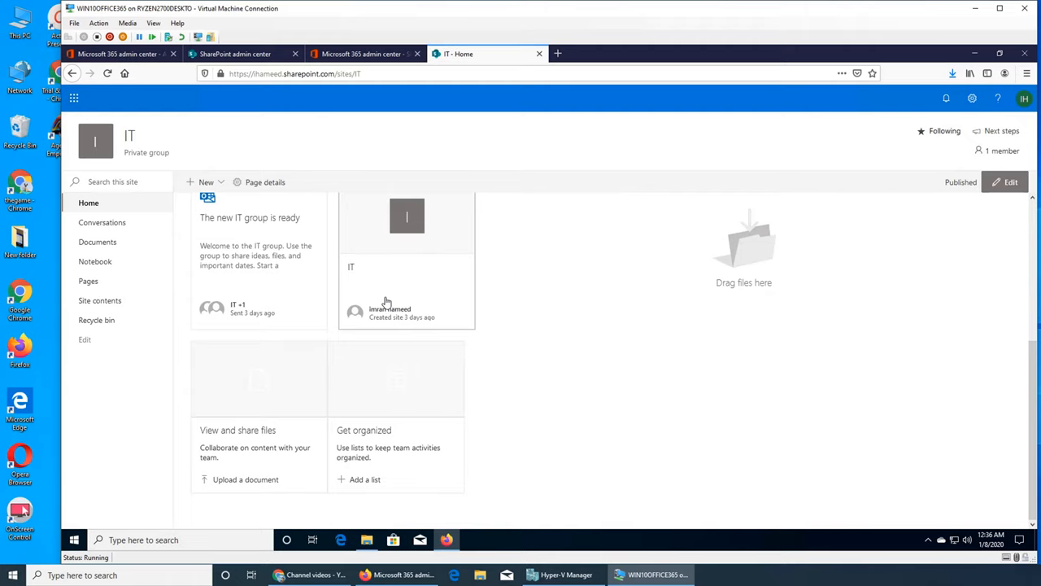
pyautogui.moveTo(566, 329)
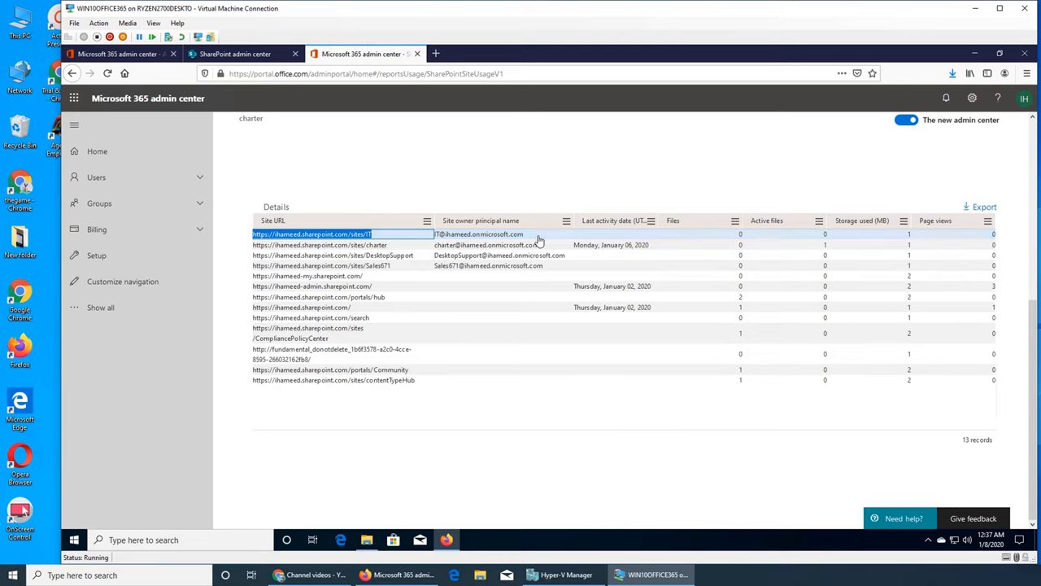
pyautogui.moveTo(488, 256)
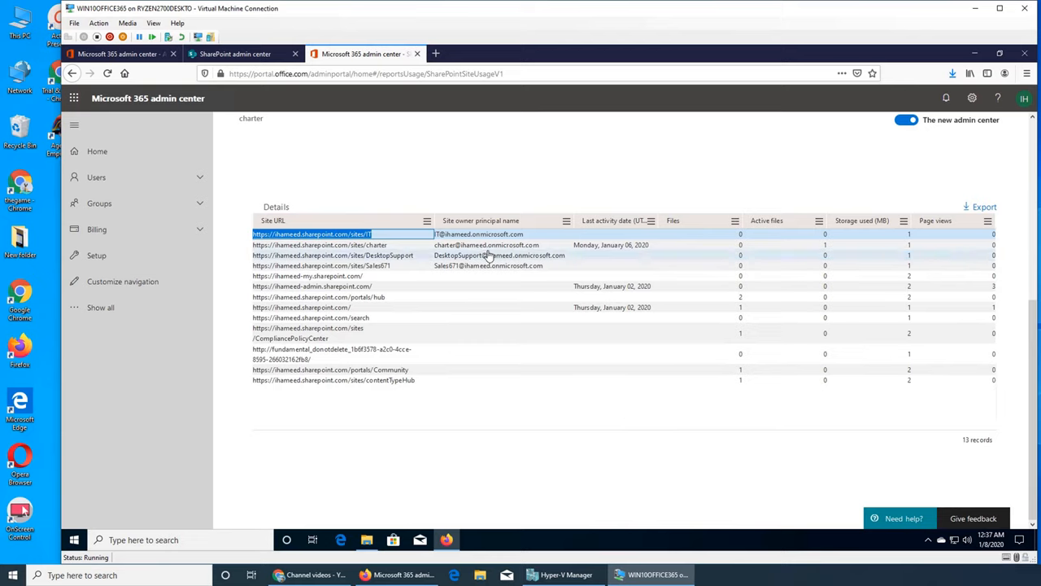
pyautogui.moveTo(580, 269)
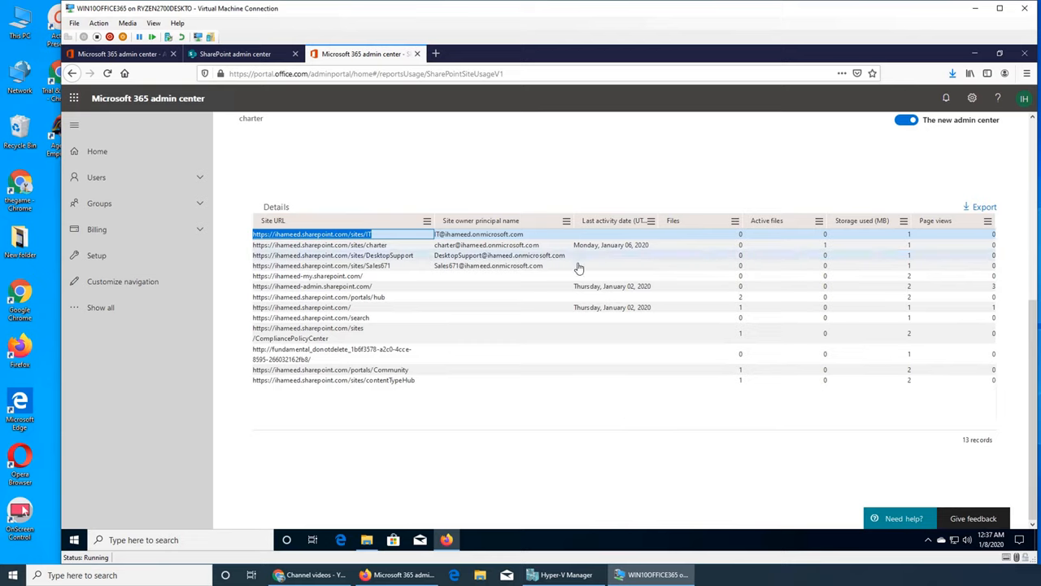
pyautogui.moveTo(599, 253)
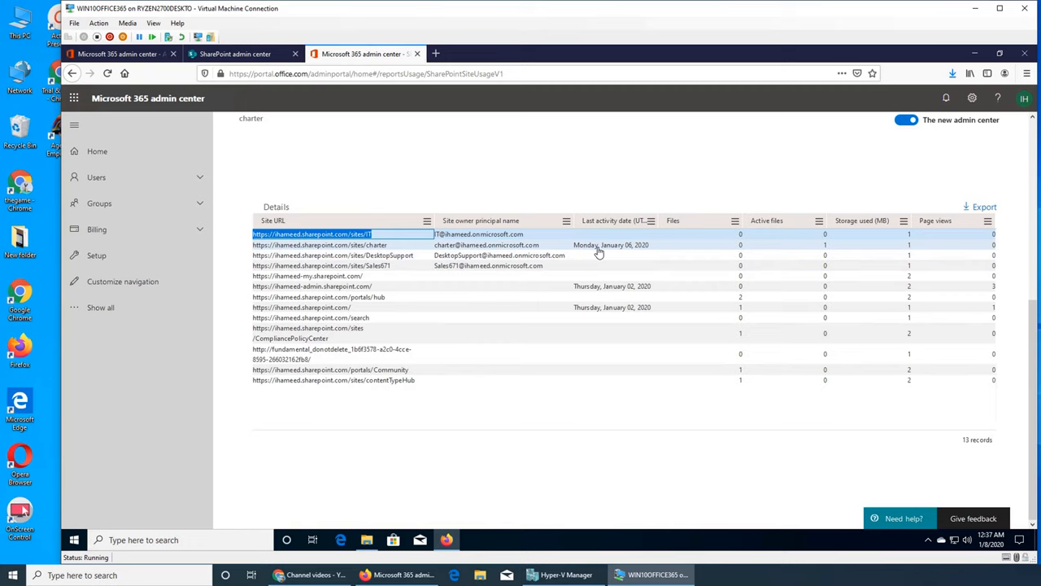
pyautogui.moveTo(459, 247)
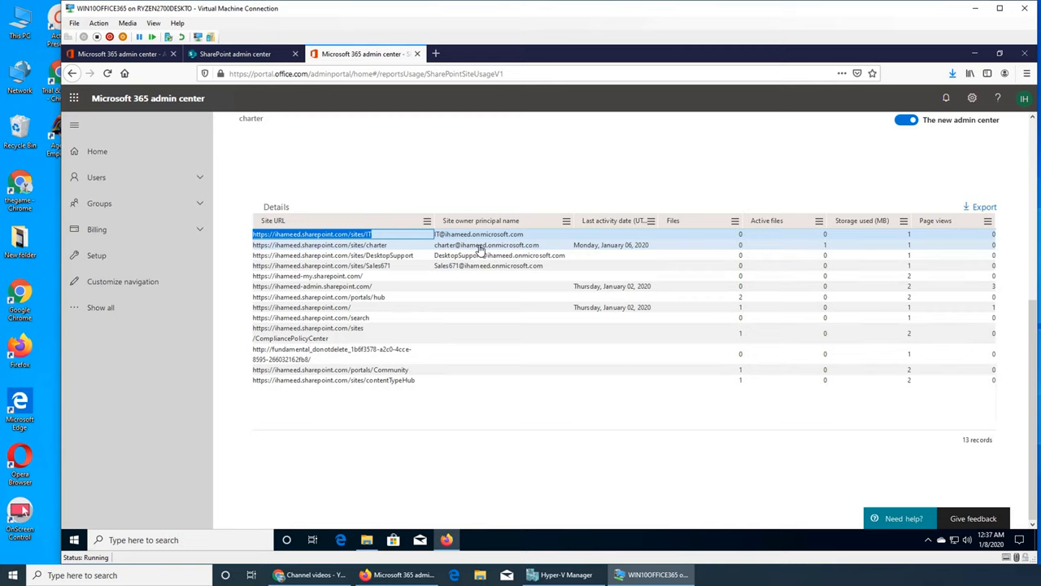
pyautogui.moveTo(475, 263)
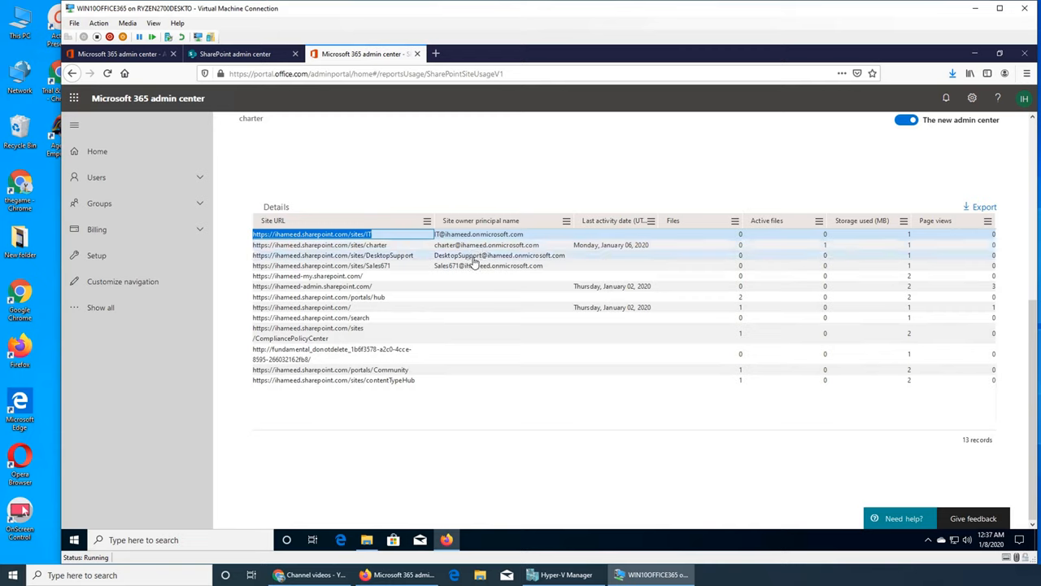
# Launch the DesktopSupport site URL from the Details table in a new browser tab.
pyautogui.rightClick(332, 254)
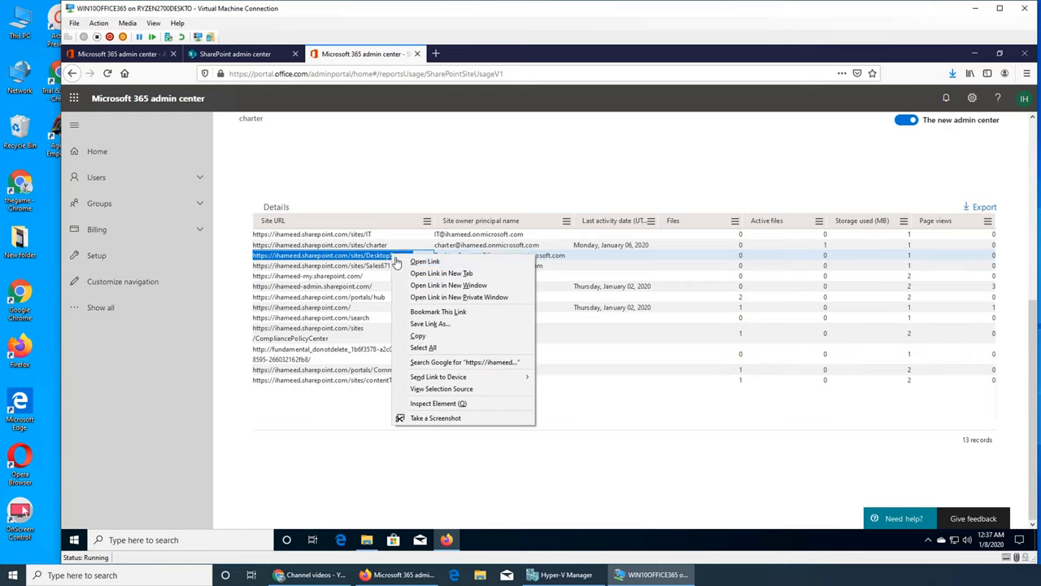
pyautogui.click(441, 273)
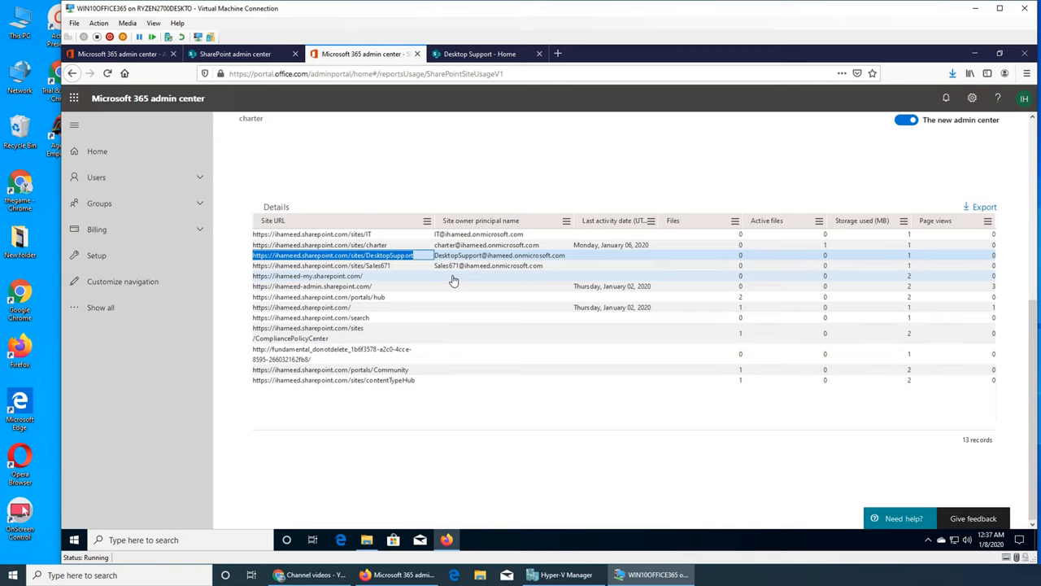
pyautogui.moveTo(449, 275)
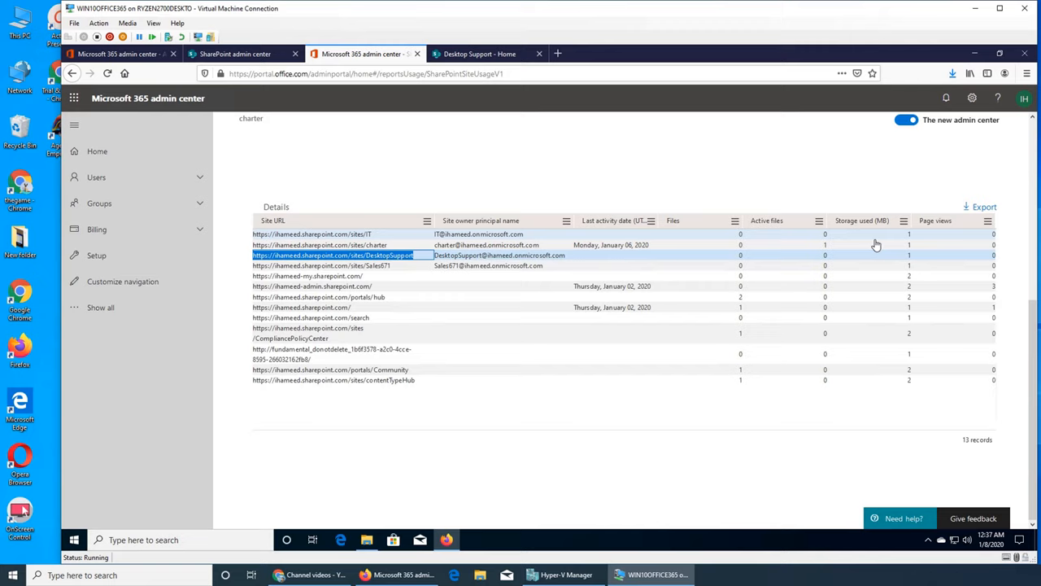
pyautogui.moveTo(872, 289)
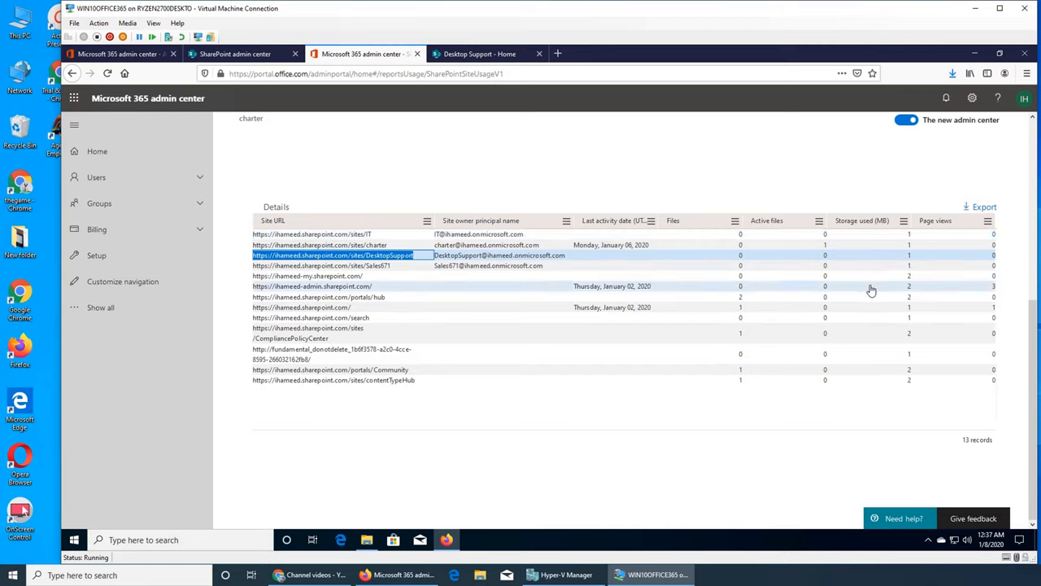
pyautogui.moveTo(388, 306)
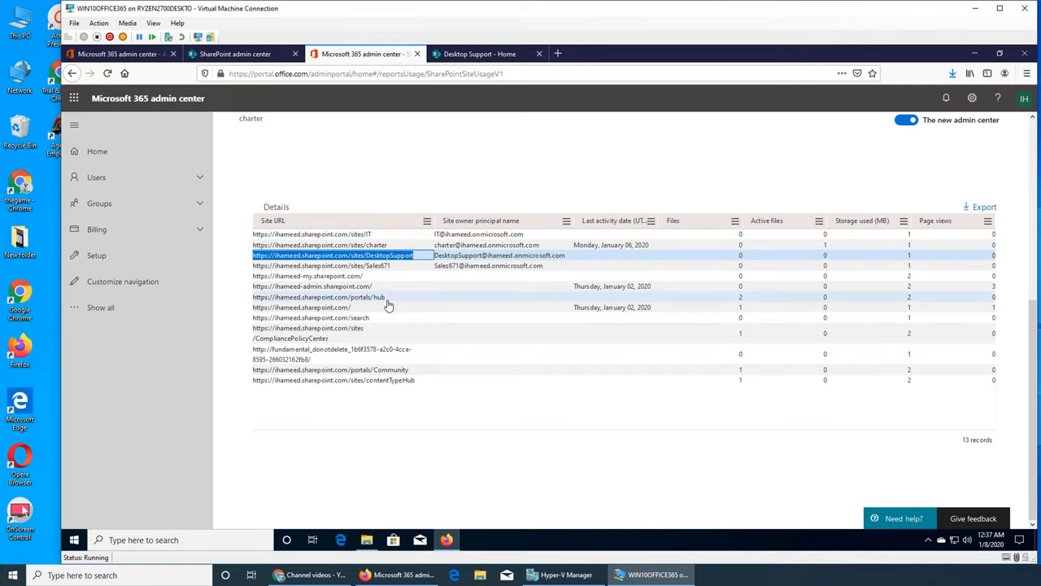
pyautogui.moveTo(365, 317)
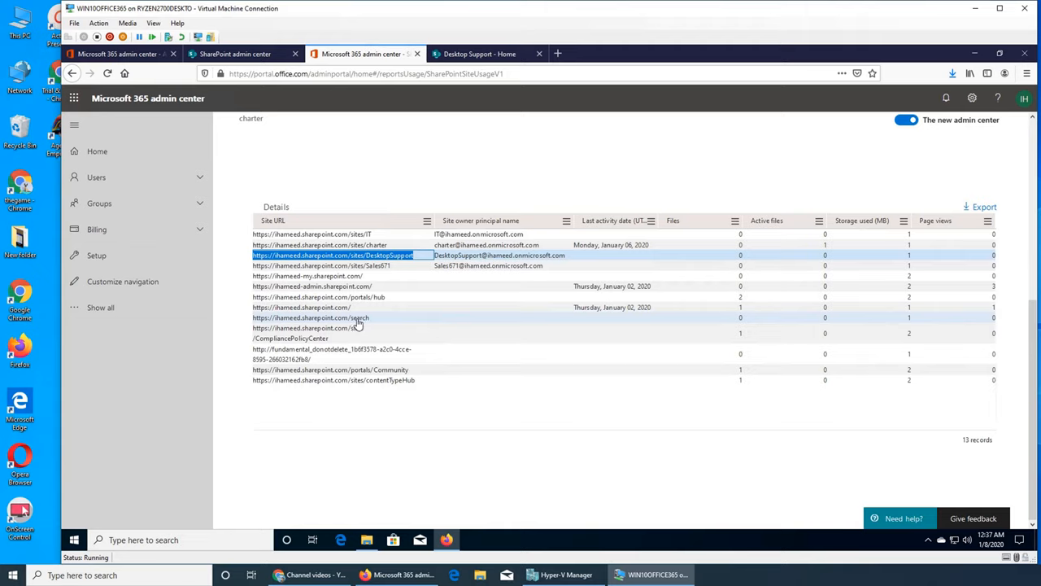
pyautogui.moveTo(508, 410)
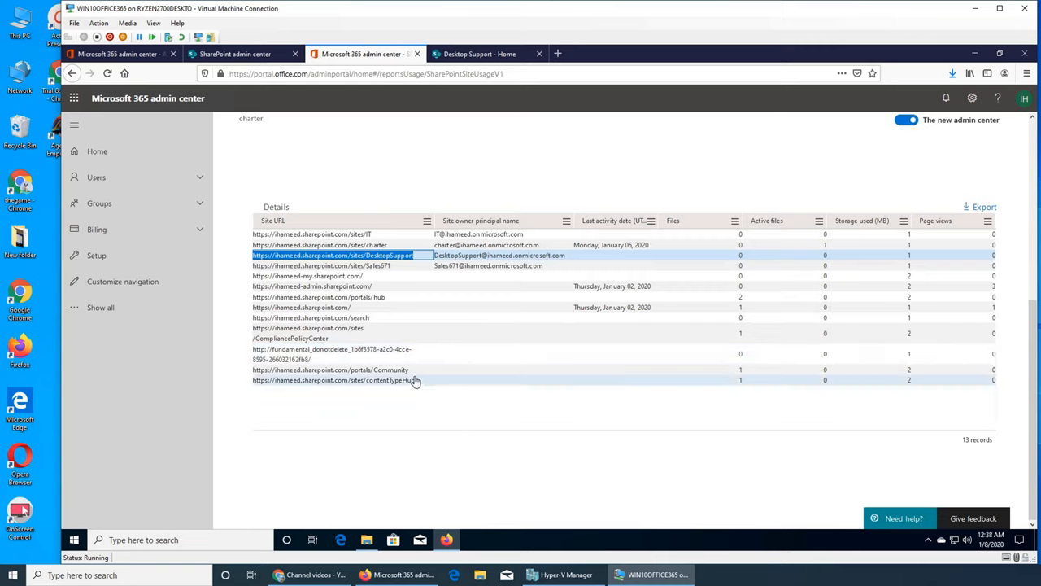
pyautogui.moveTo(378, 387)
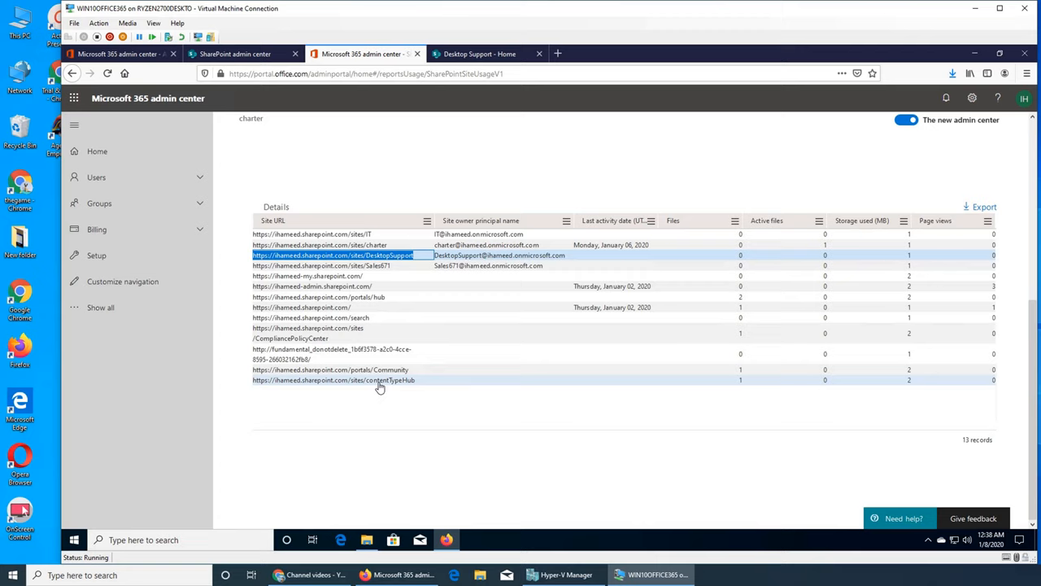
pyautogui.moveTo(352, 317)
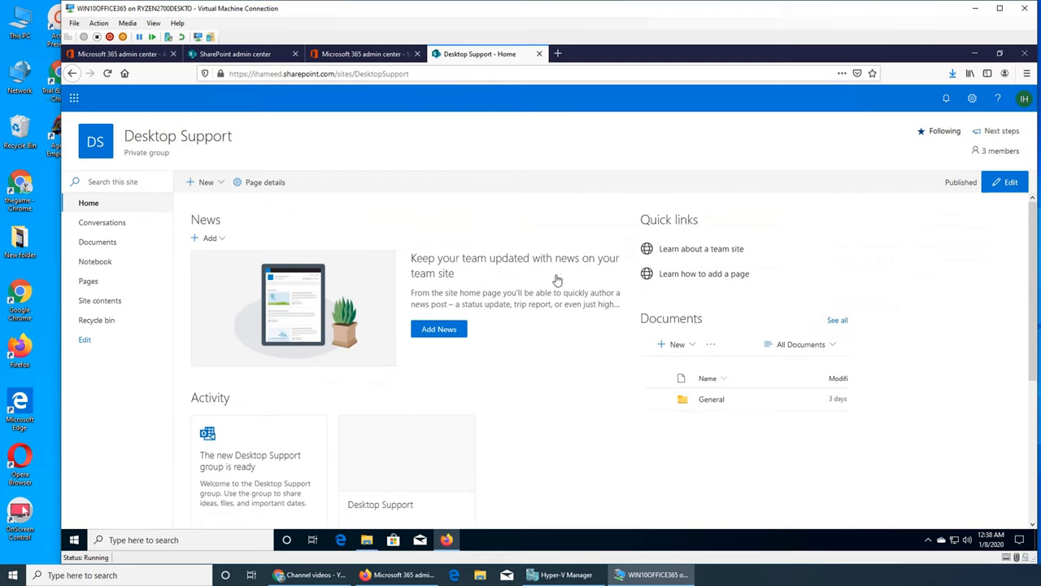
pyautogui.moveTo(833, 167)
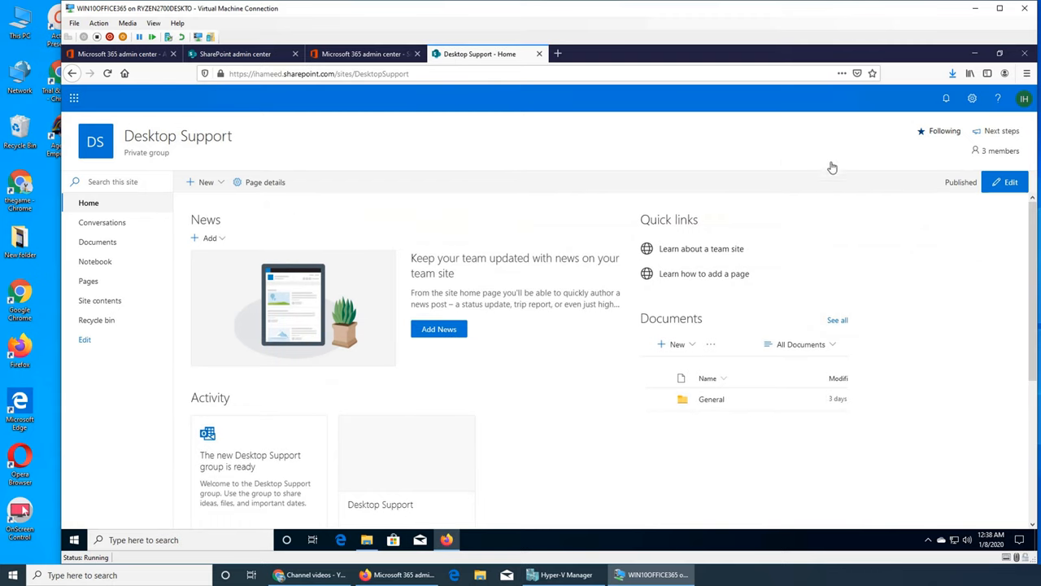
pyautogui.moveTo(504, 321)
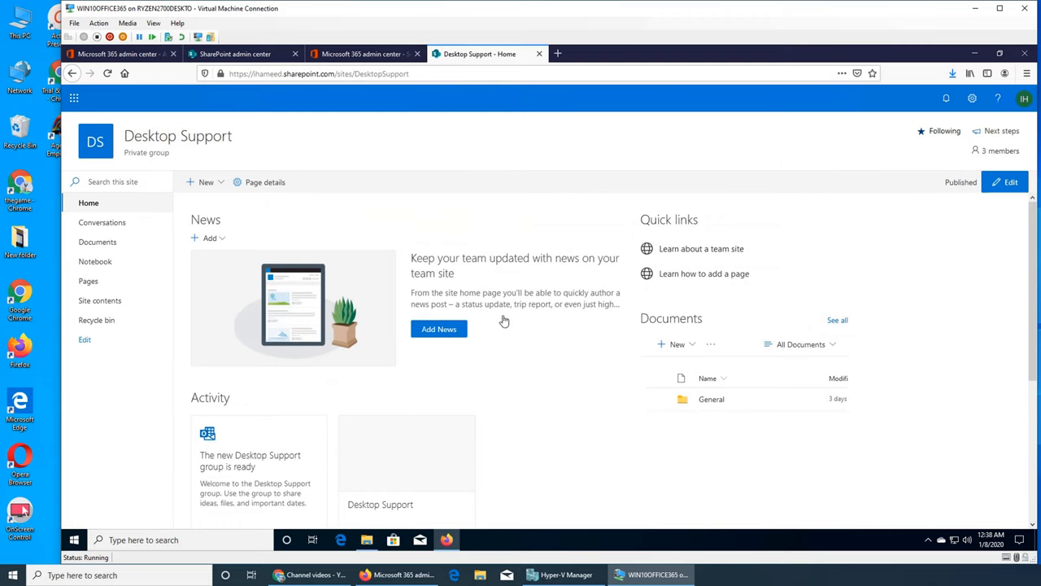
pyautogui.moveTo(589, 273)
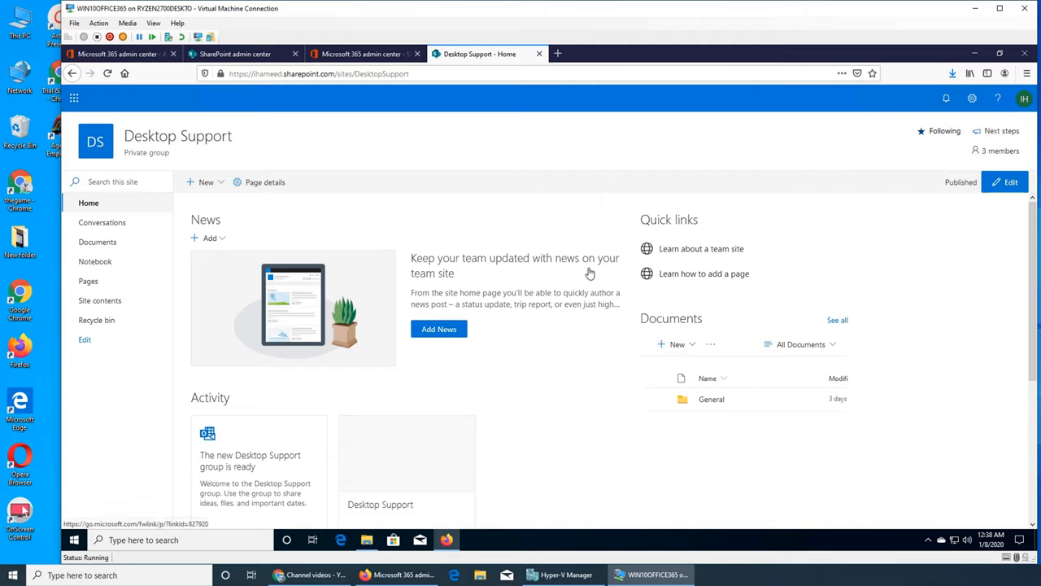
pyautogui.moveTo(589, 273)
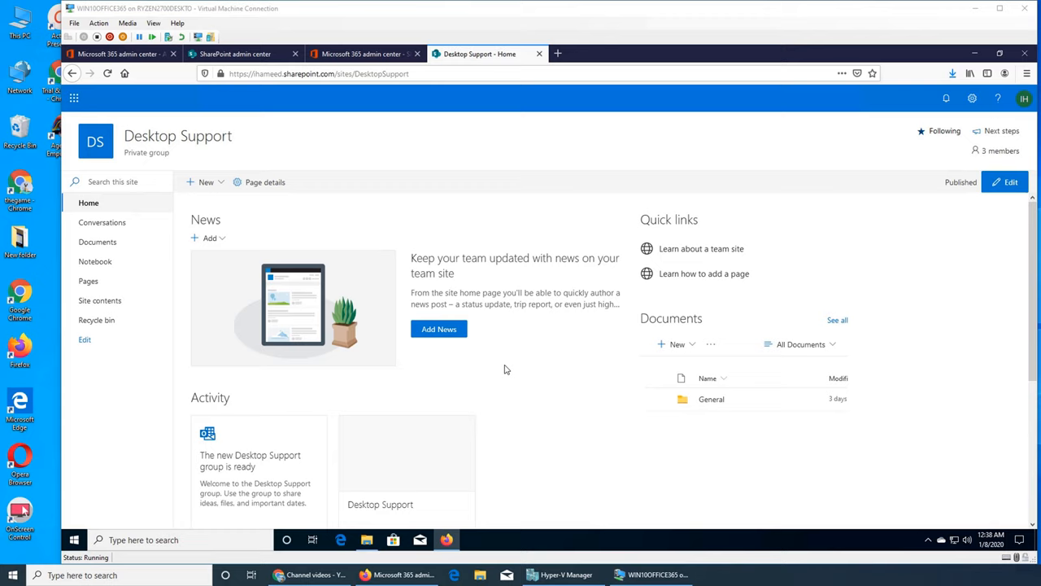
pyautogui.moveTo(553, 417)
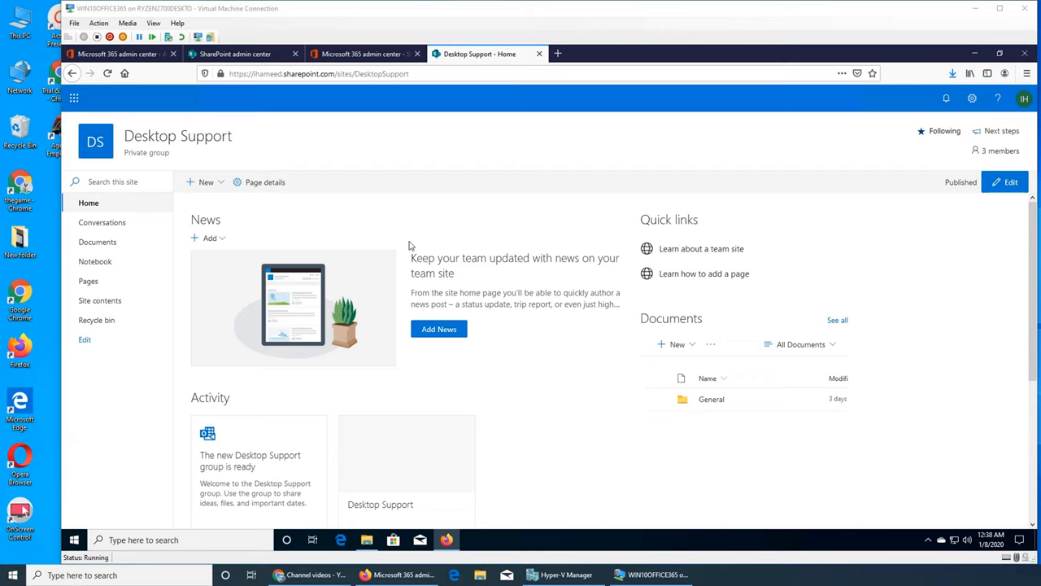
pyautogui.moveTo(537, 326)
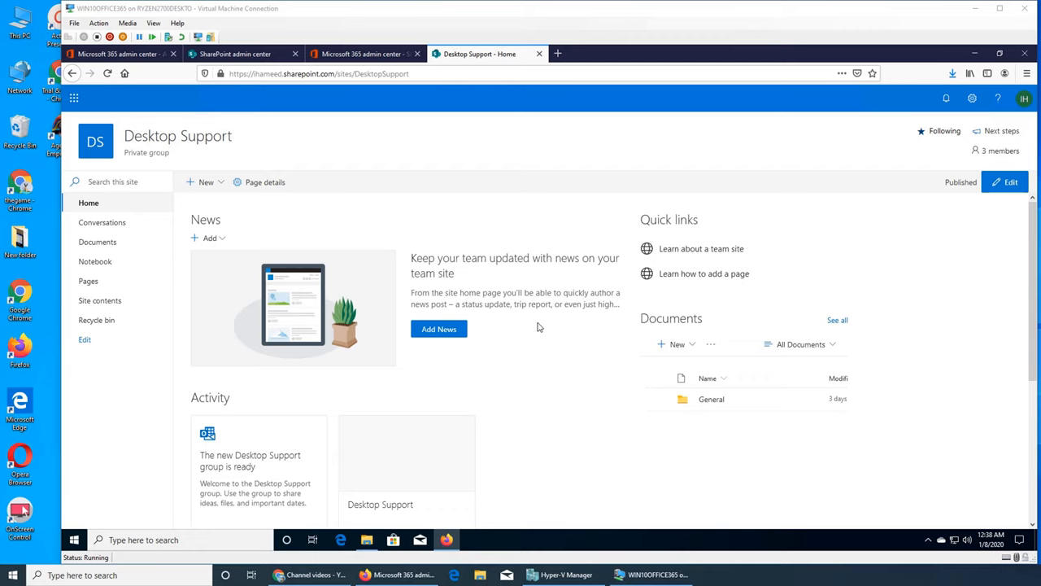
pyautogui.moveTo(726, 436)
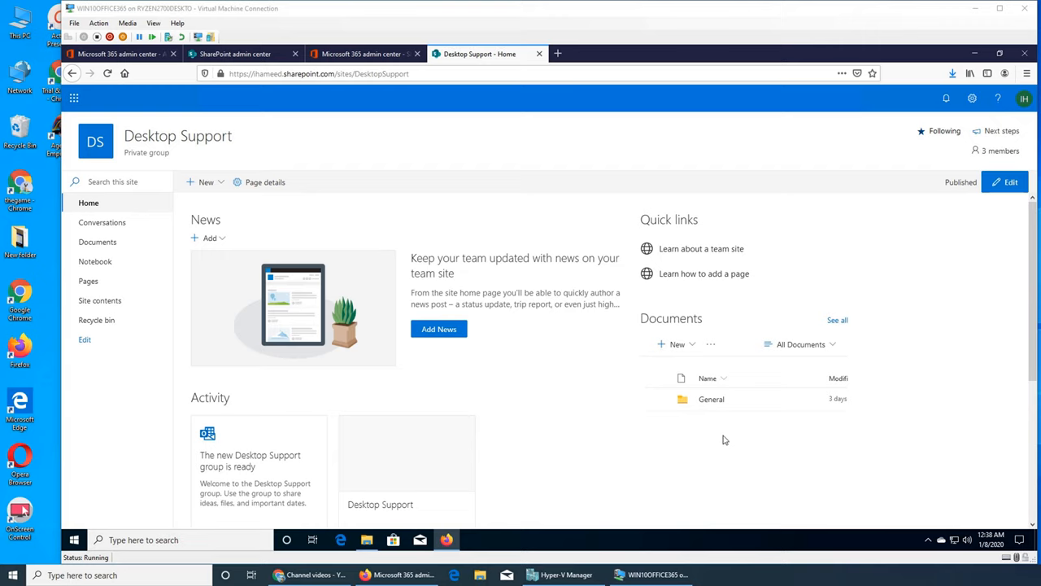
pyautogui.moveTo(683, 415)
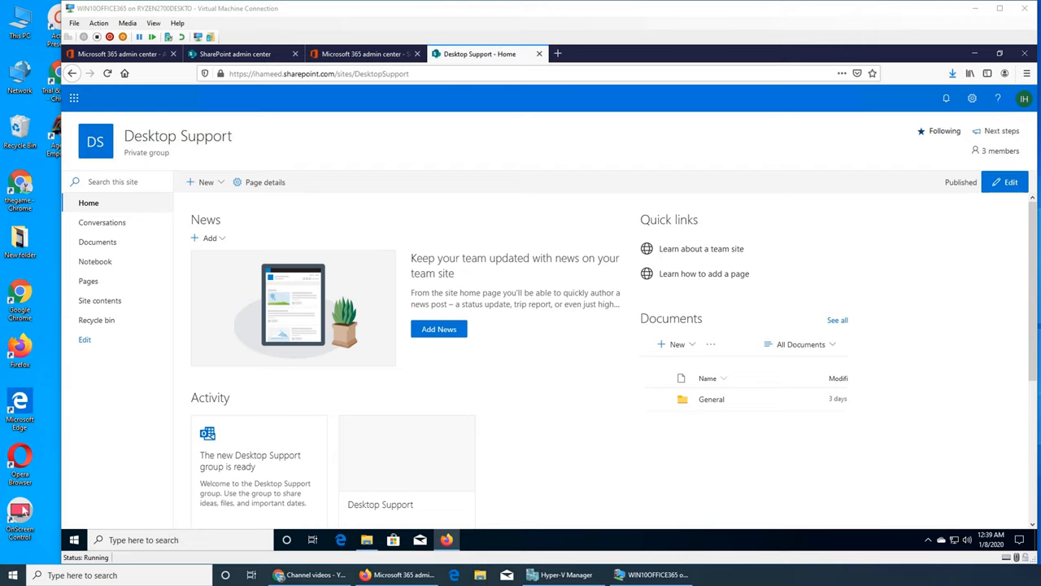
pyautogui.moveTo(579, 229)
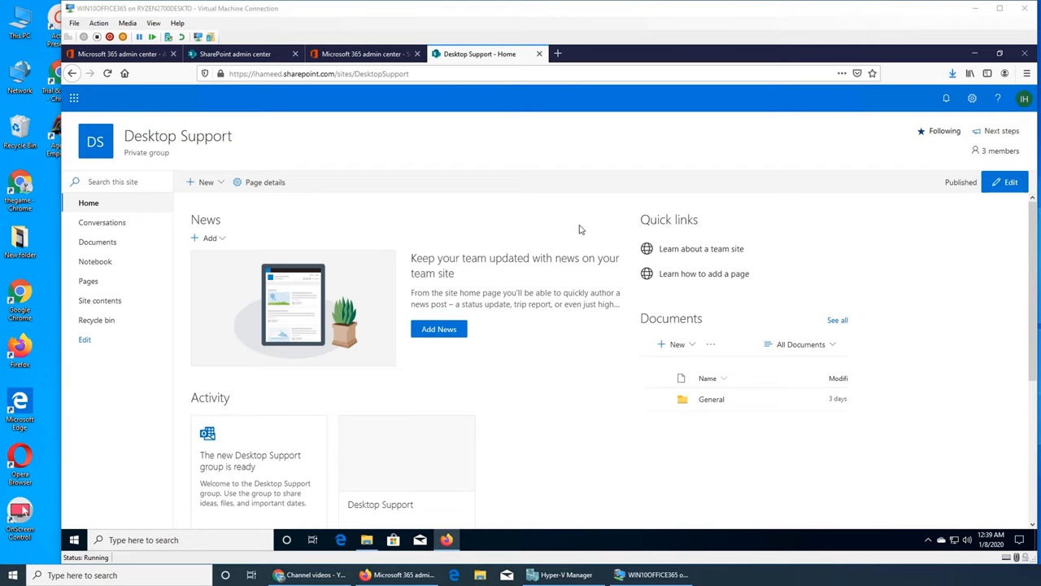
pyautogui.moveTo(524, 254)
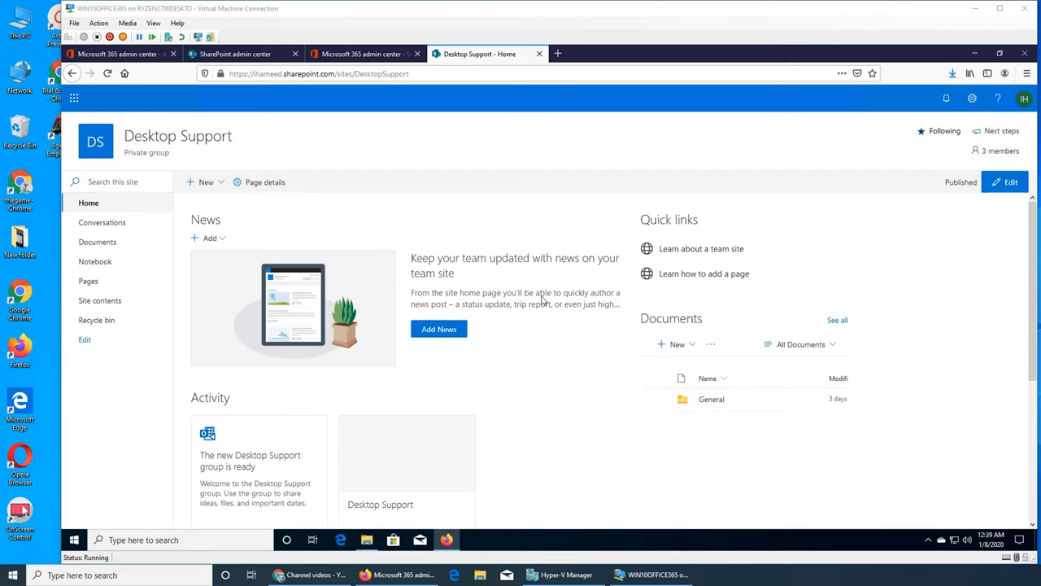
pyautogui.moveTo(558, 407)
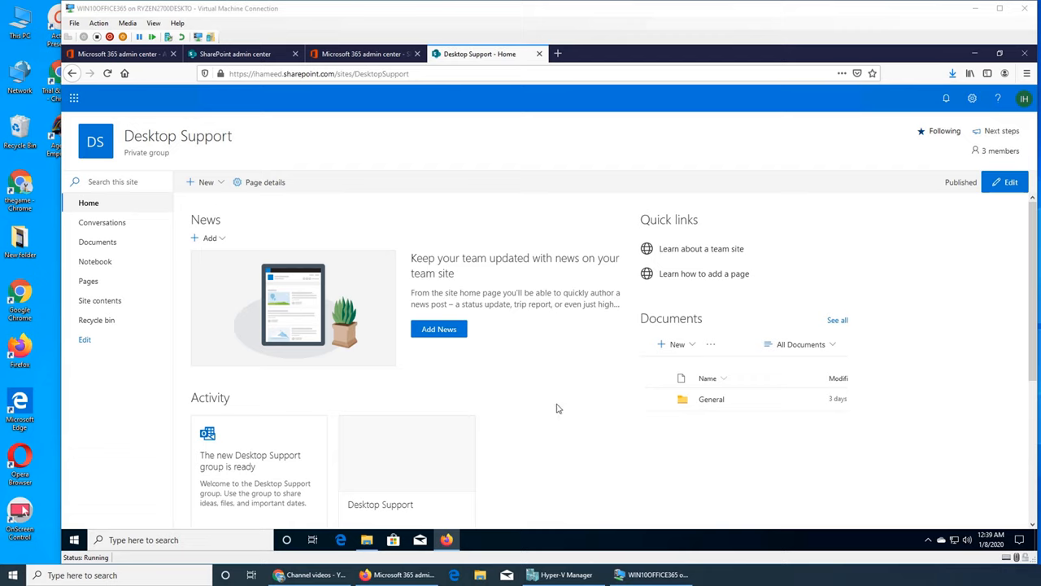
pyautogui.moveTo(569, 419)
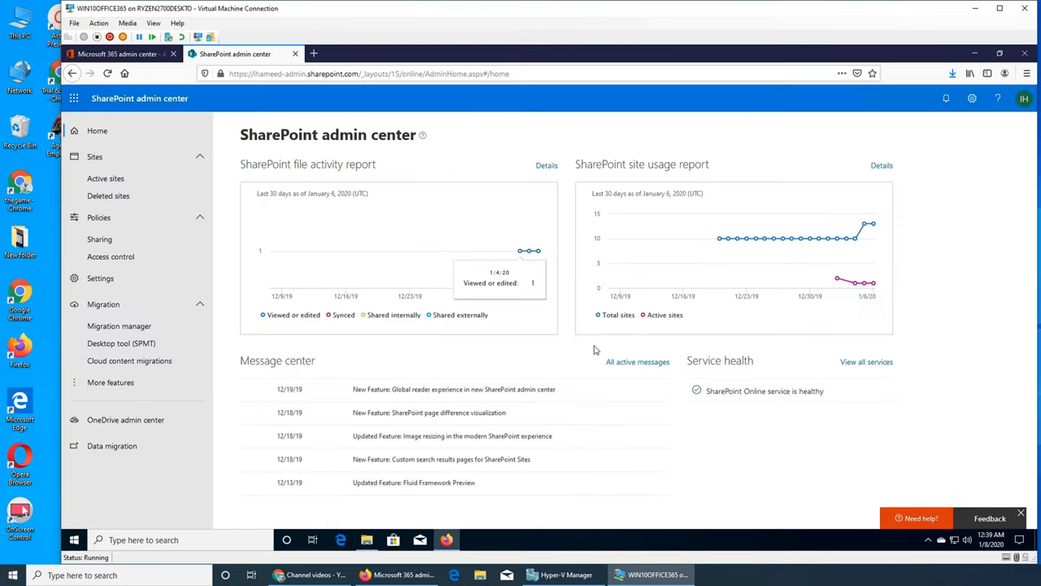
pyautogui.moveTo(410, 475)
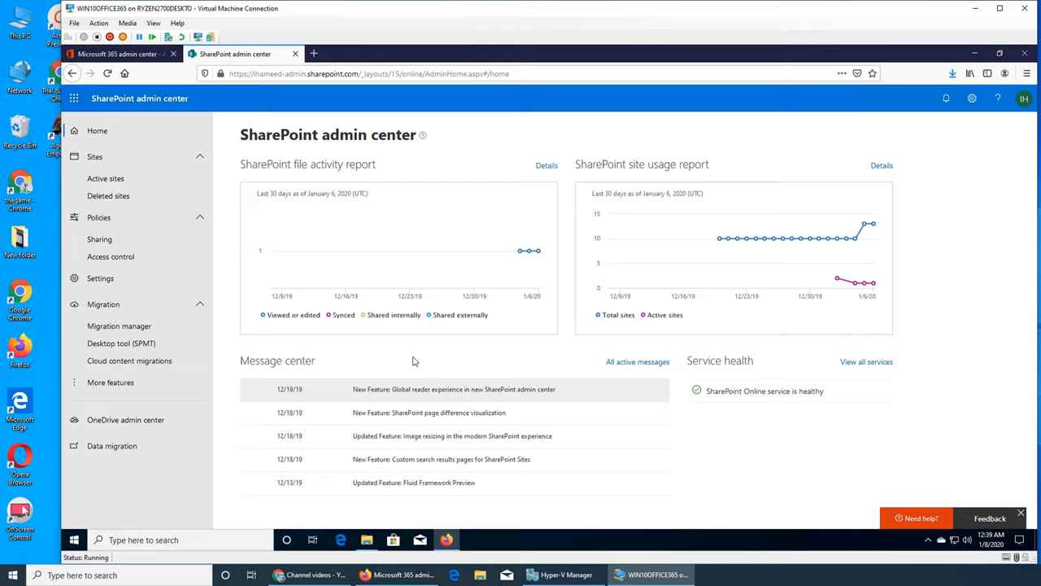
pyautogui.moveTo(528, 250)
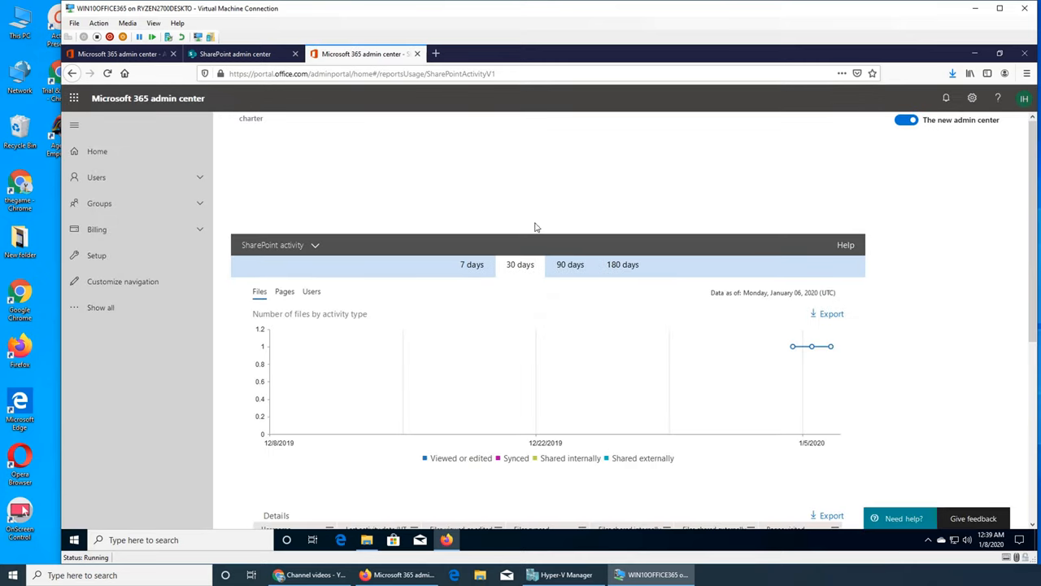
pyautogui.moveTo(794, 345)
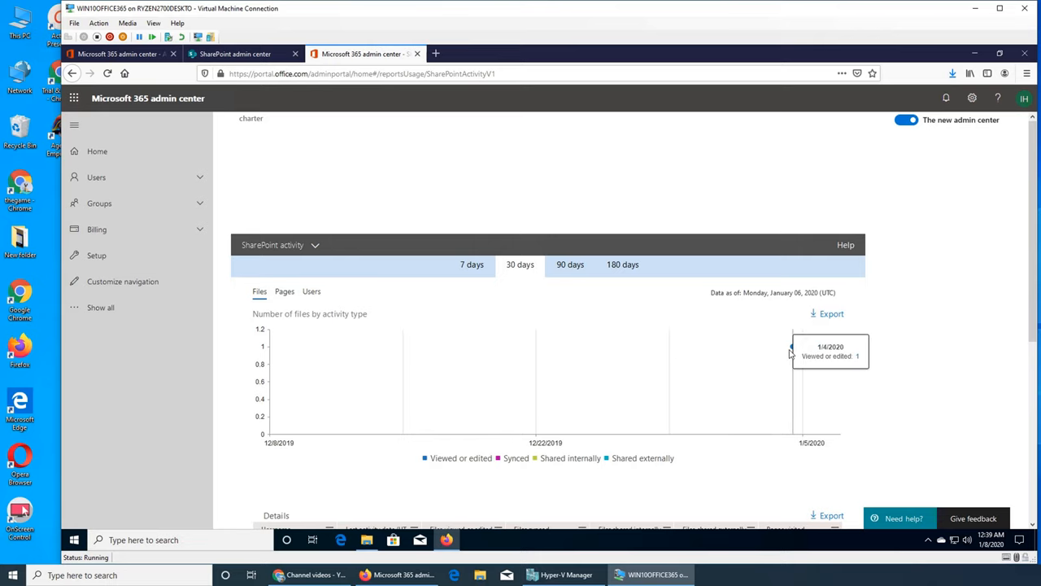
# Review the SharePoint activity report's per-user Details table, then close the report tab.
pyautogui.scroll(-3)
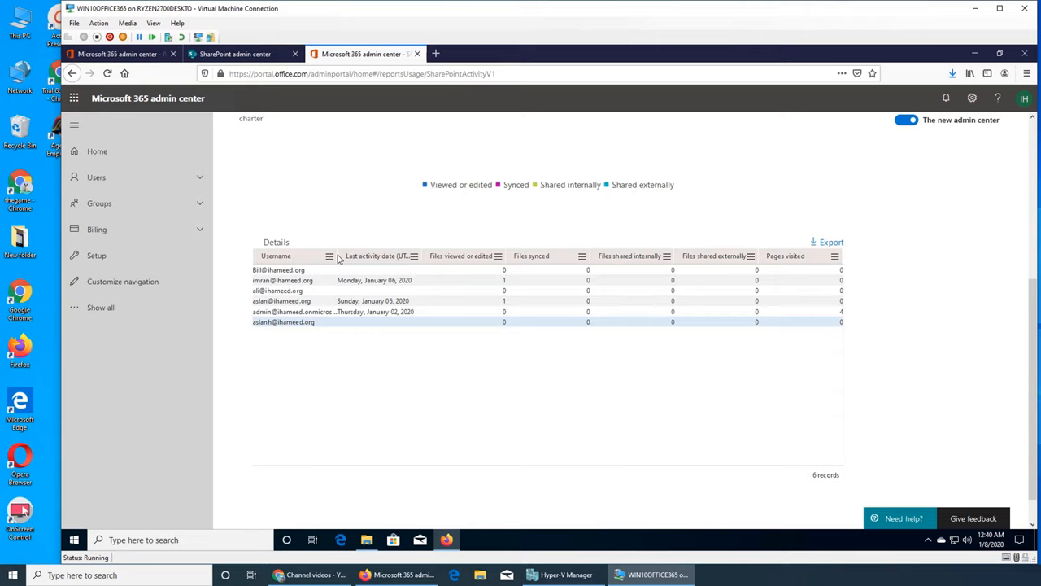
pyautogui.moveTo(293, 286)
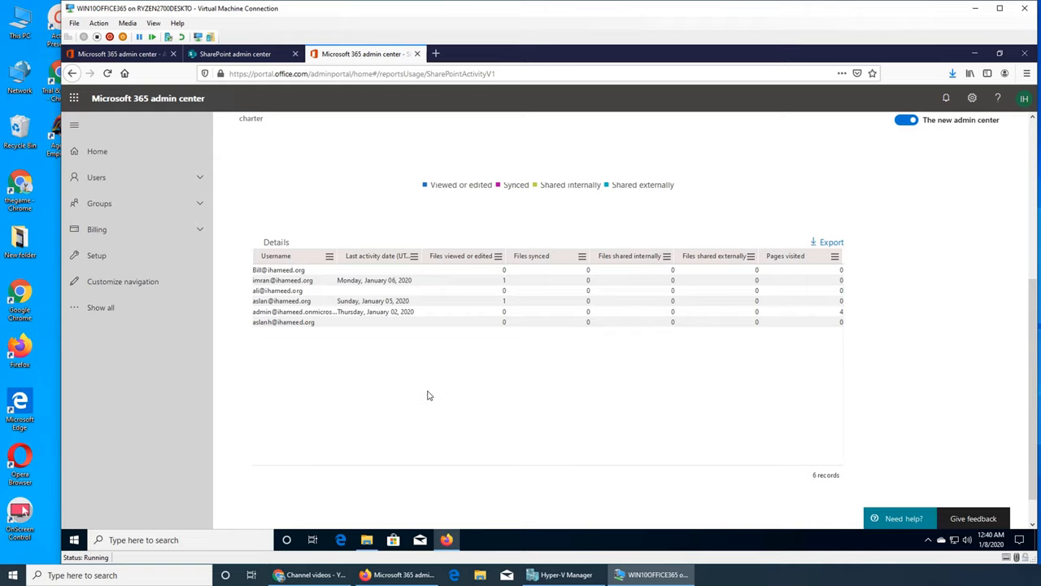
pyautogui.scroll(3)
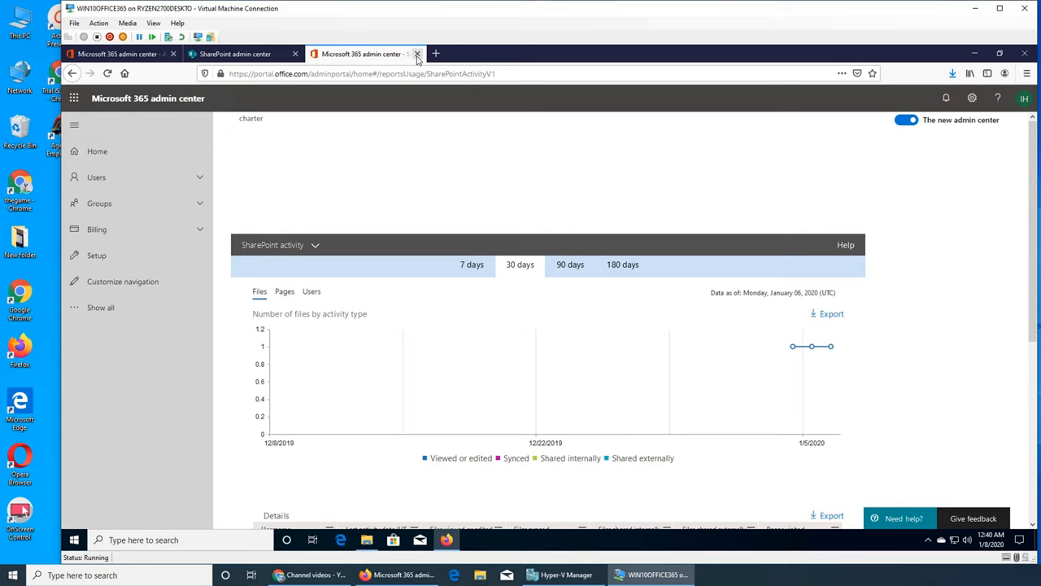
pyautogui.click(417, 53)
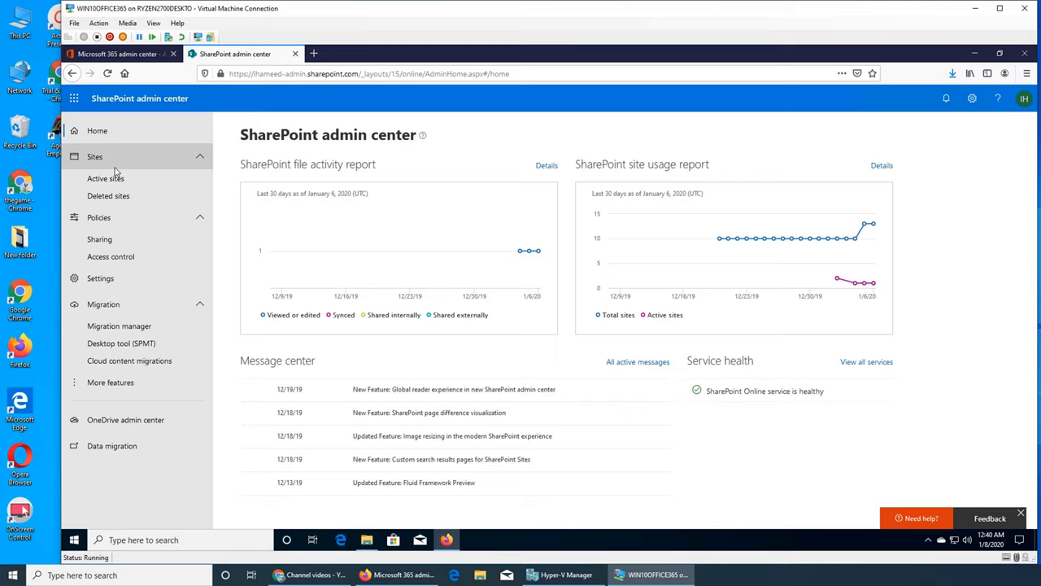
pyautogui.moveTo(105, 177)
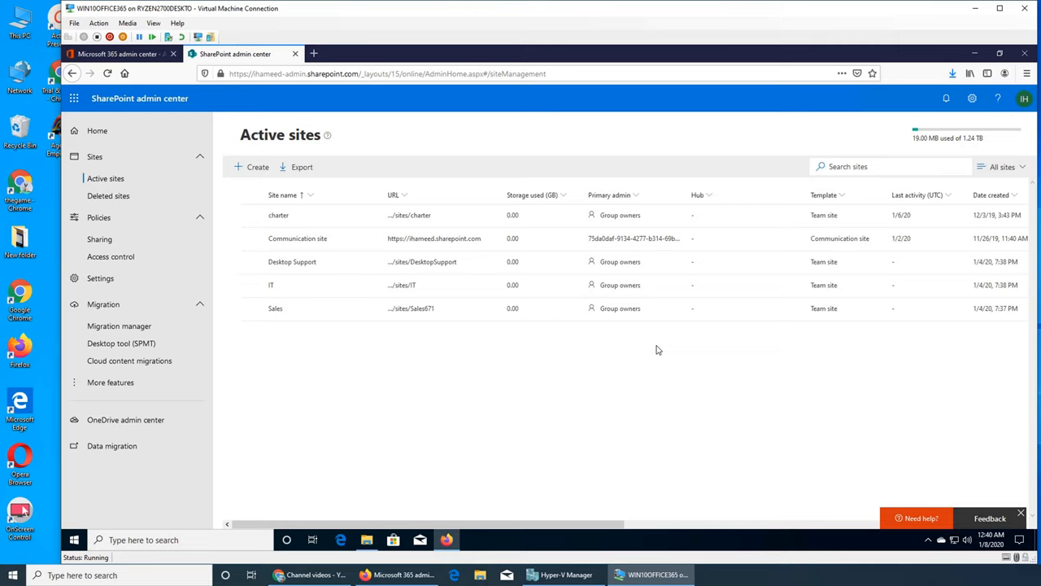
pyautogui.moveTo(1034, 344)
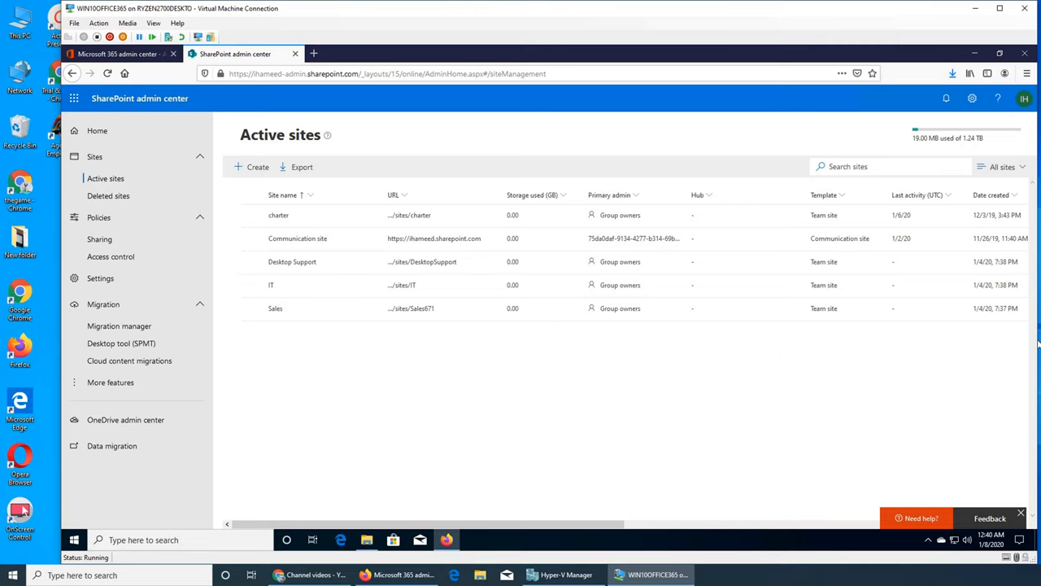
pyautogui.moveTo(644, 381)
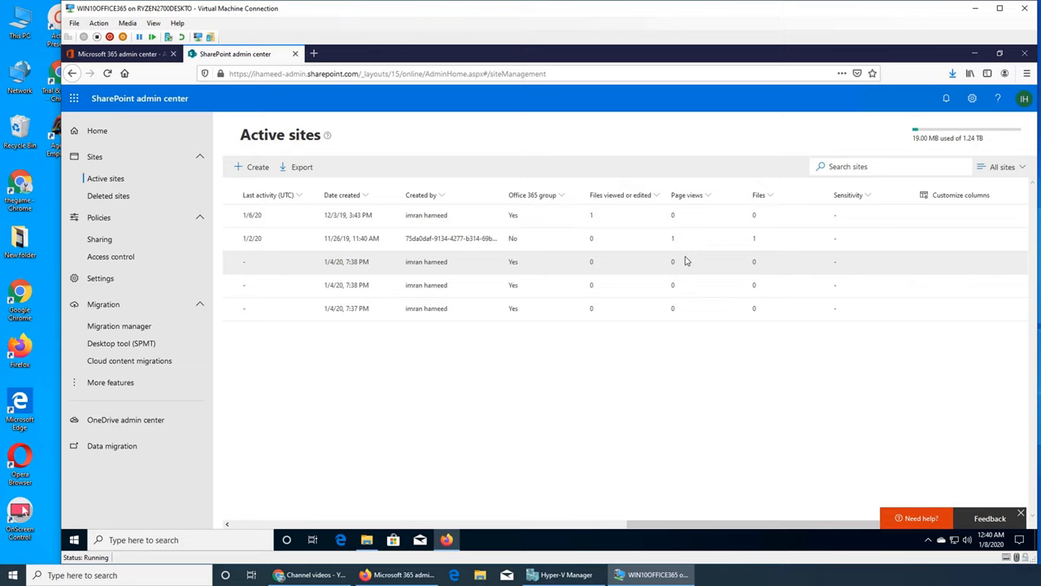
pyautogui.moveTo(696, 285)
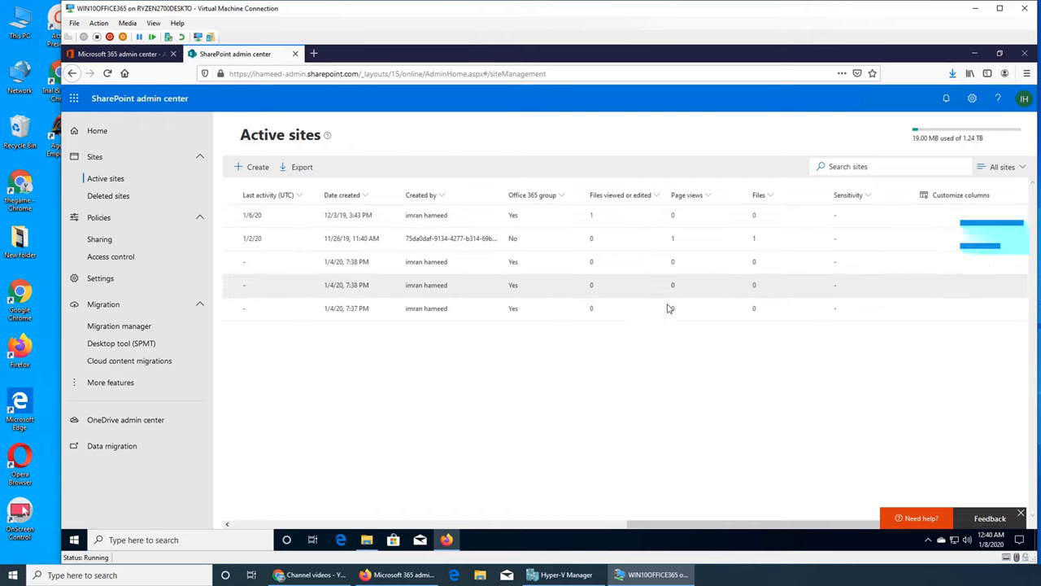
pyautogui.moveTo(657, 388)
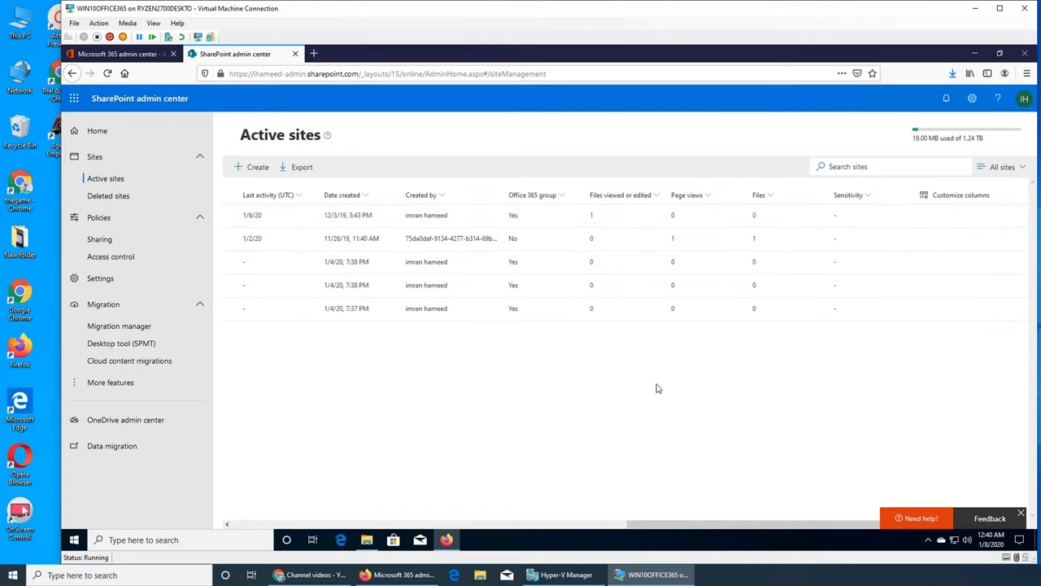
pyautogui.moveTo(696, 375)
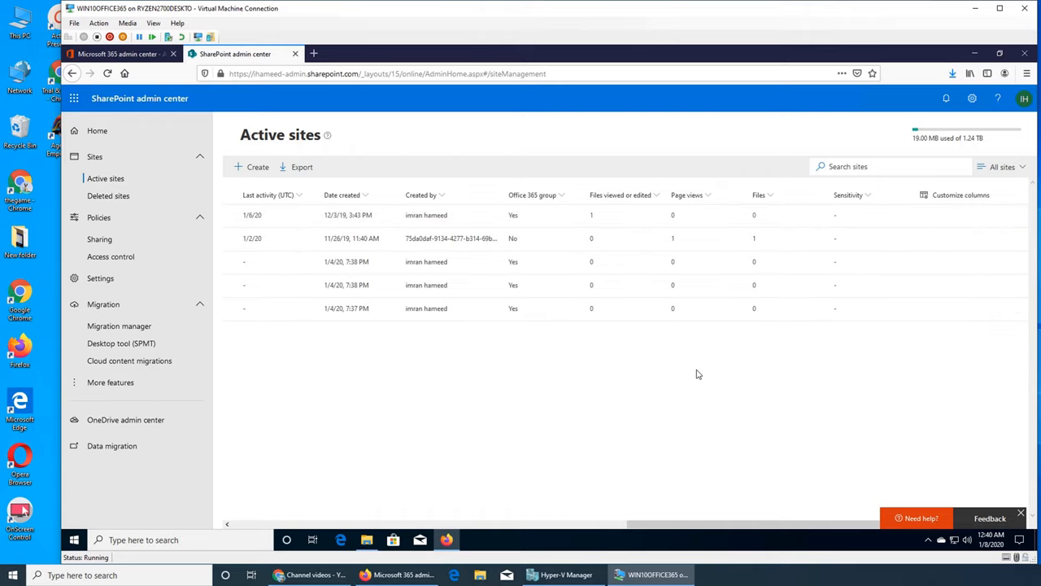
# Open the Communication site's URL from the Active sites table in a new tab.
pyautogui.hscroll(3)
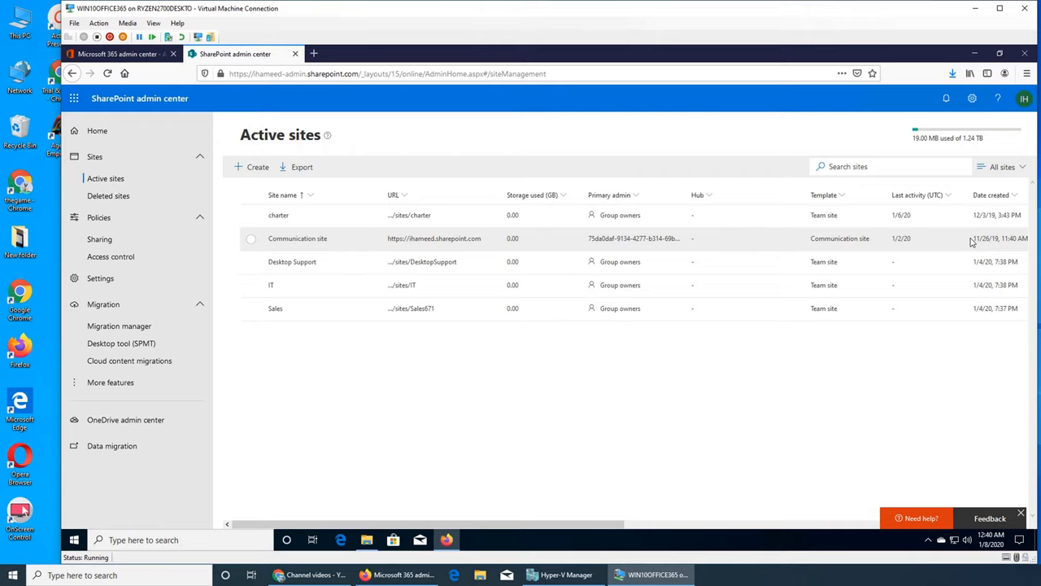
pyautogui.moveTo(433, 238)
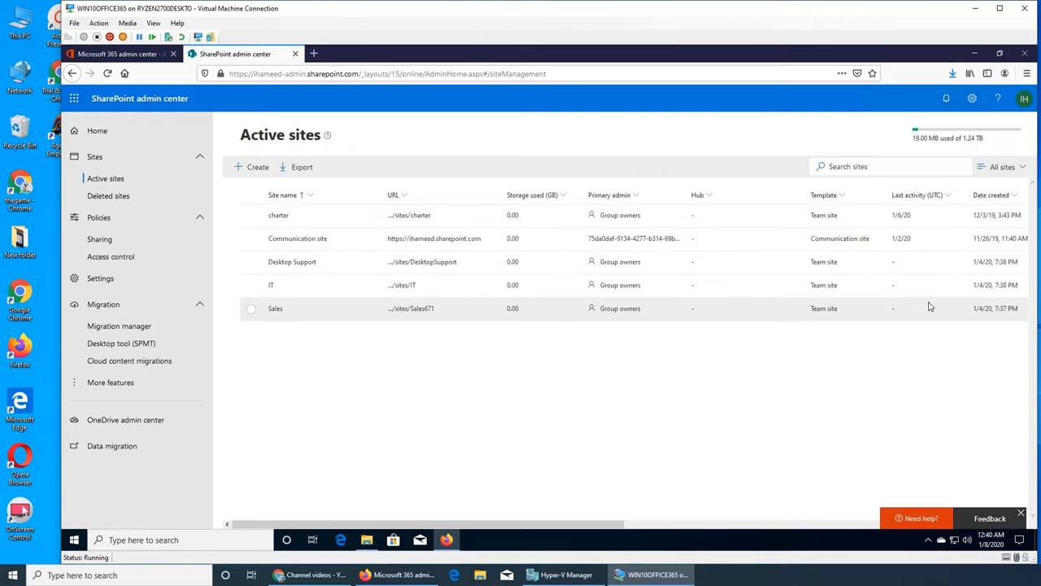
pyautogui.moveTo(425, 290)
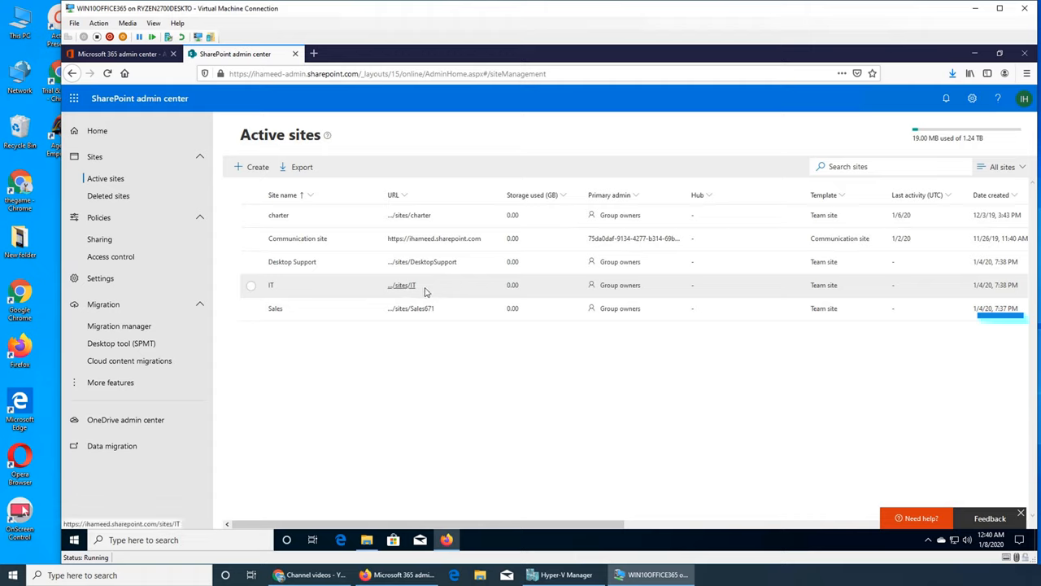
pyautogui.moveTo(618, 272)
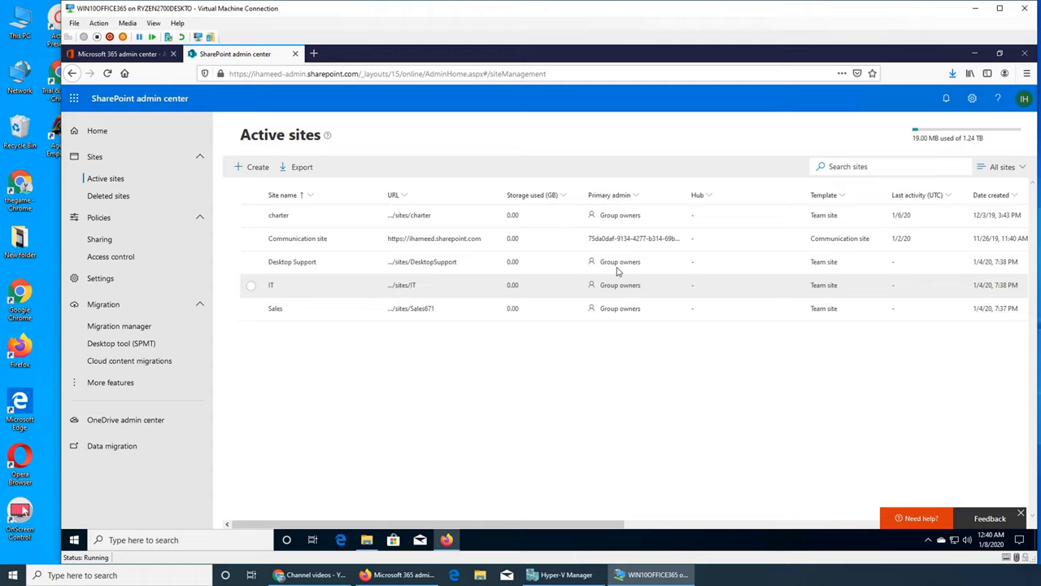
pyautogui.moveTo(621, 322)
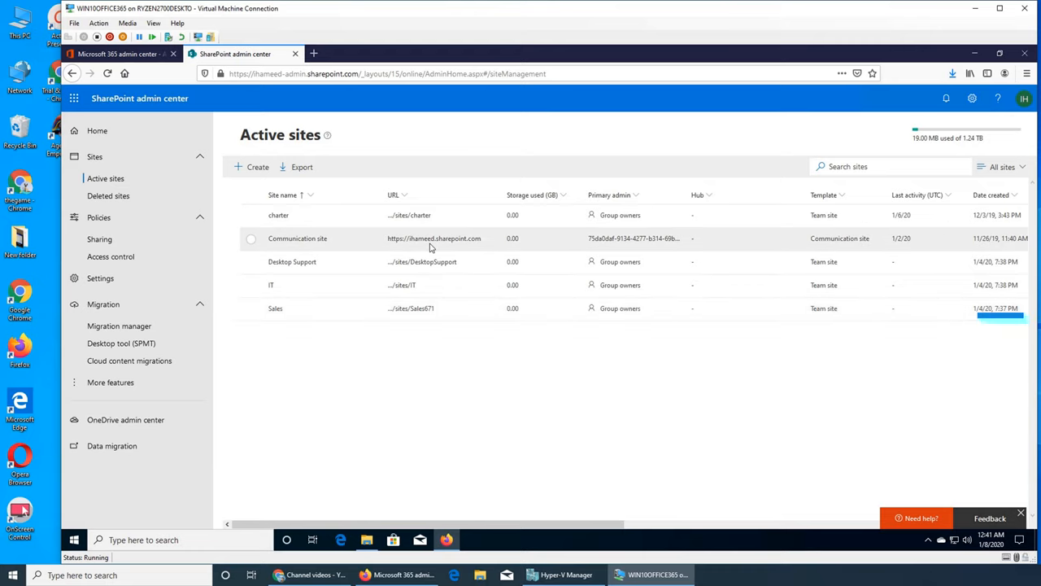
pyautogui.moveTo(433, 237)
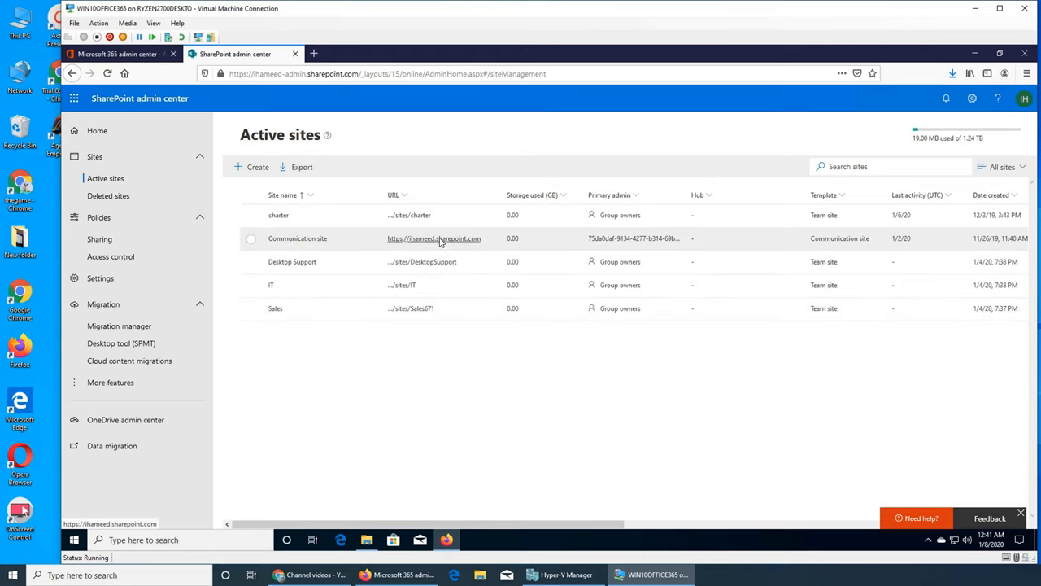
pyautogui.click(250, 238)
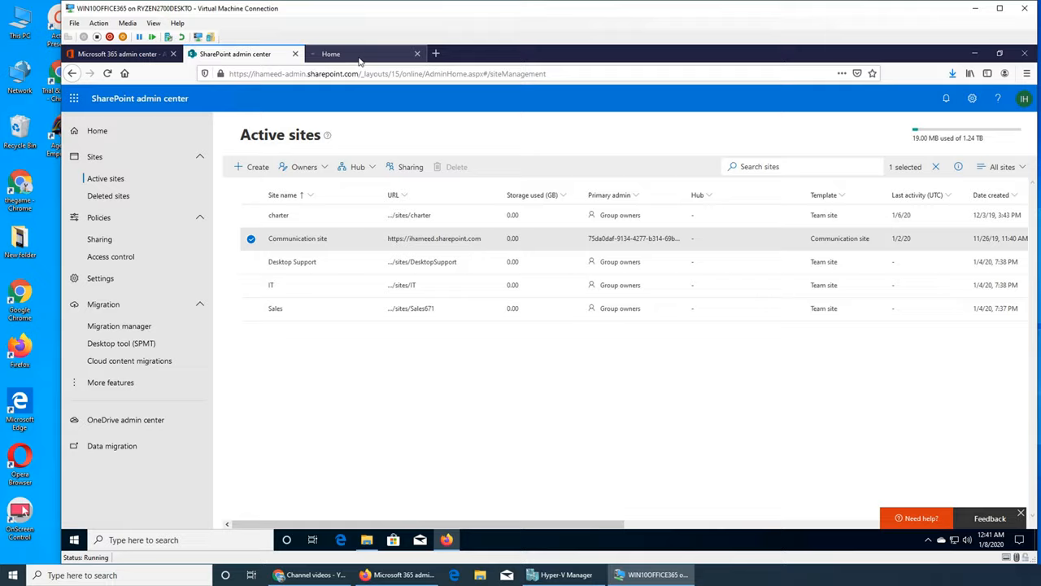
# Put the Communication site home page into edit mode, then leave the page without saving.
pyautogui.click(362, 53)
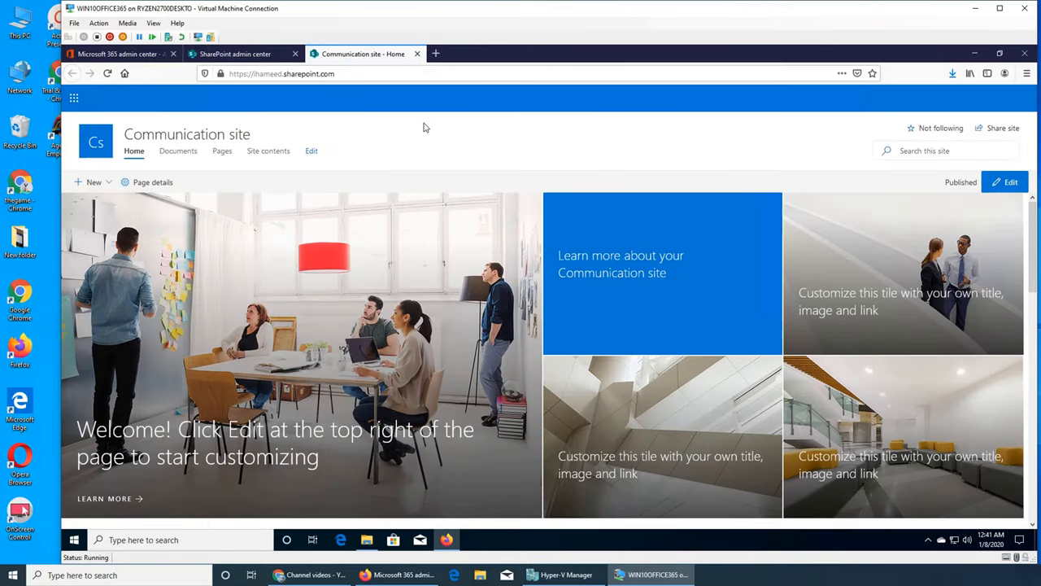
pyautogui.moveTo(446, 172)
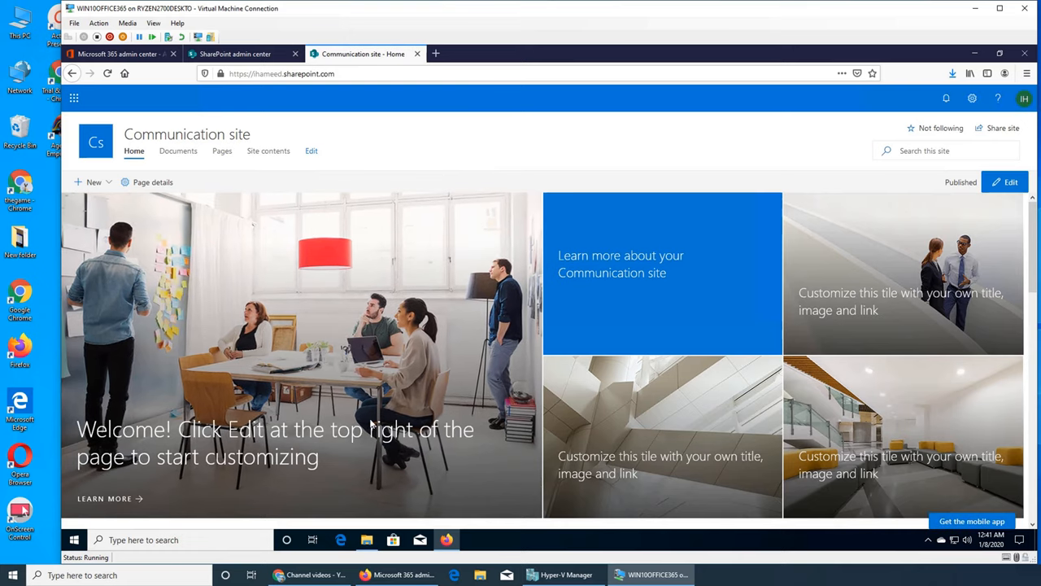
pyautogui.click(1005, 182)
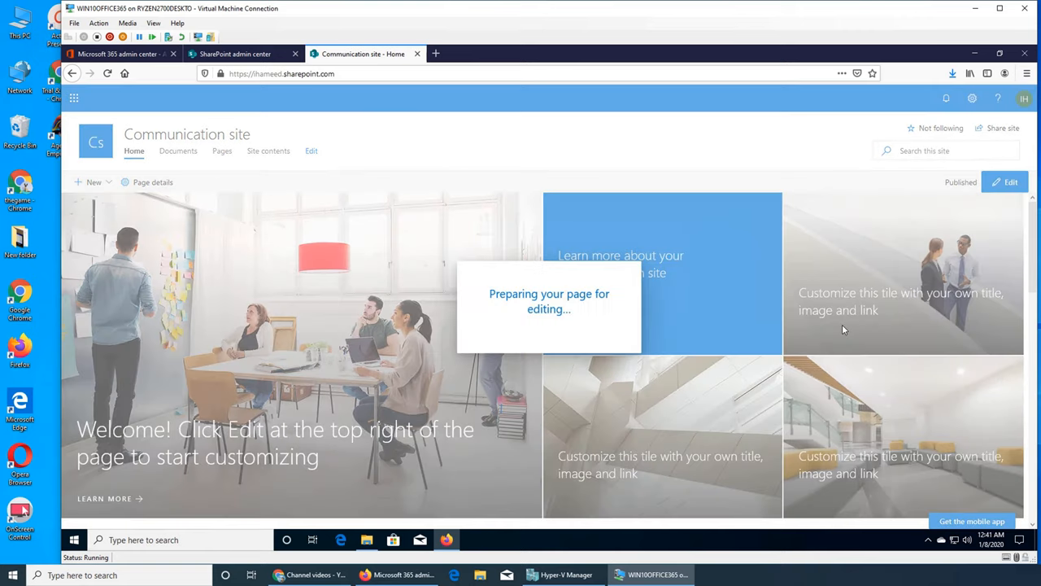
pyautogui.click(1005, 182)
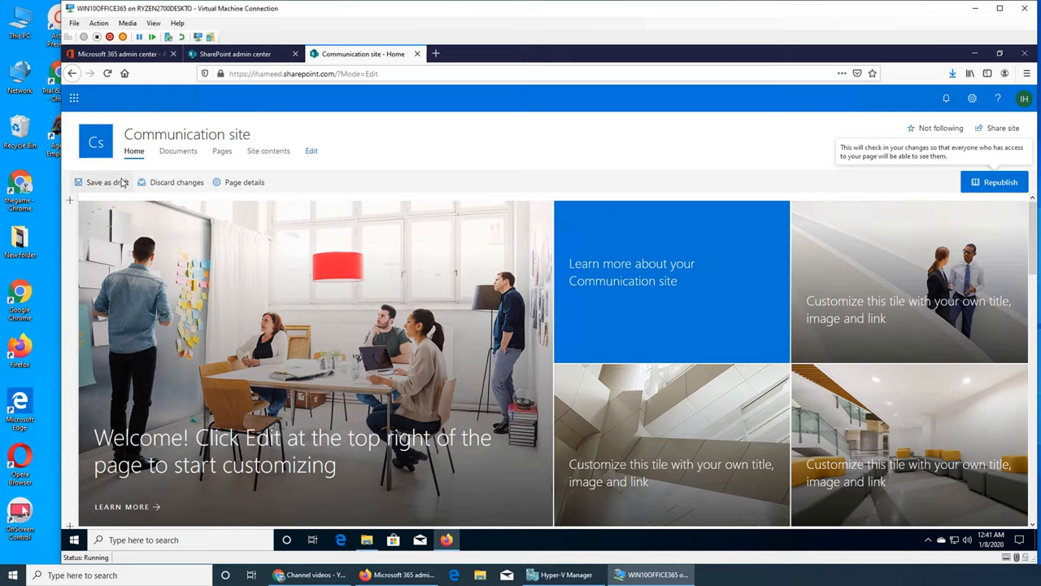
pyautogui.scroll(-3)
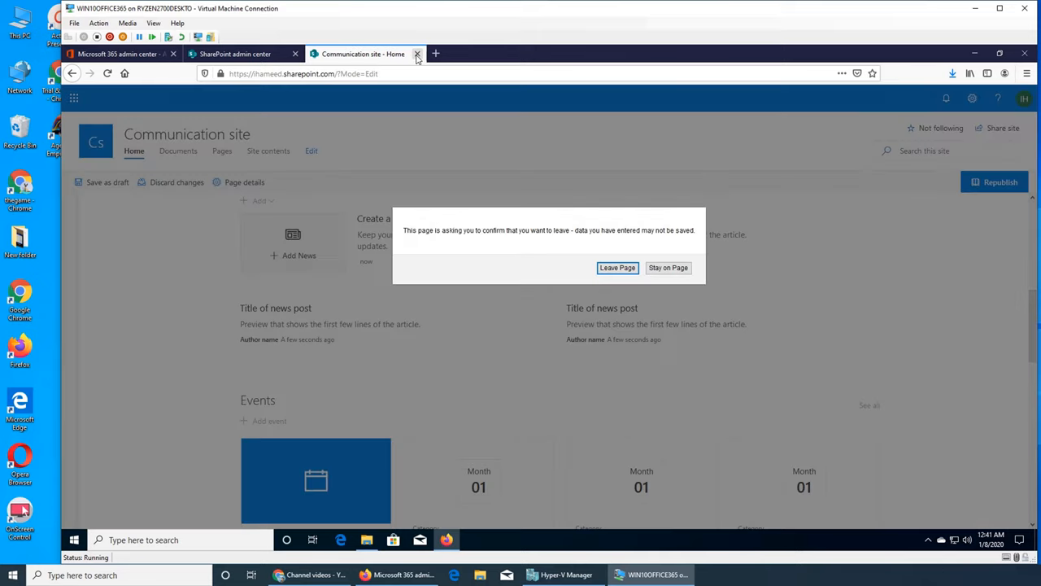
pyautogui.click(616, 267)
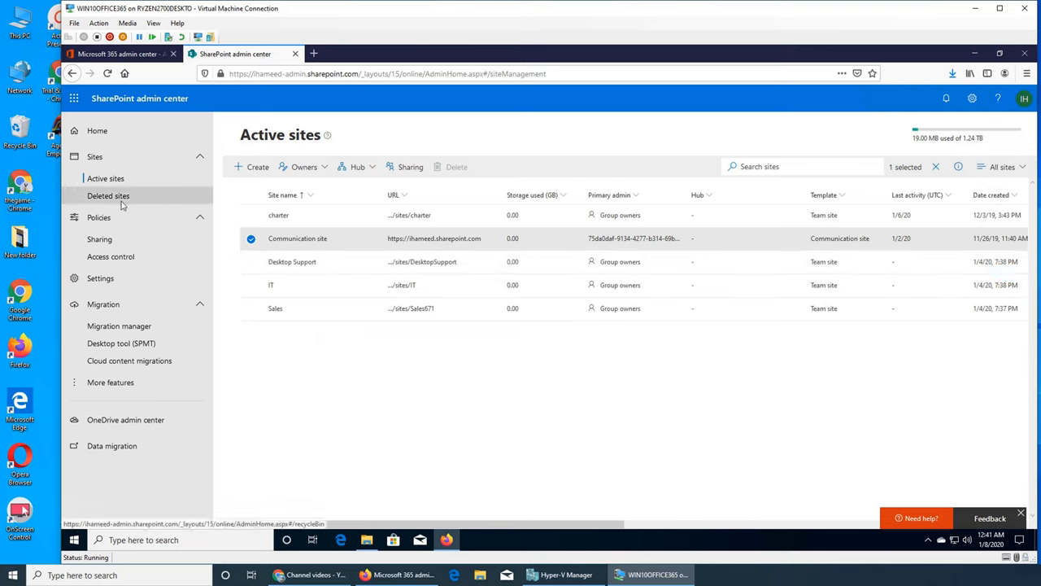
pyautogui.moveTo(407, 361)
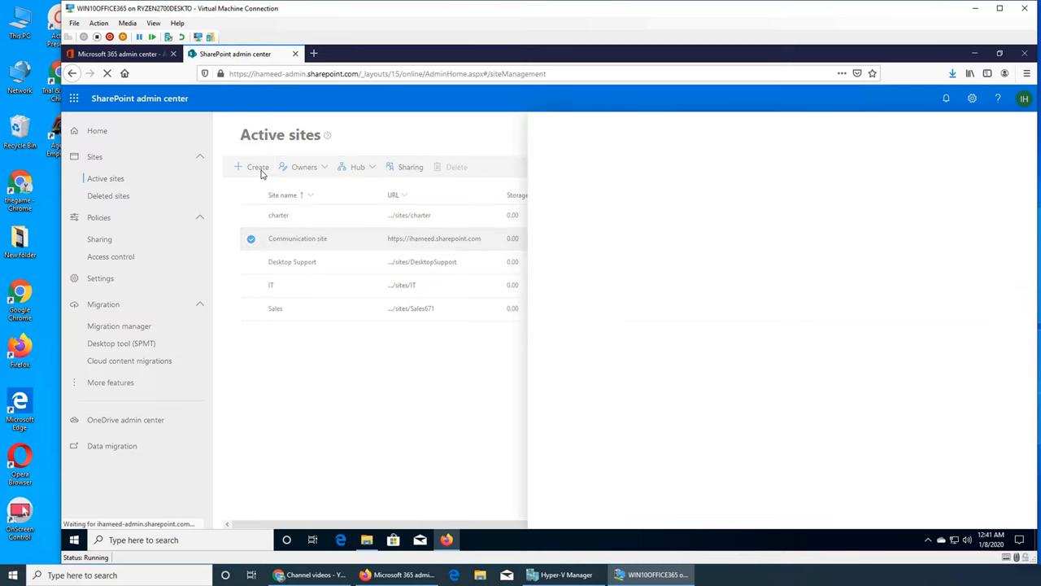
# Open the Create a site panel from the Active sites command bar.
pyautogui.click(257, 166)
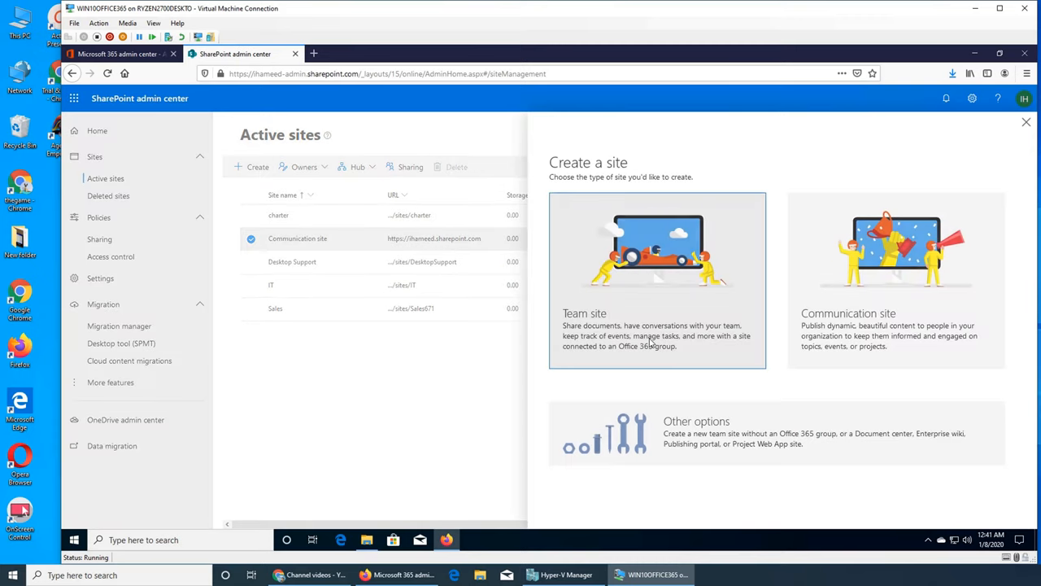
pyautogui.moveTo(901, 332)
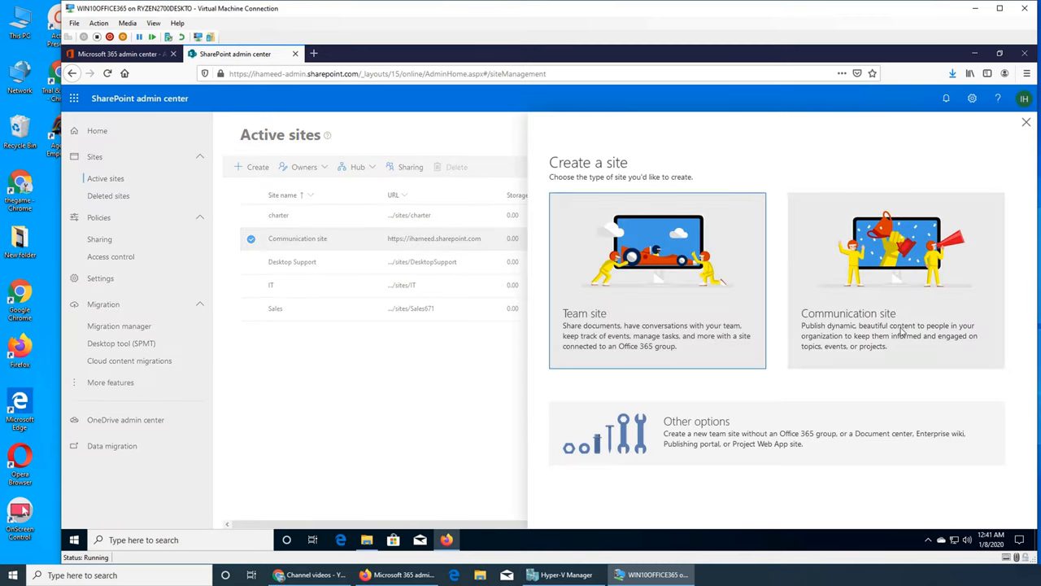
pyautogui.moveTo(755, 348)
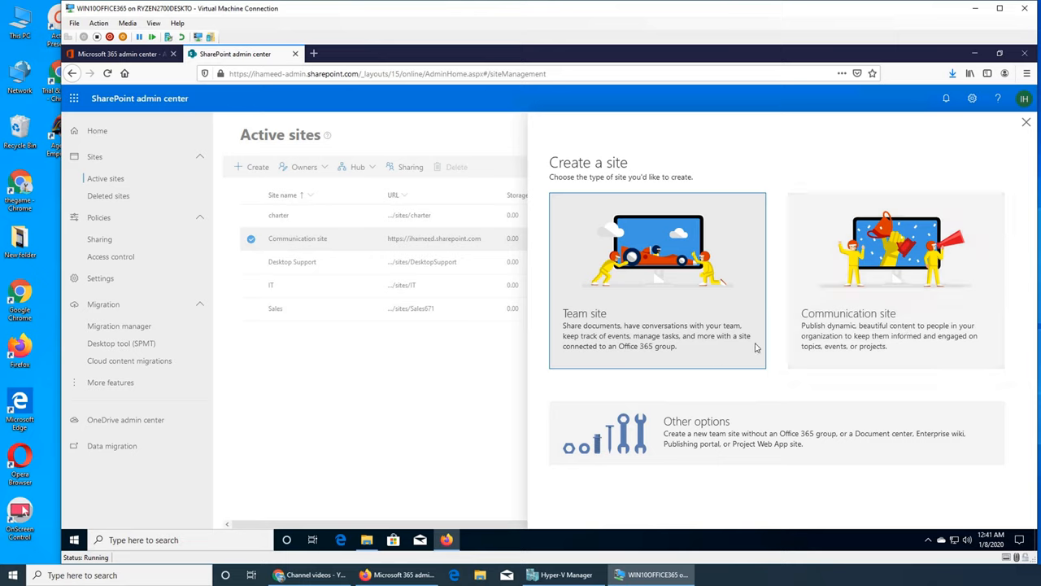
pyautogui.moveTo(691, 335)
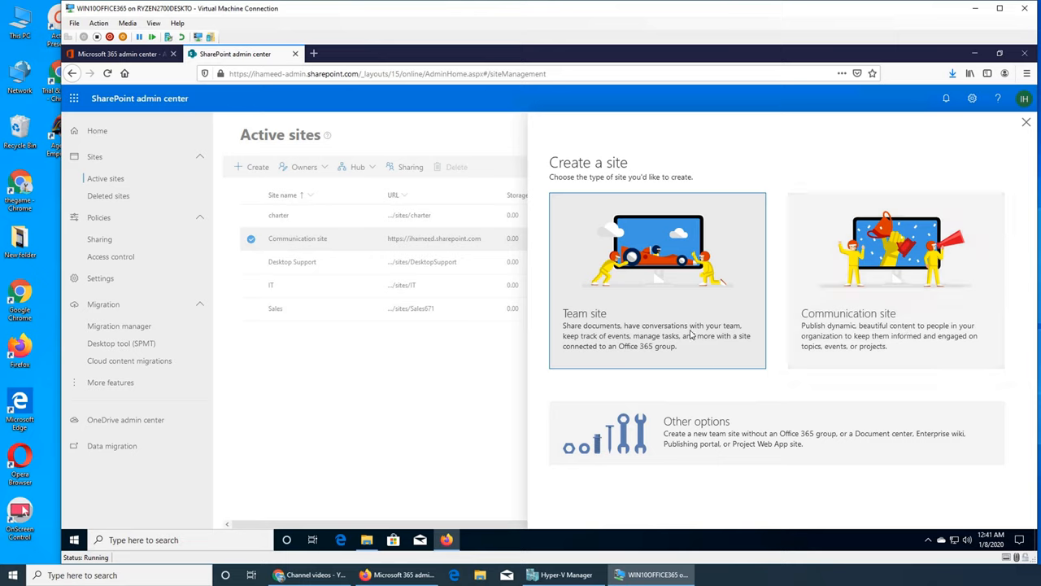
pyautogui.moveTo(726, 359)
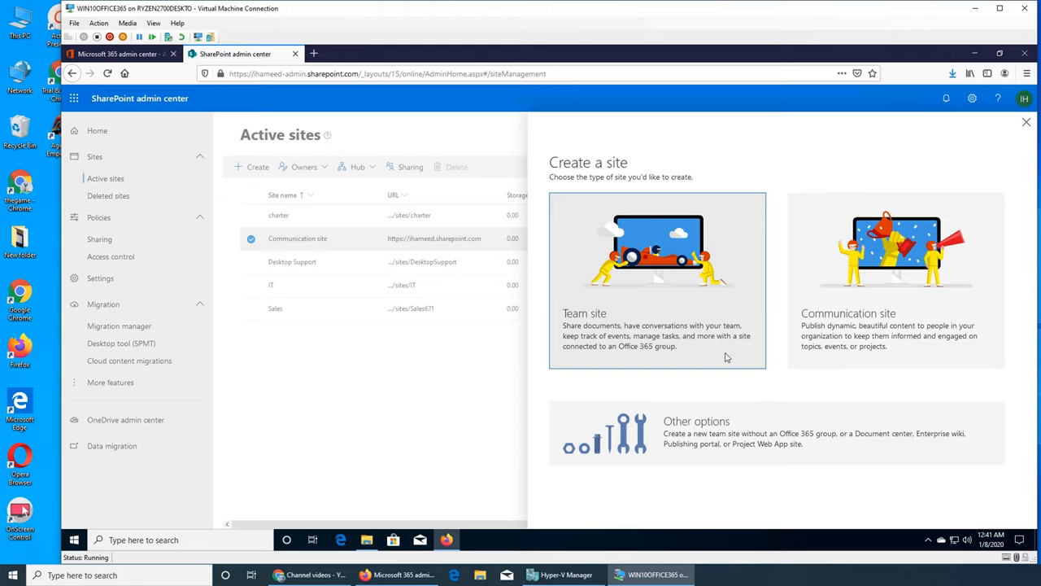
pyautogui.moveTo(895, 277)
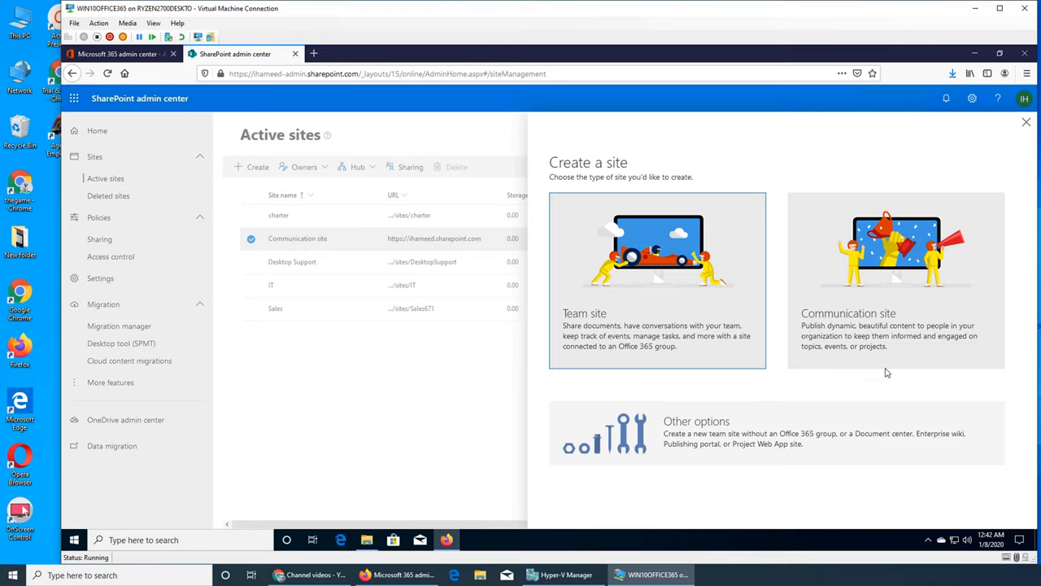
pyautogui.moveTo(838, 333)
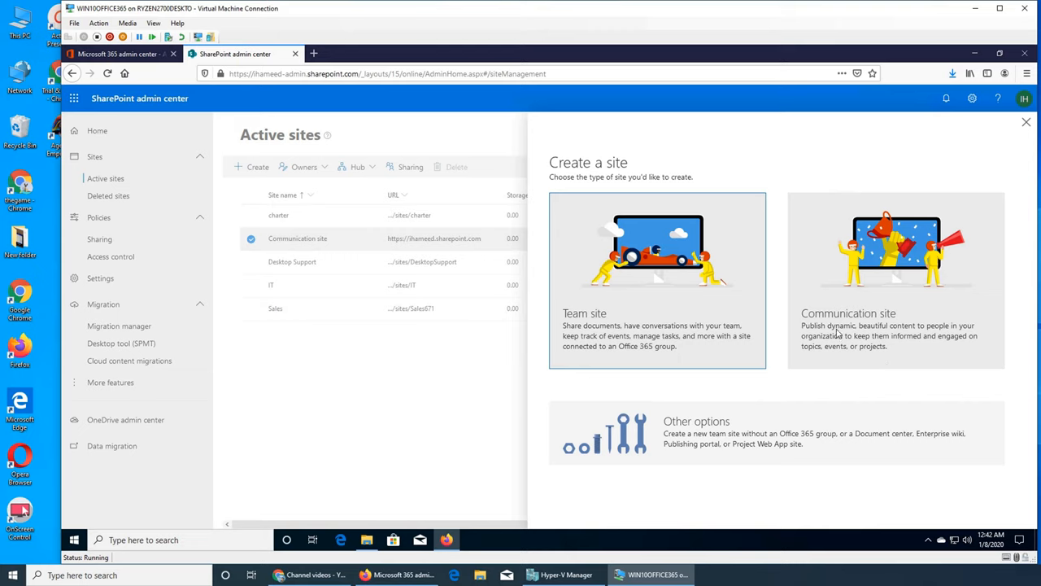
pyautogui.moveTo(898, 346)
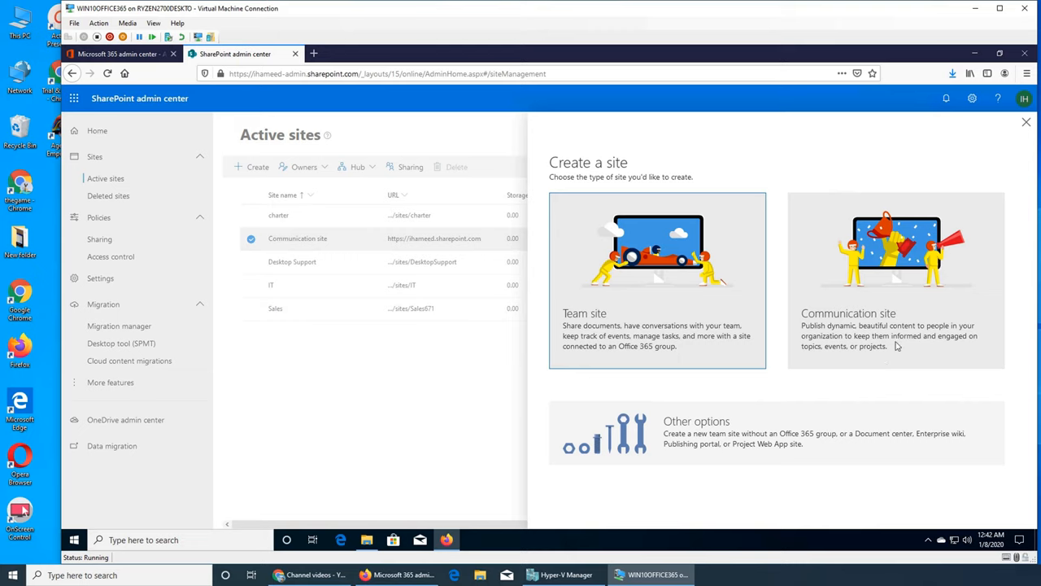
pyautogui.moveTo(946, 361)
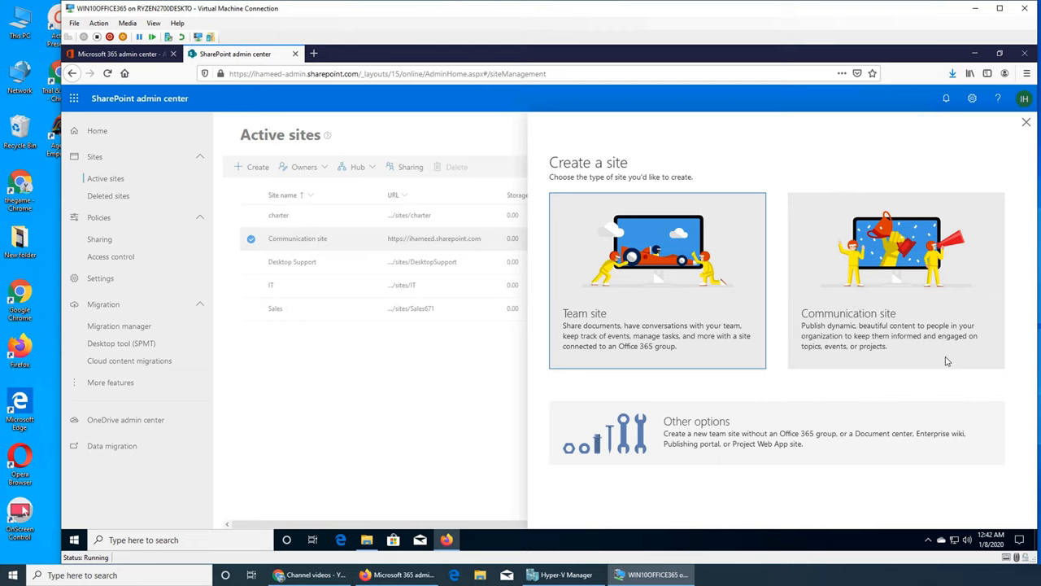
pyautogui.moveTo(846, 361)
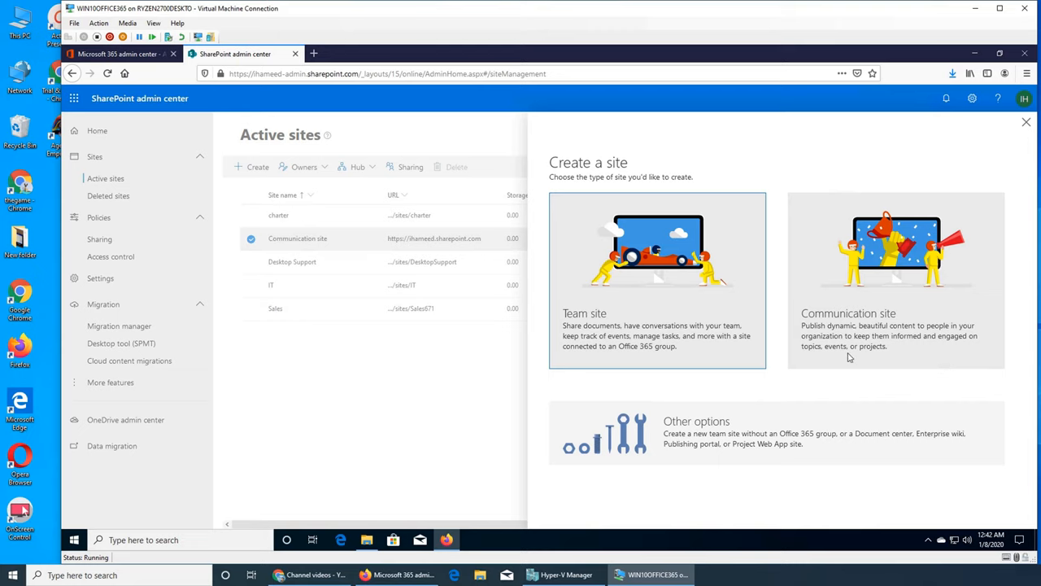
pyautogui.moveTo(843, 257)
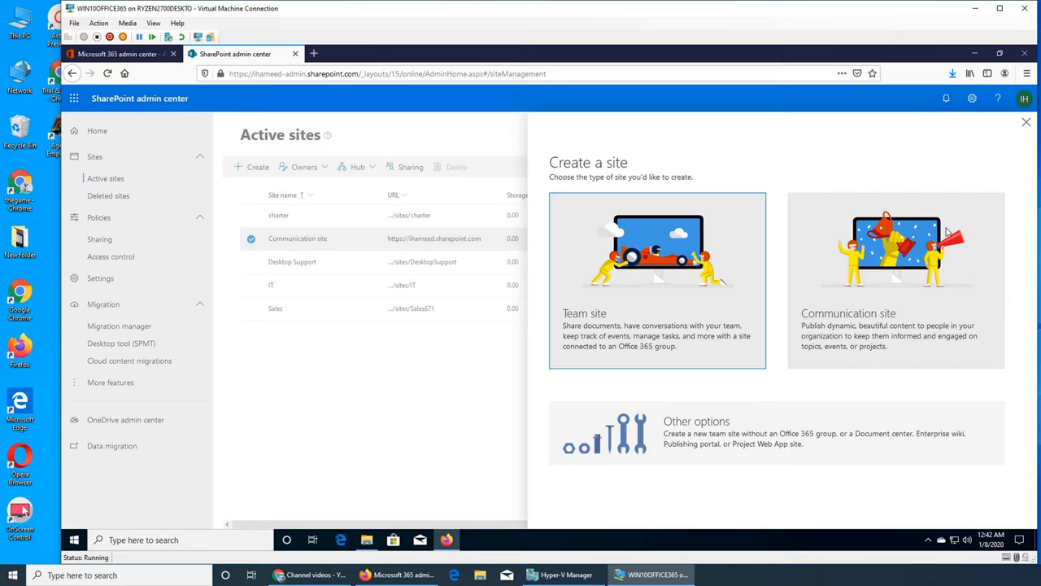
pyautogui.moveTo(863, 382)
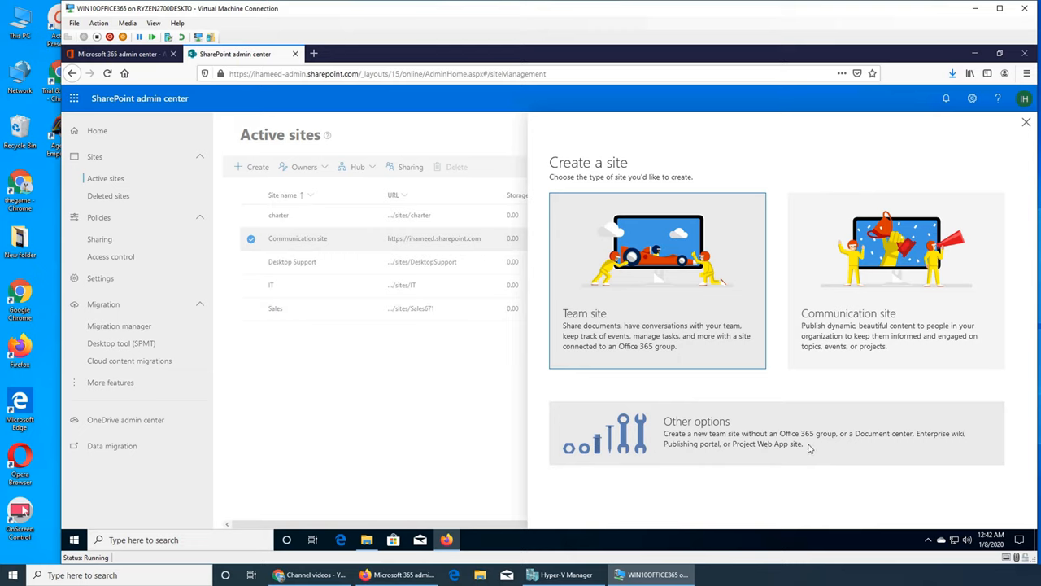
pyautogui.moveTo(810, 452)
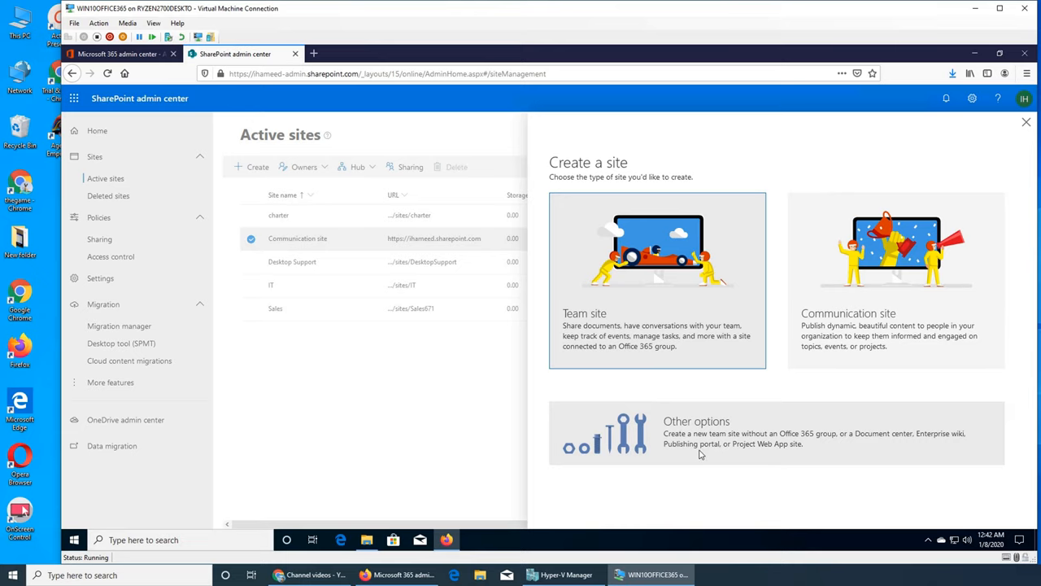
pyautogui.moveTo(797, 462)
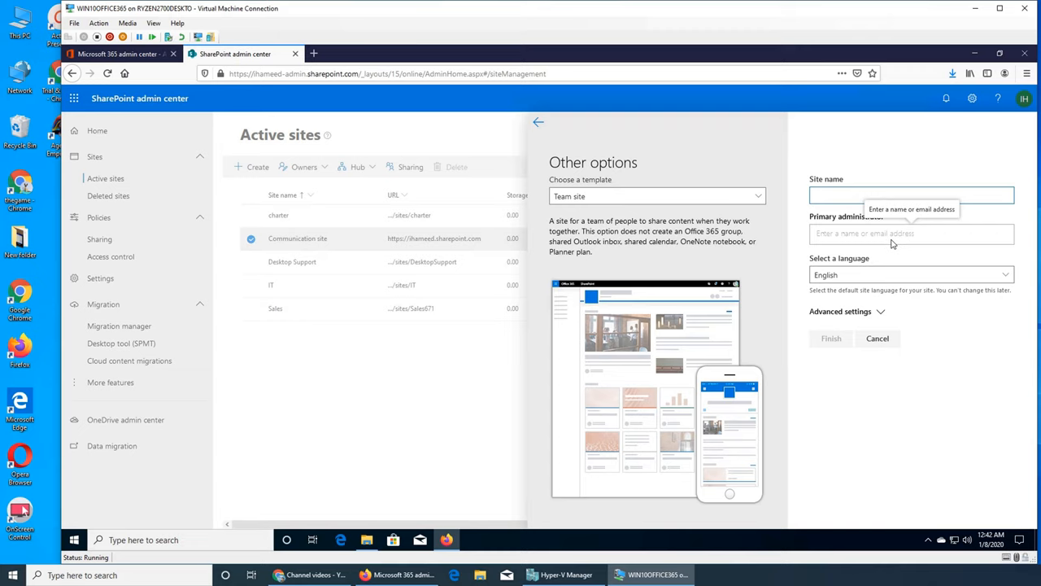
pyautogui.moveTo(902, 456)
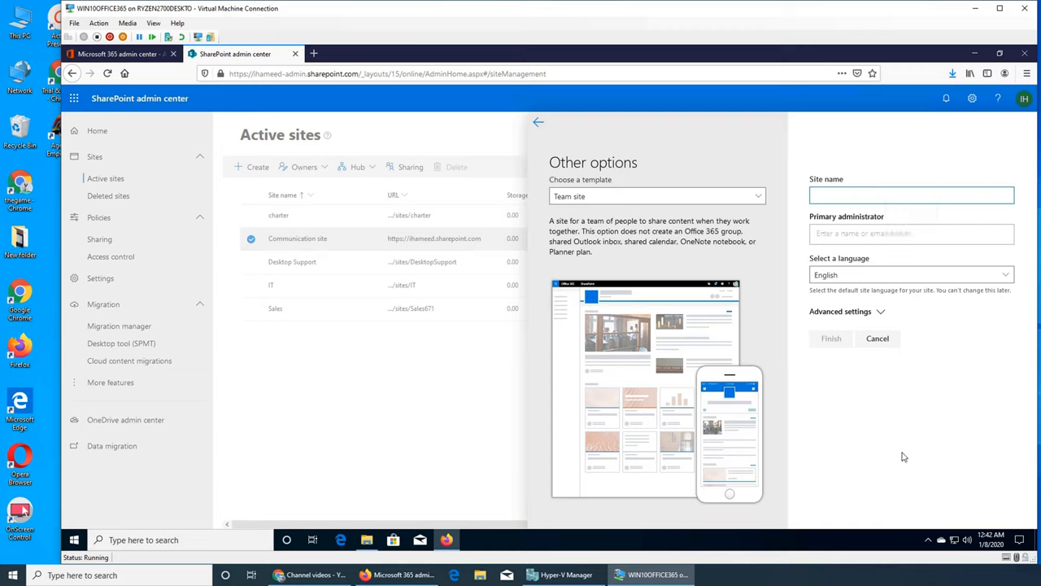
# Go back from the Other options form and choose the Communication site card.
pyautogui.click(911, 196)
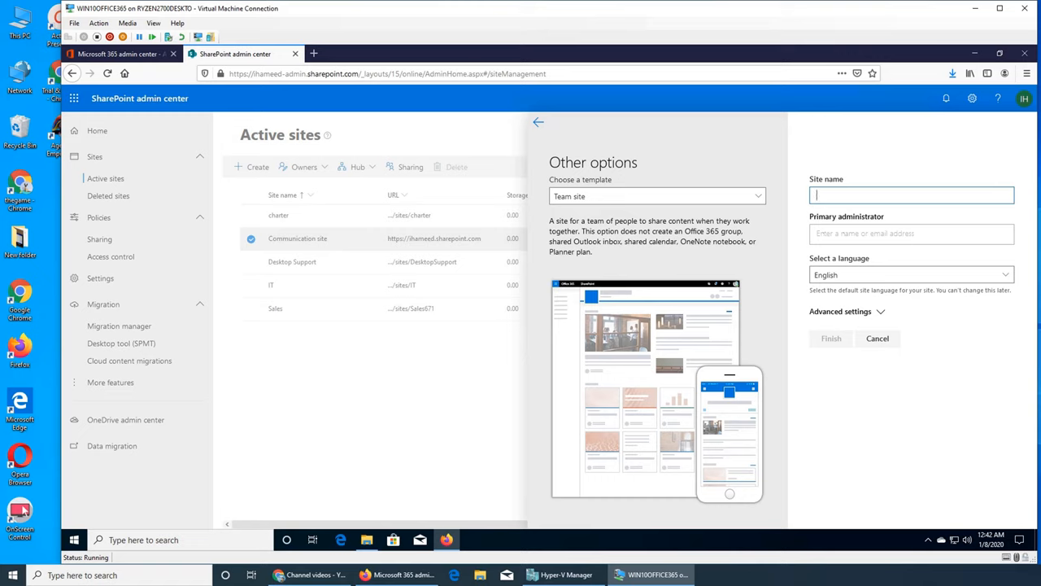
pyautogui.click(537, 120)
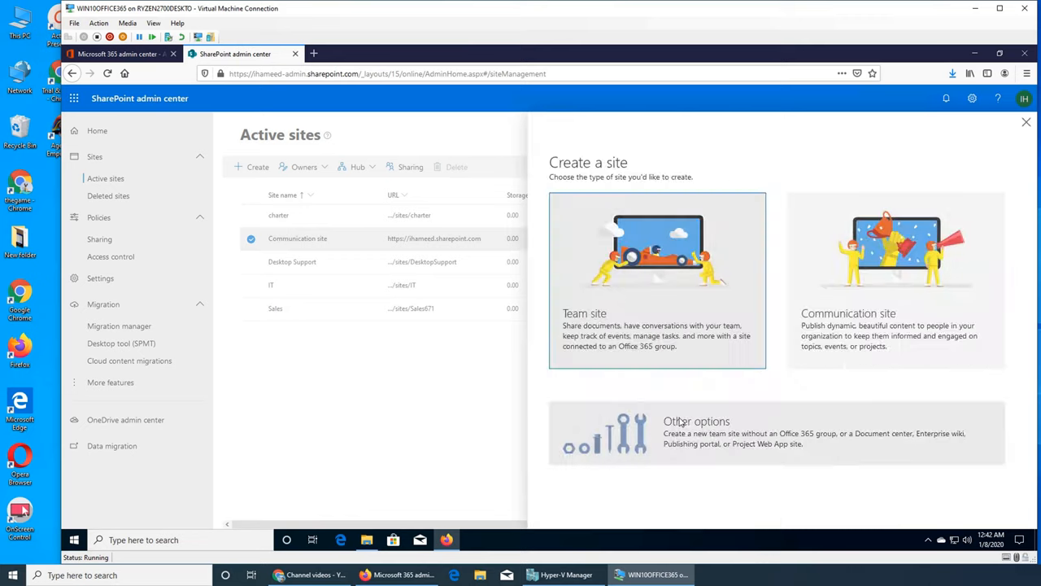
pyautogui.moveTo(885, 325)
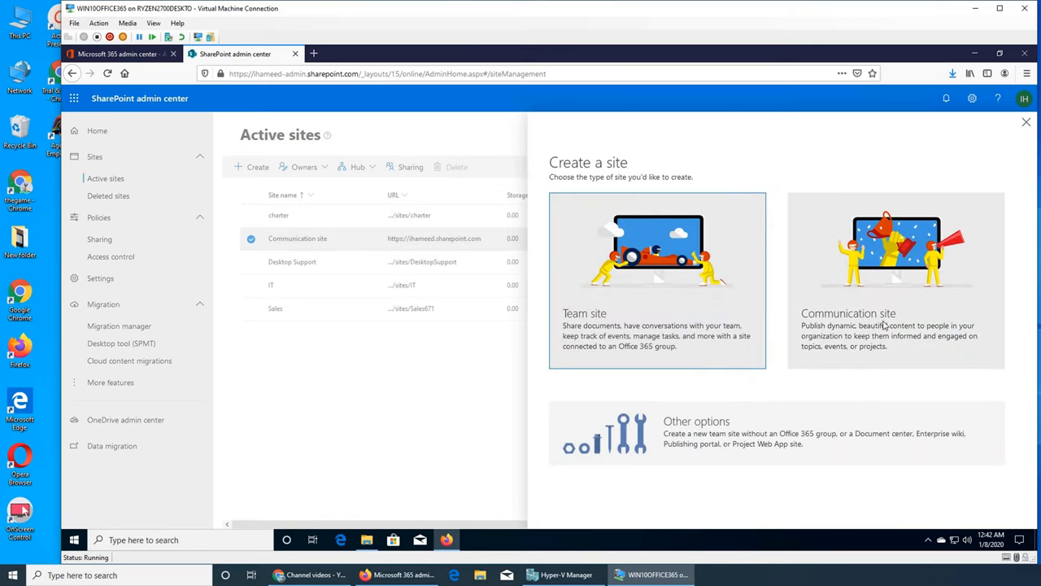
pyautogui.click(894, 280)
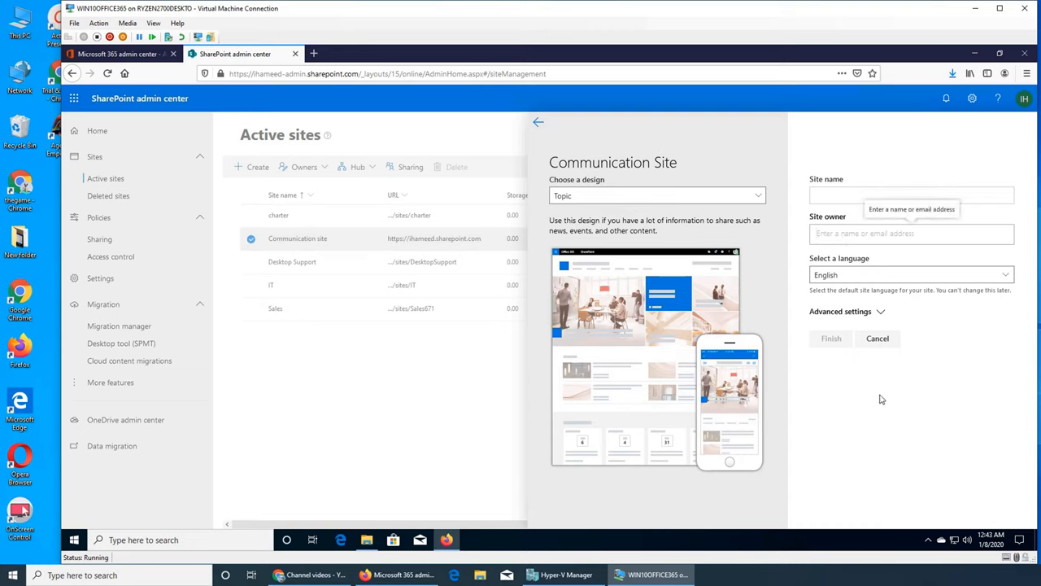
pyautogui.moveTo(1022, 365)
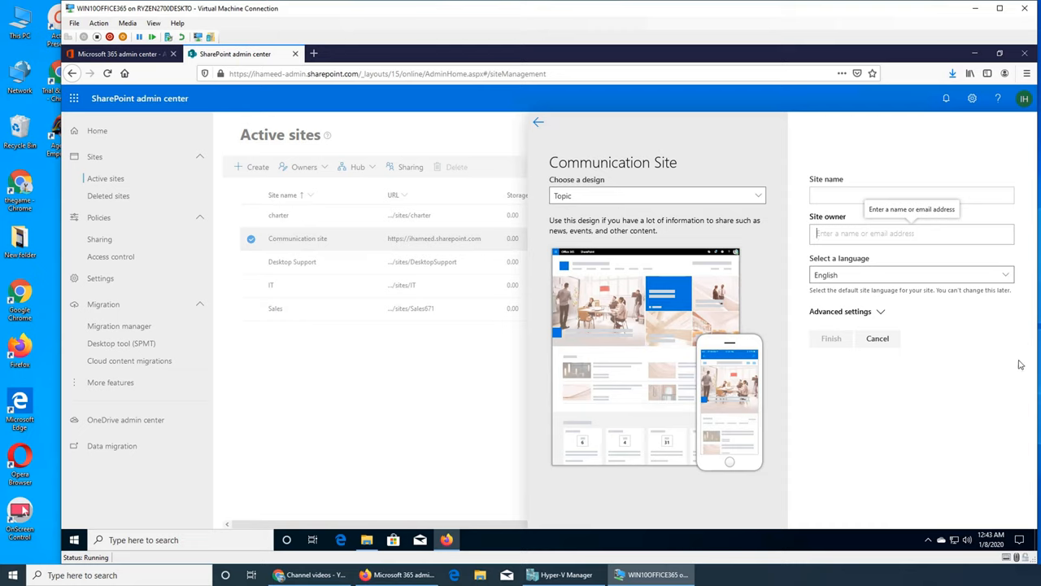
pyautogui.moveTo(960, 418)
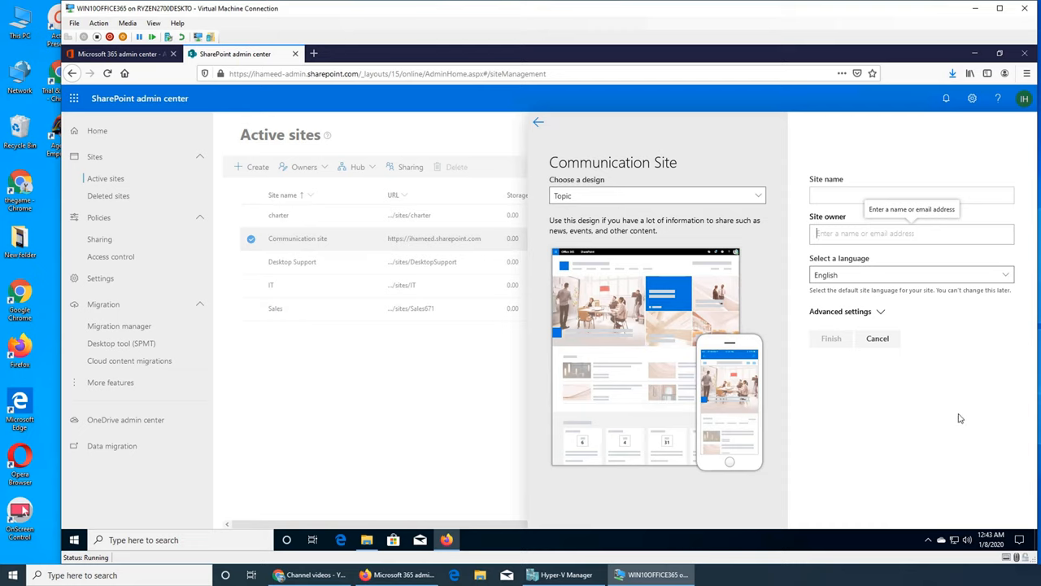
pyautogui.moveTo(942, 387)
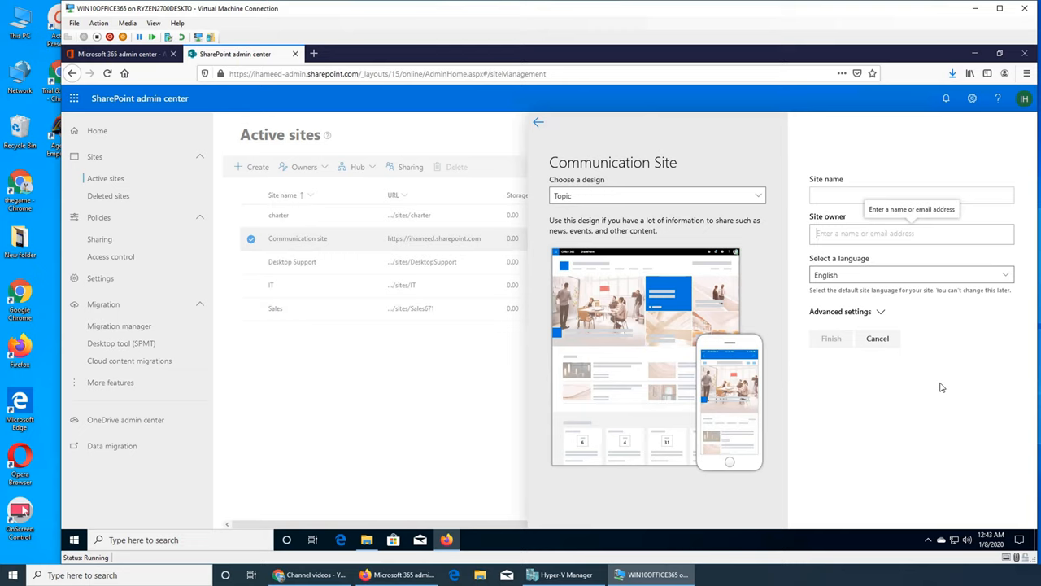
pyautogui.moveTo(994, 466)
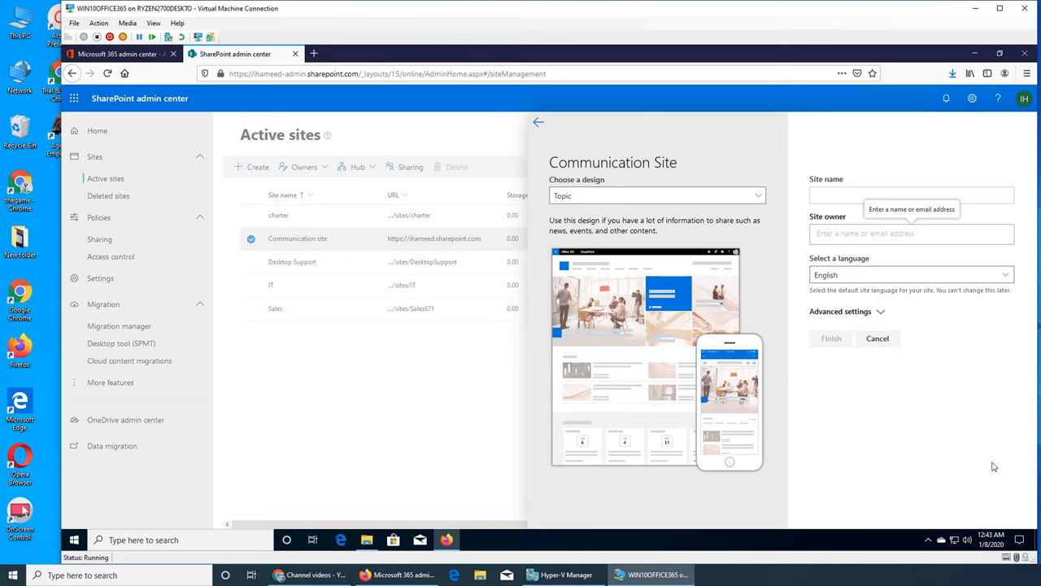
pyautogui.moveTo(343, 365)
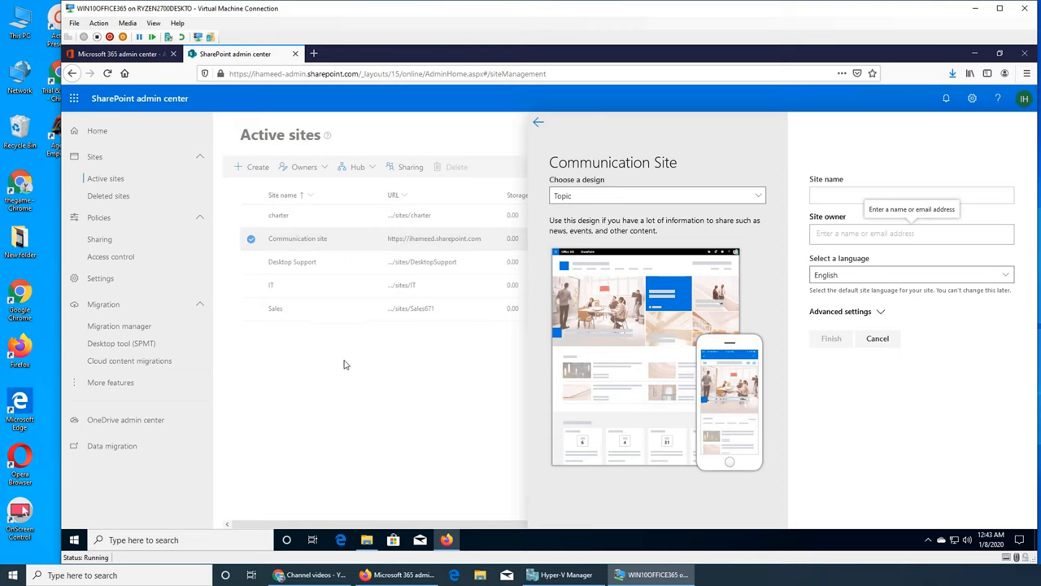
pyautogui.moveTo(955, 321)
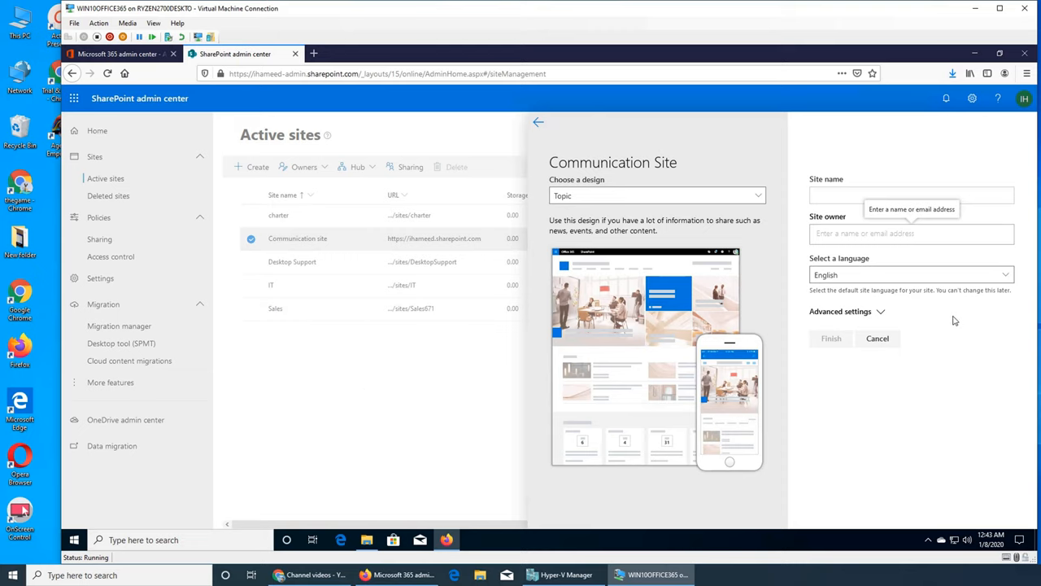
pyautogui.moveTo(996, 430)
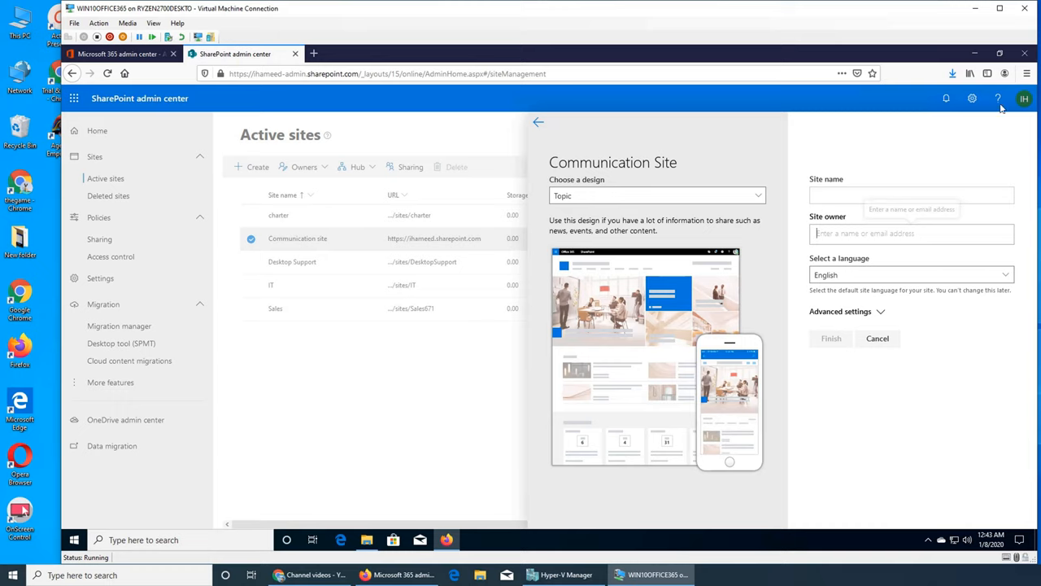
# Preview the Office 365 group-connected Team site form, then return to the site type choices.
pyautogui.click(537, 120)
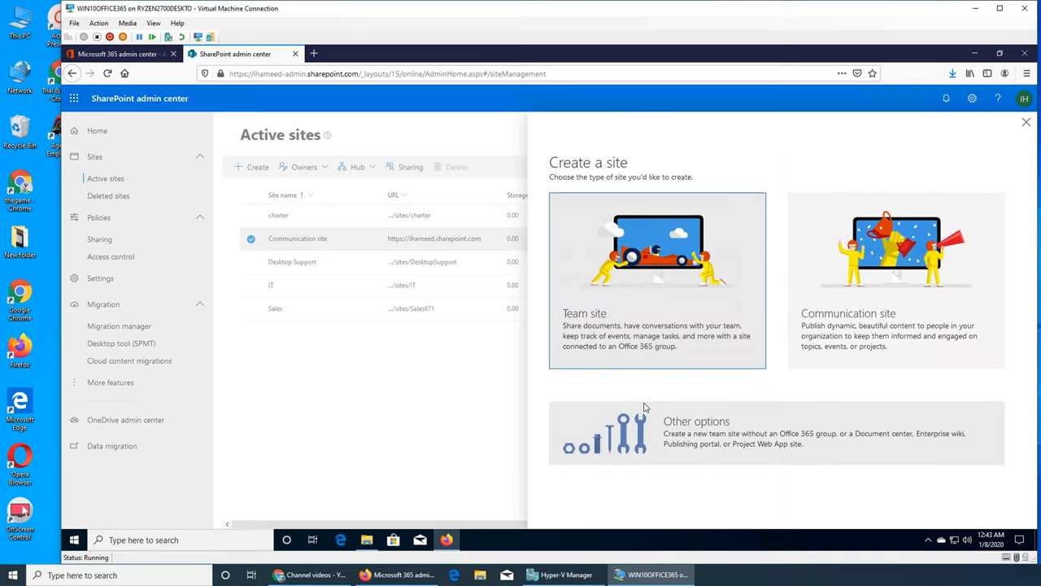
pyautogui.click(657, 279)
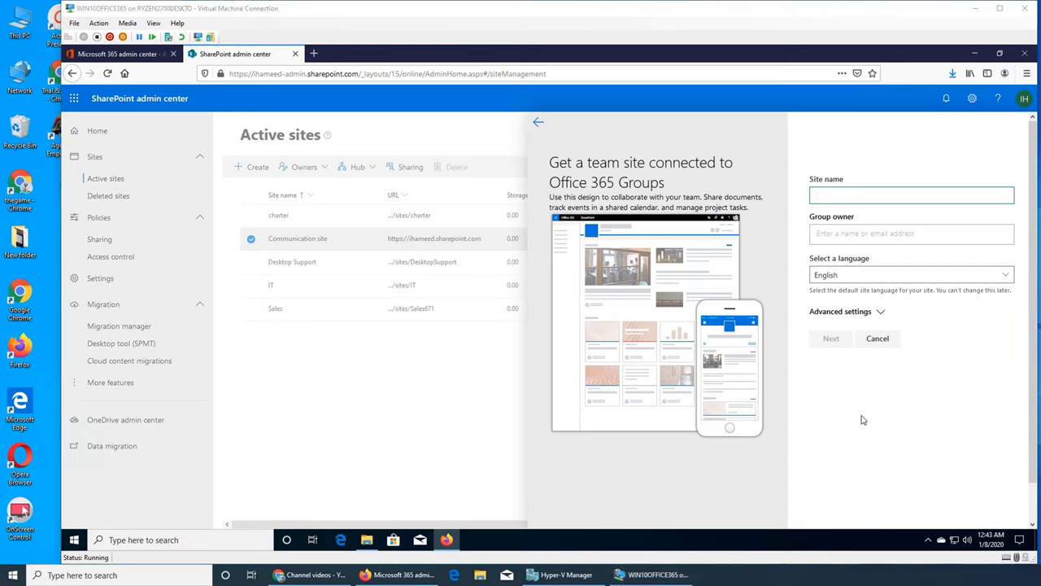
pyautogui.click(911, 195)
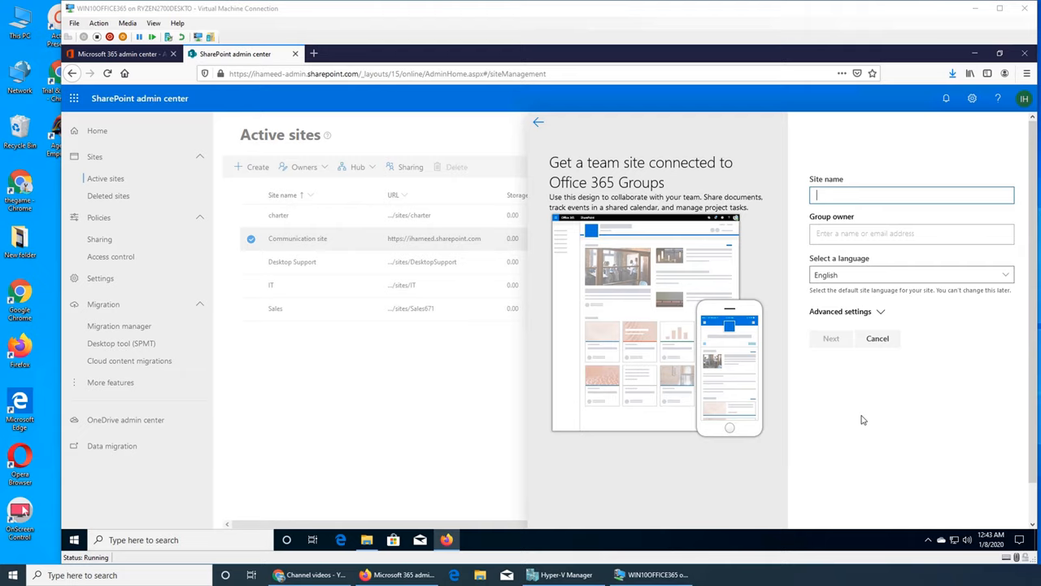
pyautogui.moveTo(605, 192)
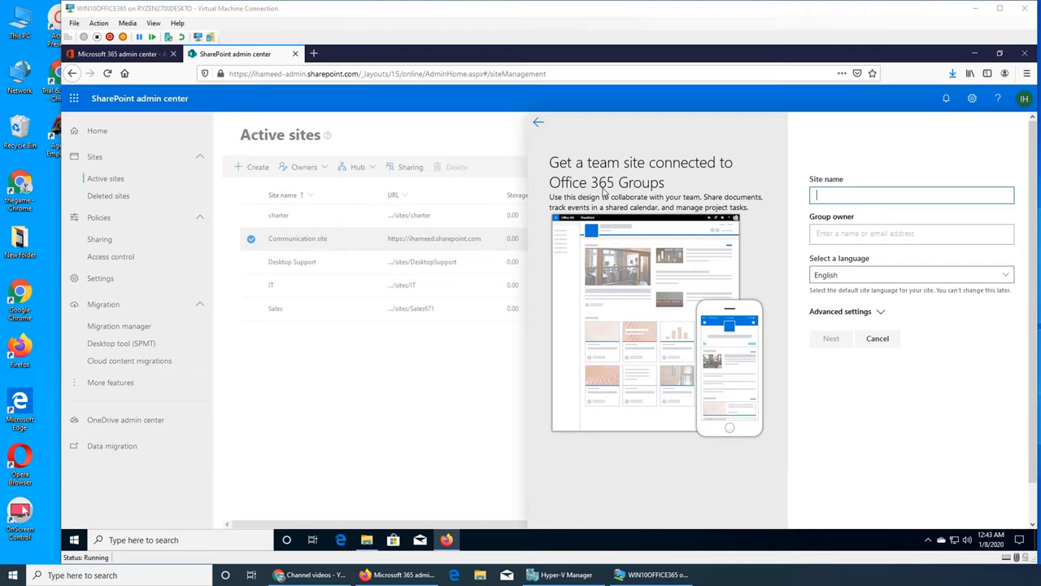
pyautogui.click(537, 121)
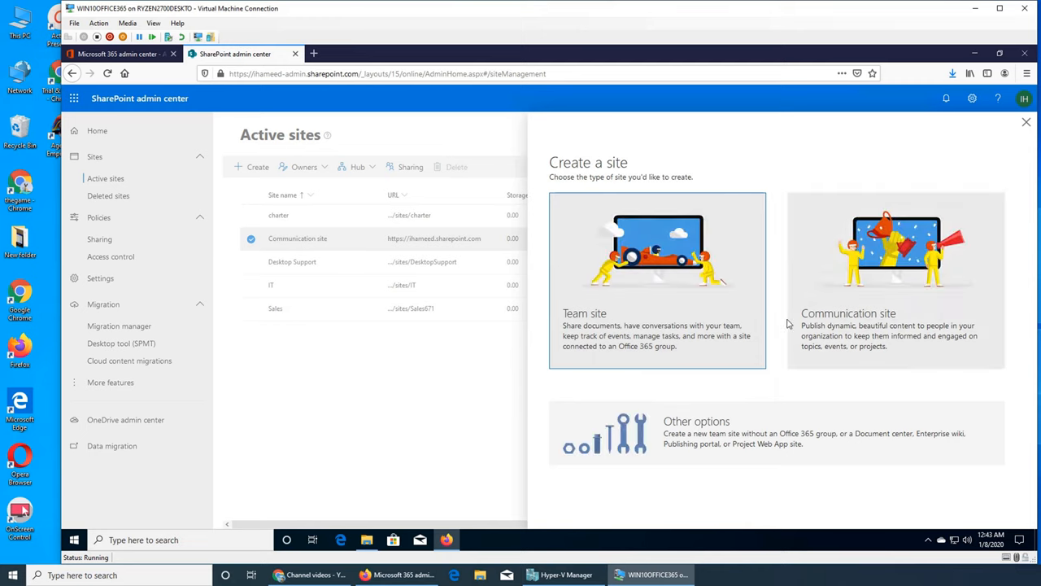
# Close the Create a site panel and open the Desktop Support site link in a new tab.
pyautogui.click(1025, 122)
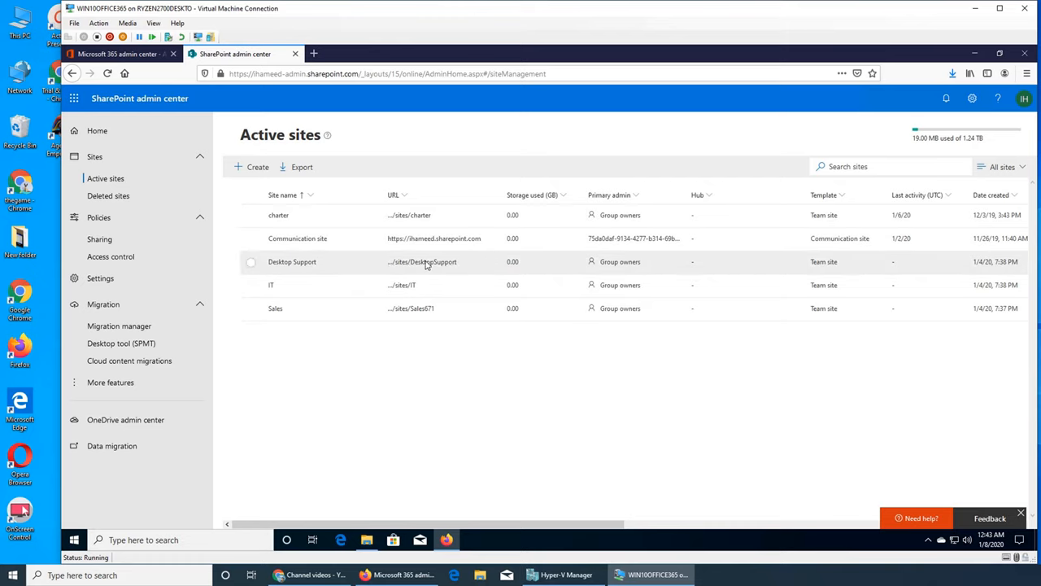
pyautogui.rightClick(421, 260)
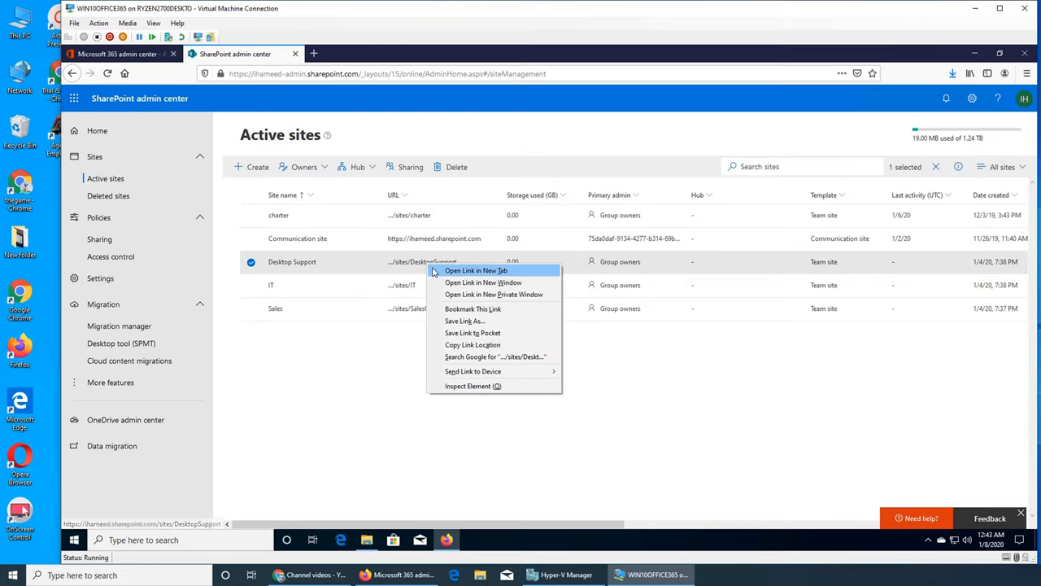
pyautogui.click(475, 270)
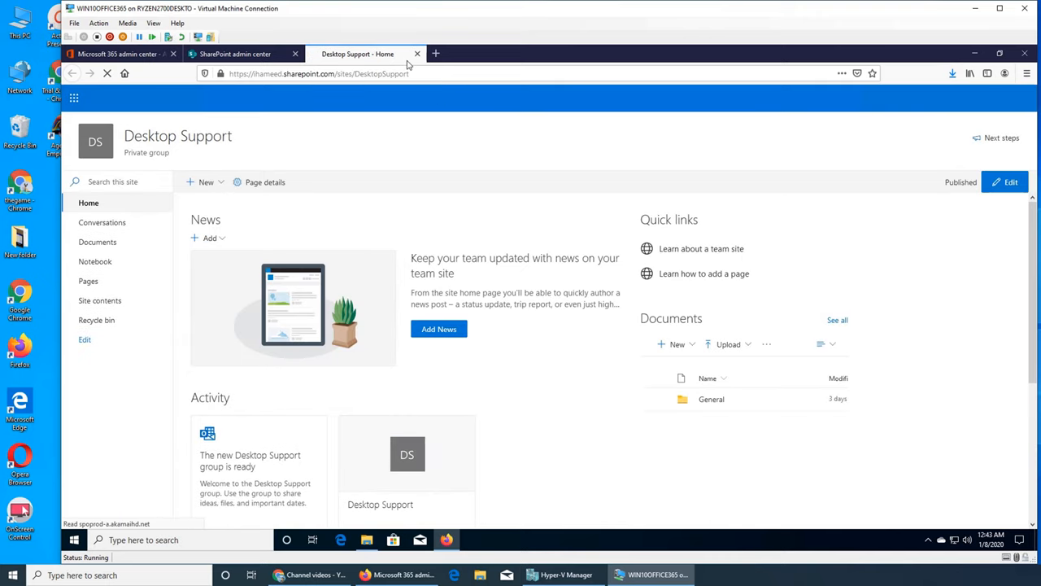
pyautogui.click(416, 54)
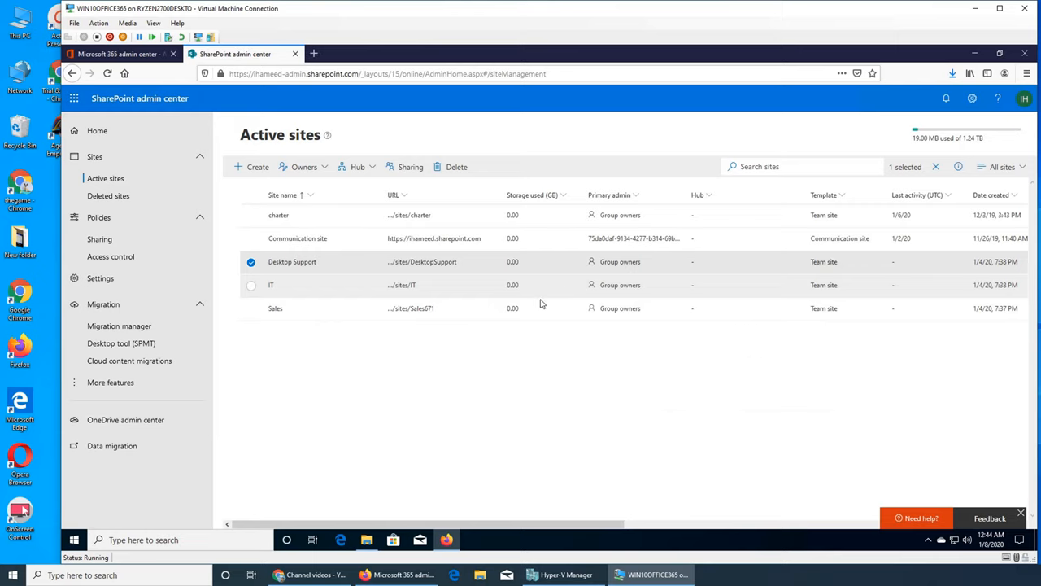
pyautogui.moveTo(432, 238)
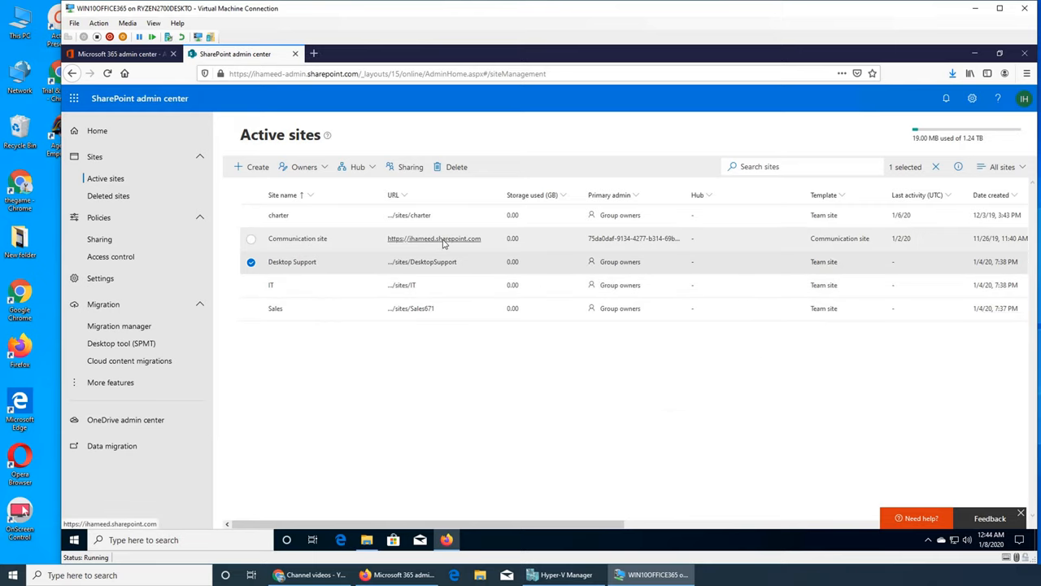
pyautogui.moveTo(355, 270)
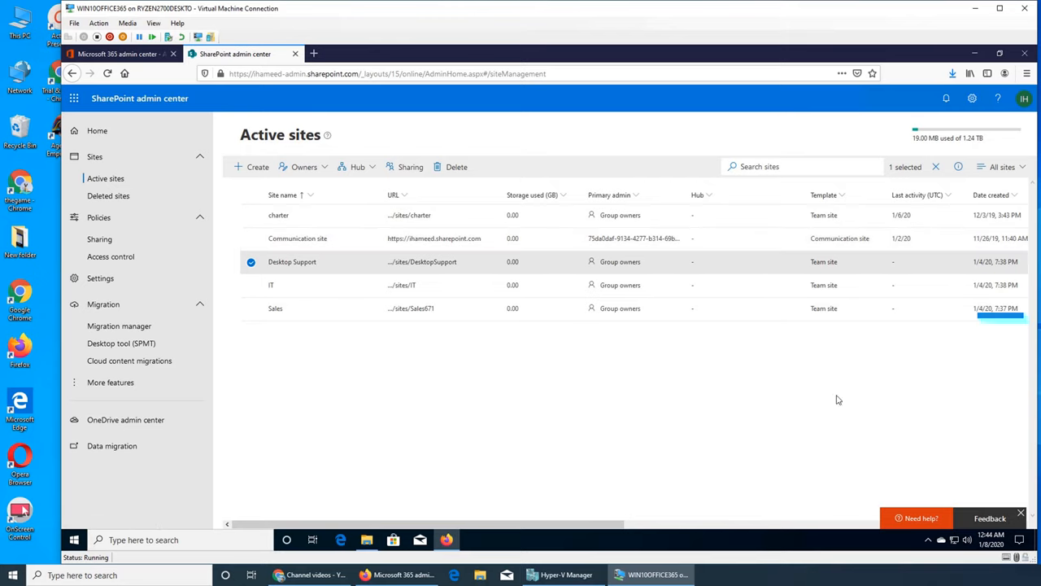
pyautogui.moveTo(825, 447)
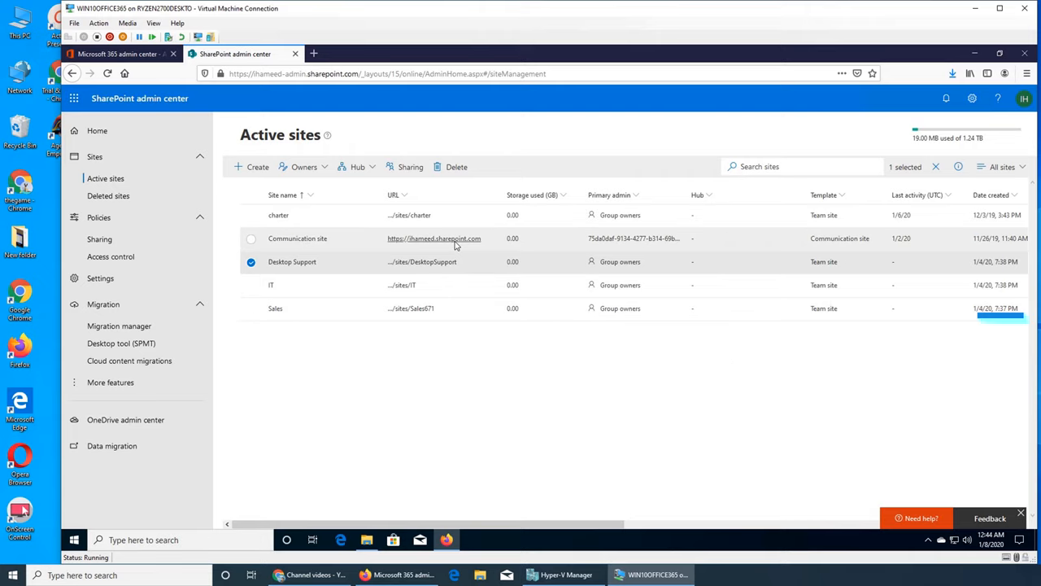
pyautogui.moveTo(433, 238)
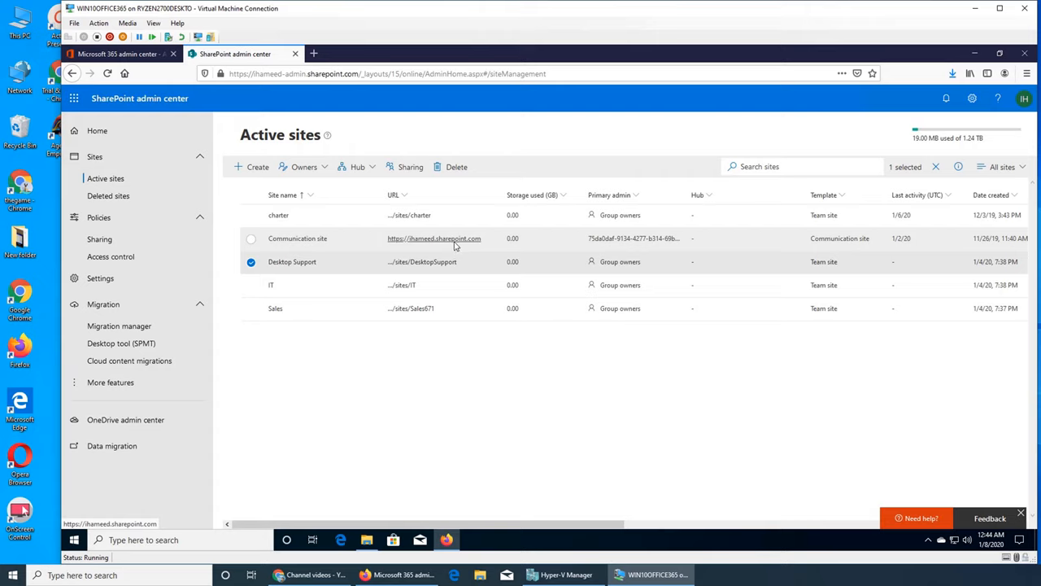
pyautogui.moveTo(423, 260)
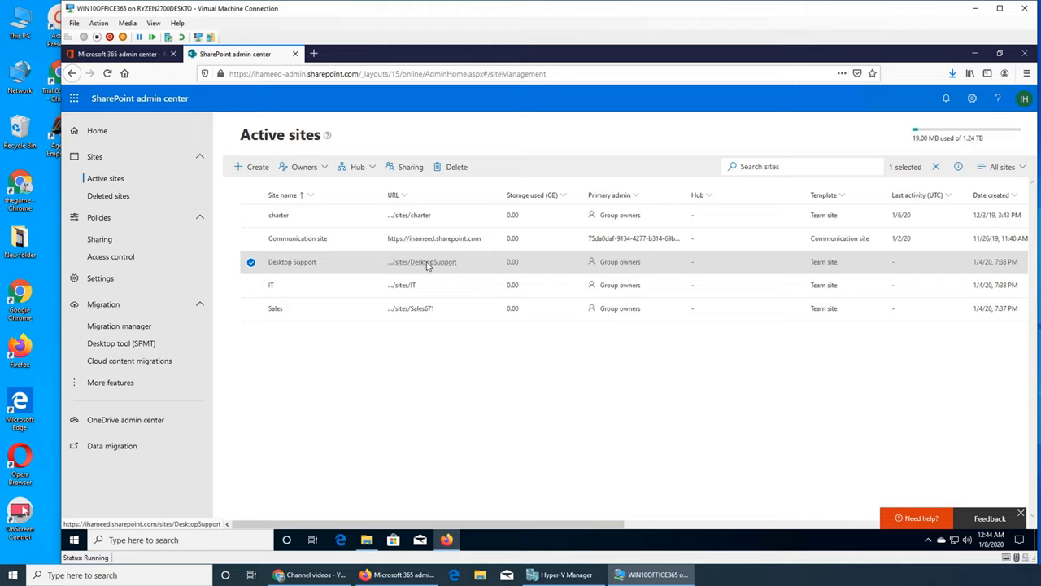
pyautogui.moveTo(626, 484)
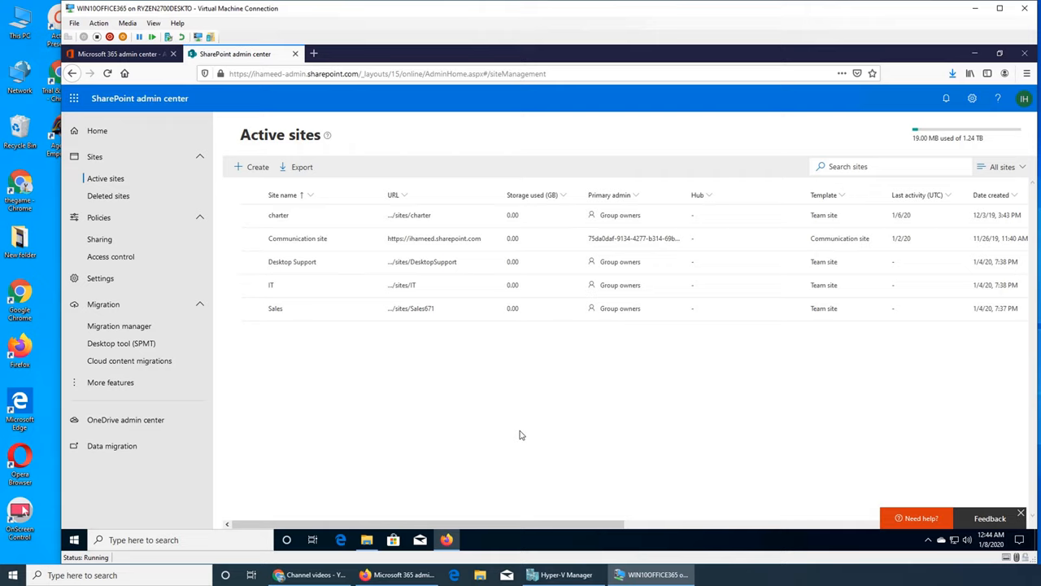
pyautogui.click(275, 309)
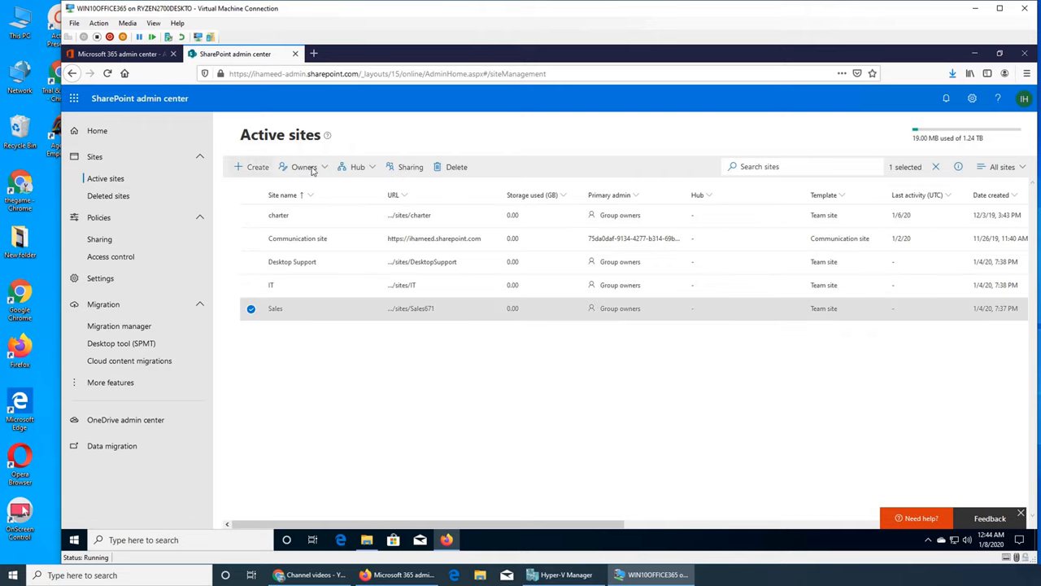
pyautogui.moveTo(456, 166)
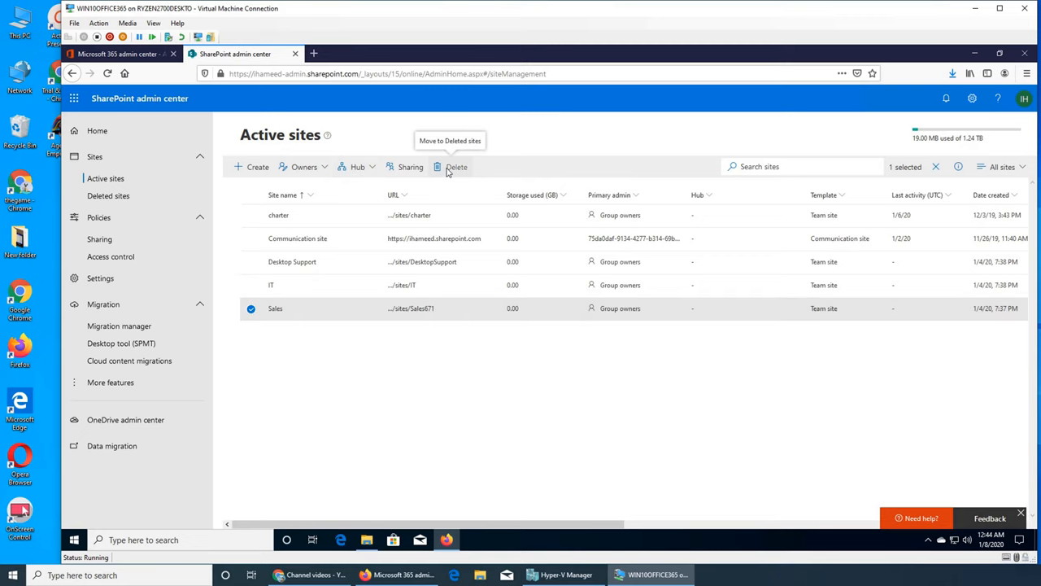
pyautogui.click(456, 166)
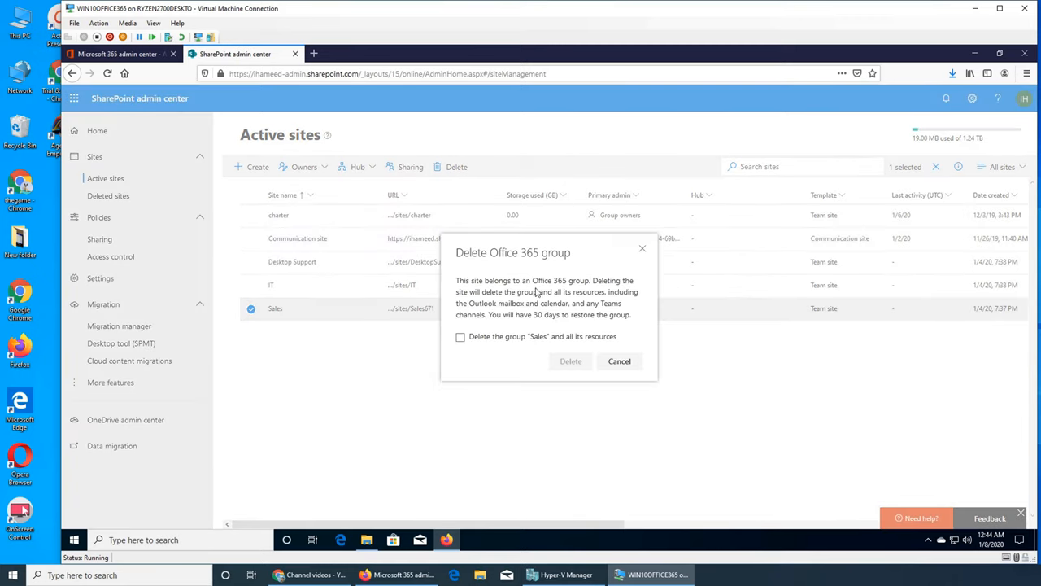
pyautogui.moveTo(569, 293)
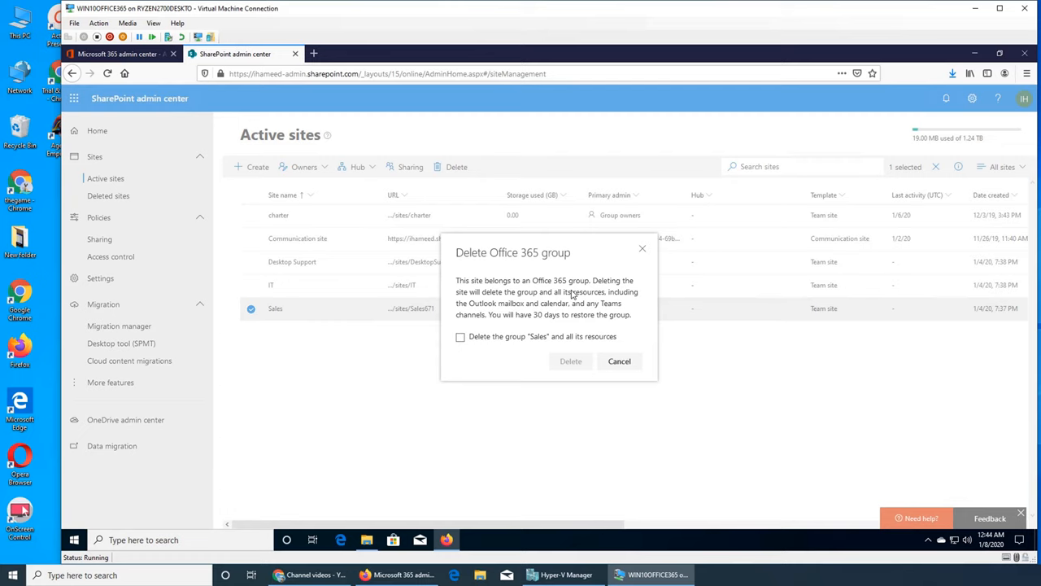
pyautogui.click(618, 362)
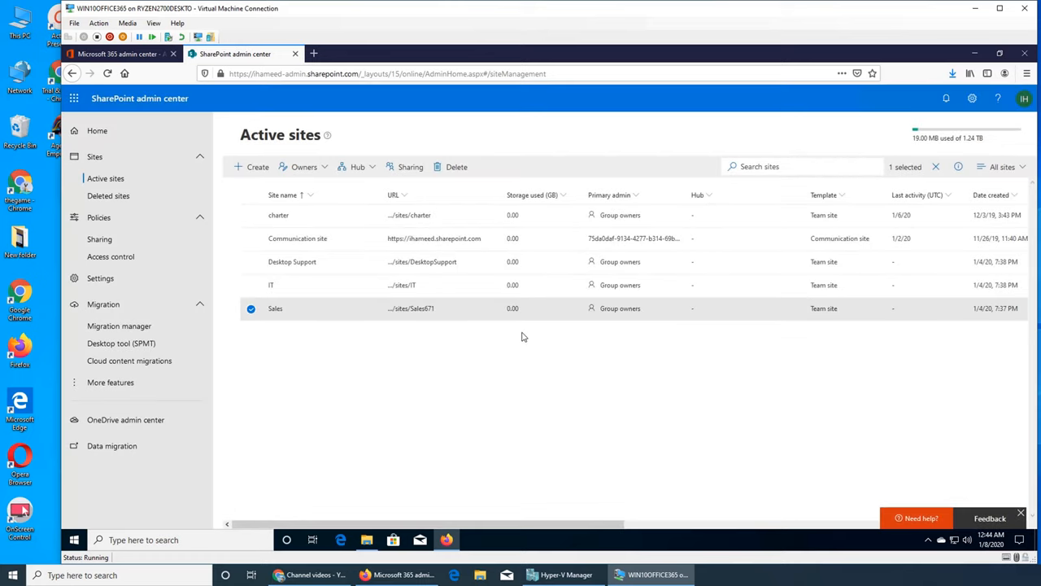
pyautogui.moveTo(521, 332)
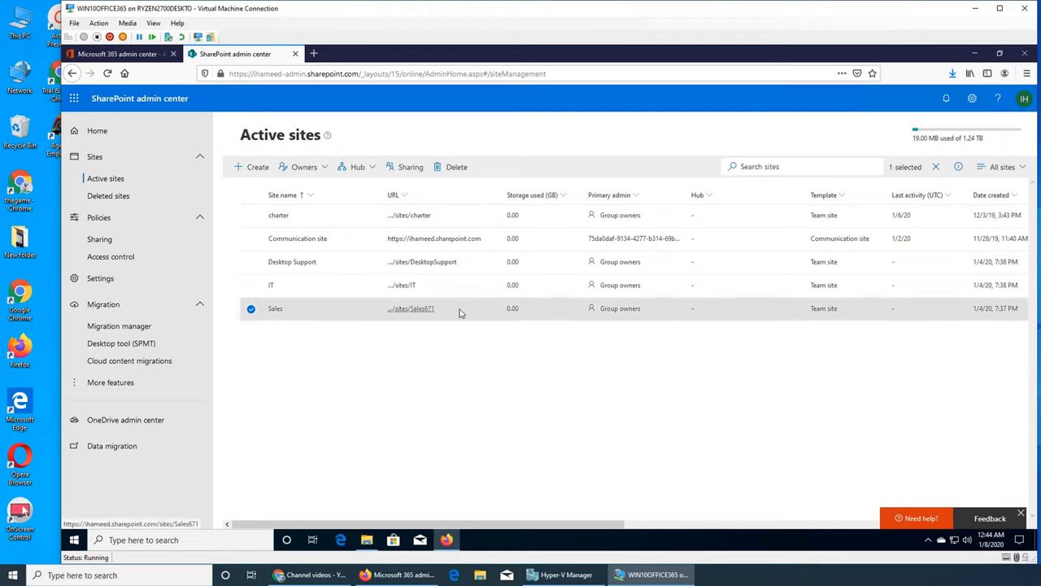
pyautogui.moveTo(478, 315)
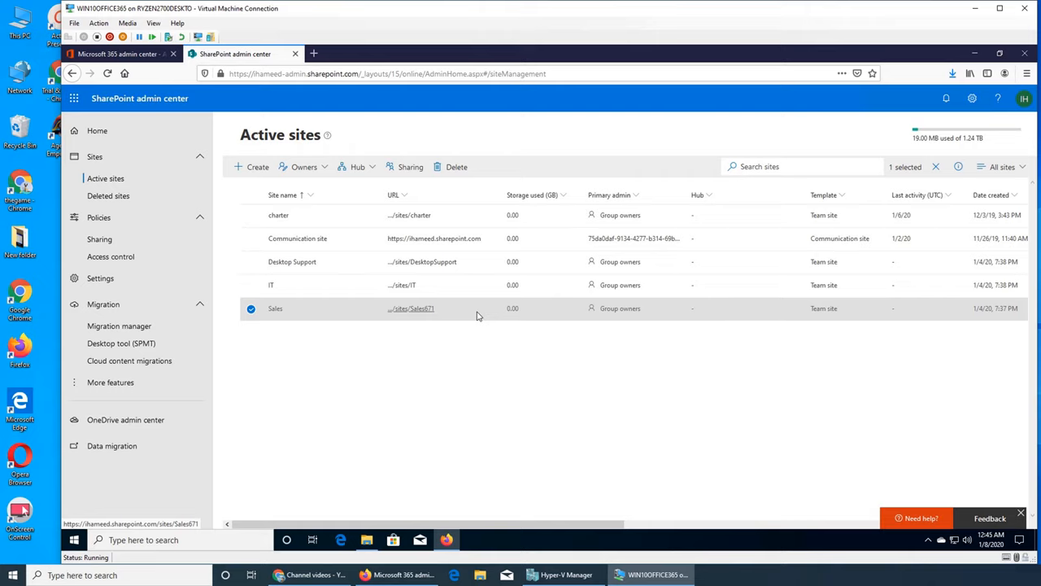
pyautogui.moveTo(443, 325)
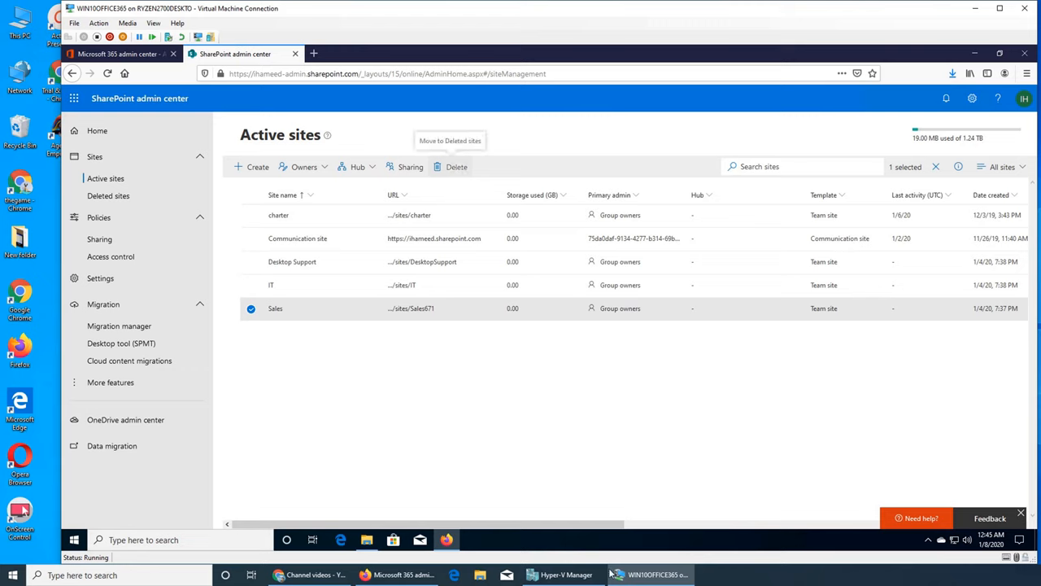
pyautogui.click(456, 166)
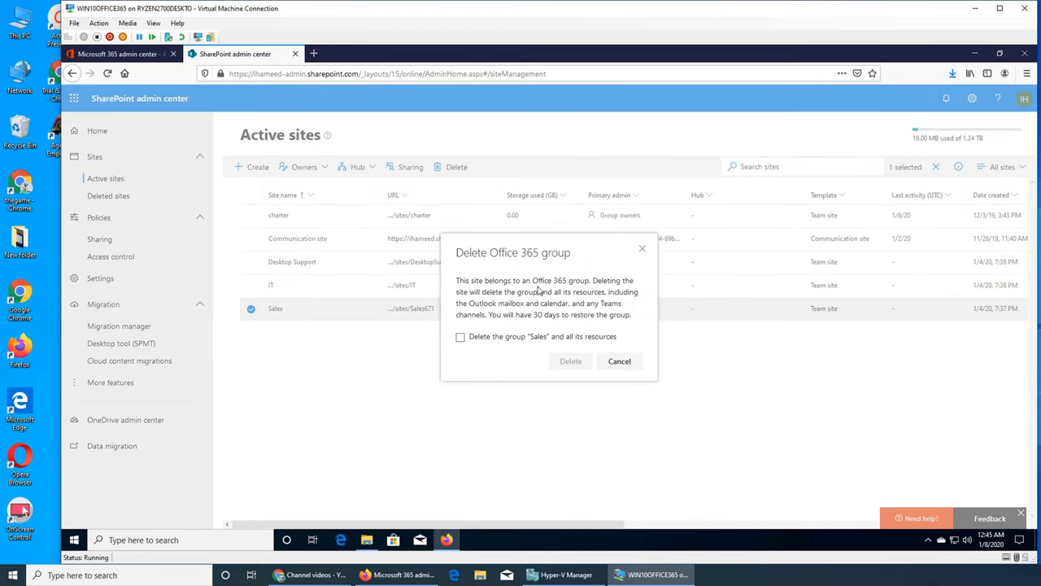
pyautogui.moveTo(507, 319)
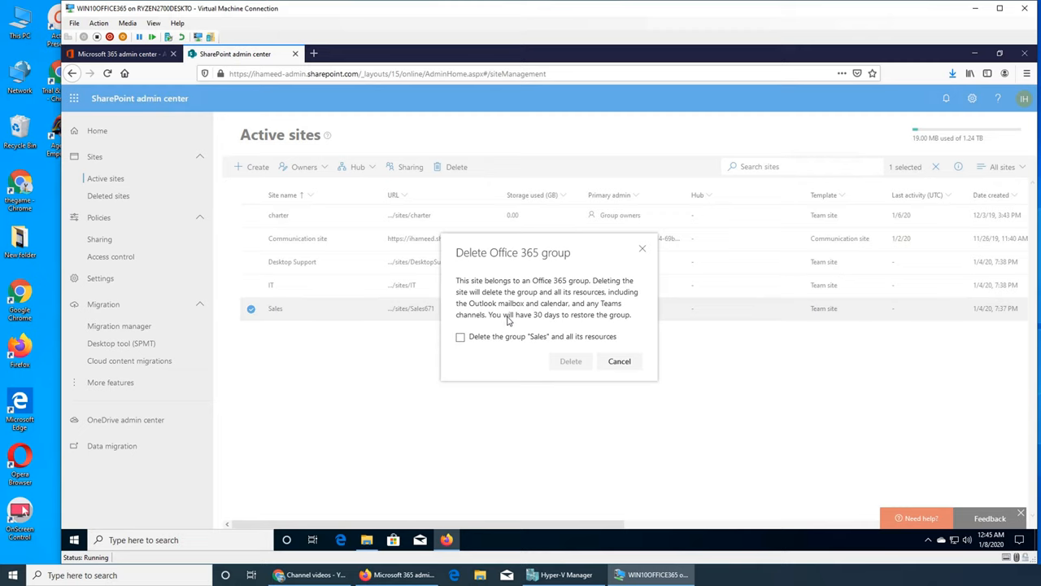
pyautogui.moveTo(501, 387)
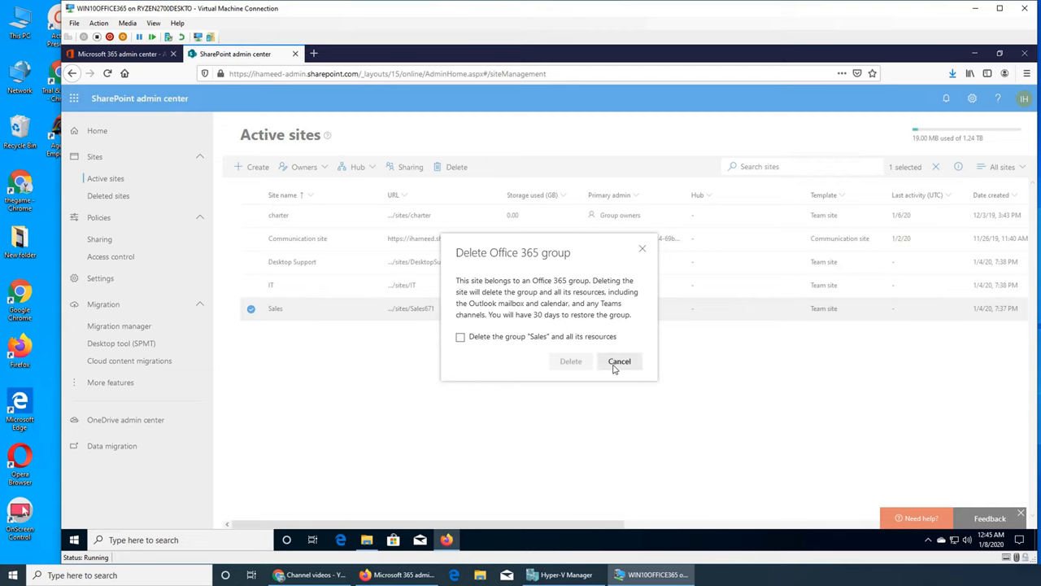
pyautogui.click(618, 361)
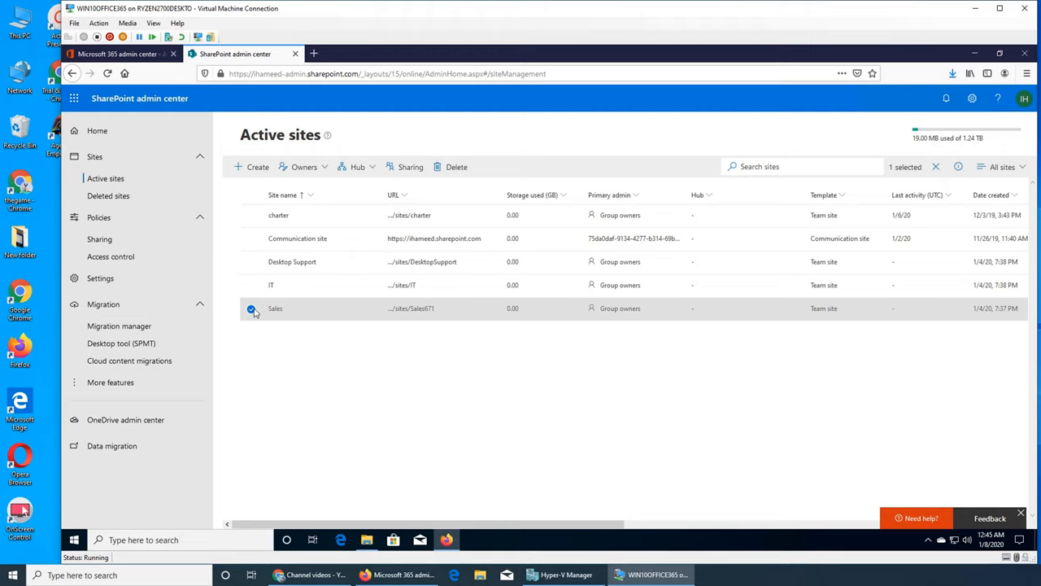
pyautogui.click(108, 195)
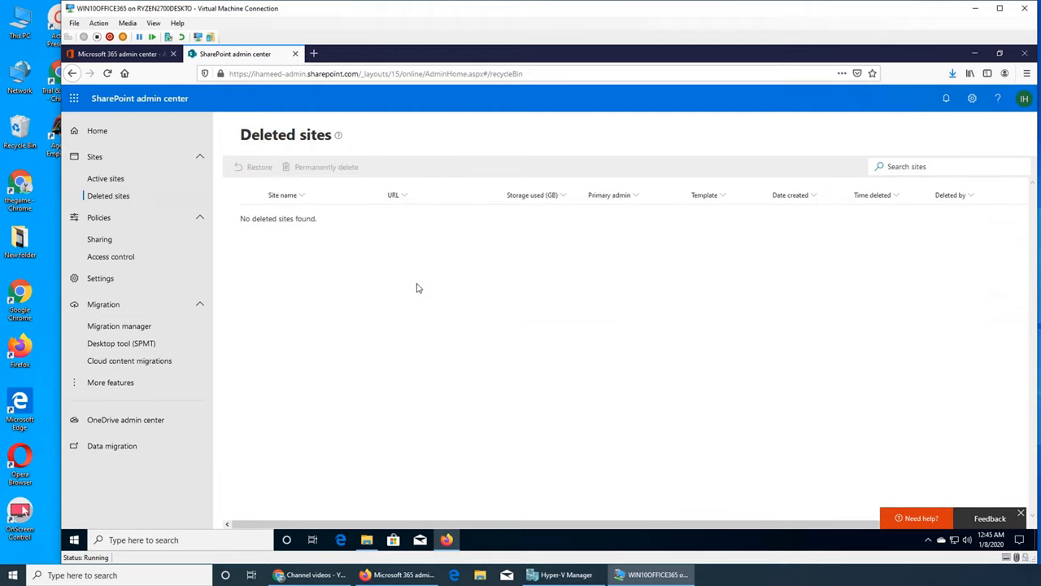
pyautogui.moveTo(524, 262)
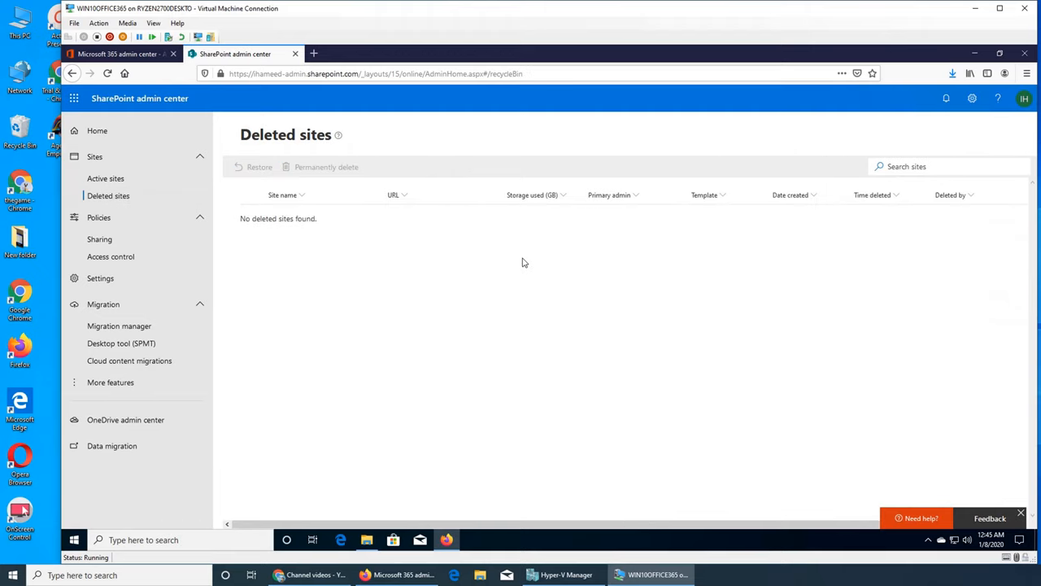
pyautogui.moveTo(512, 266)
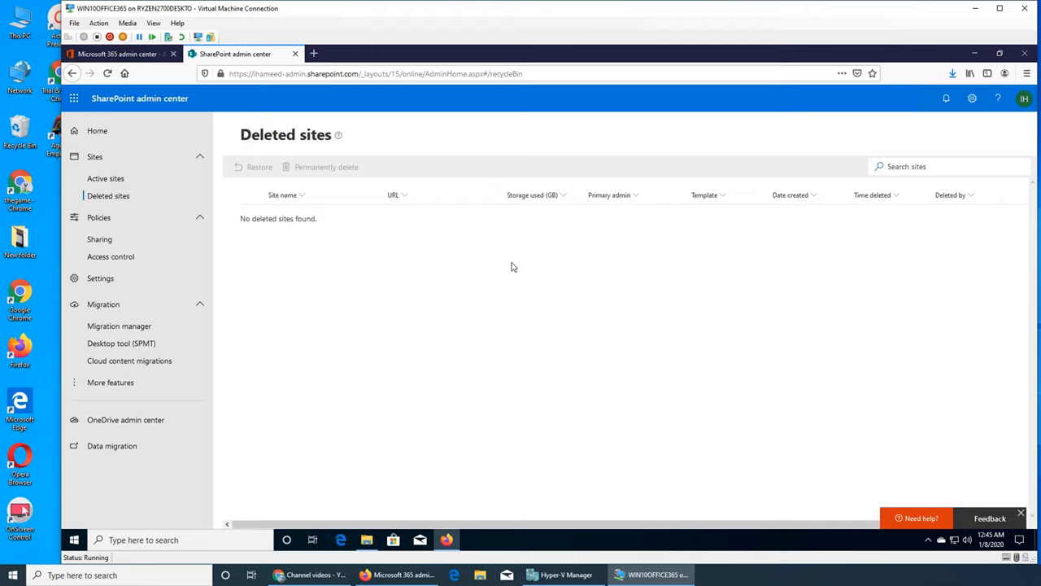
pyautogui.moveTo(342, 166)
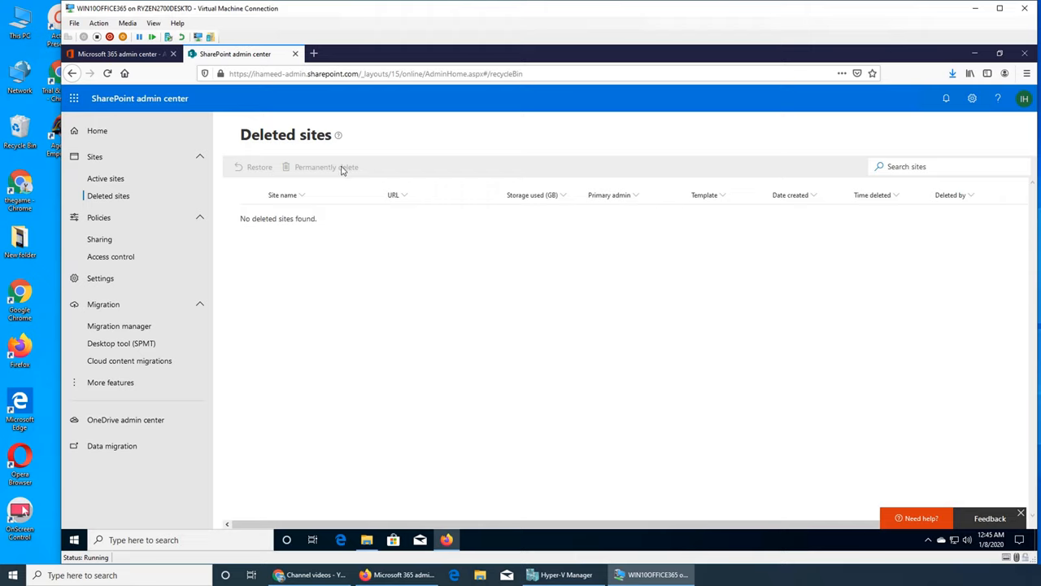
pyautogui.click(106, 178)
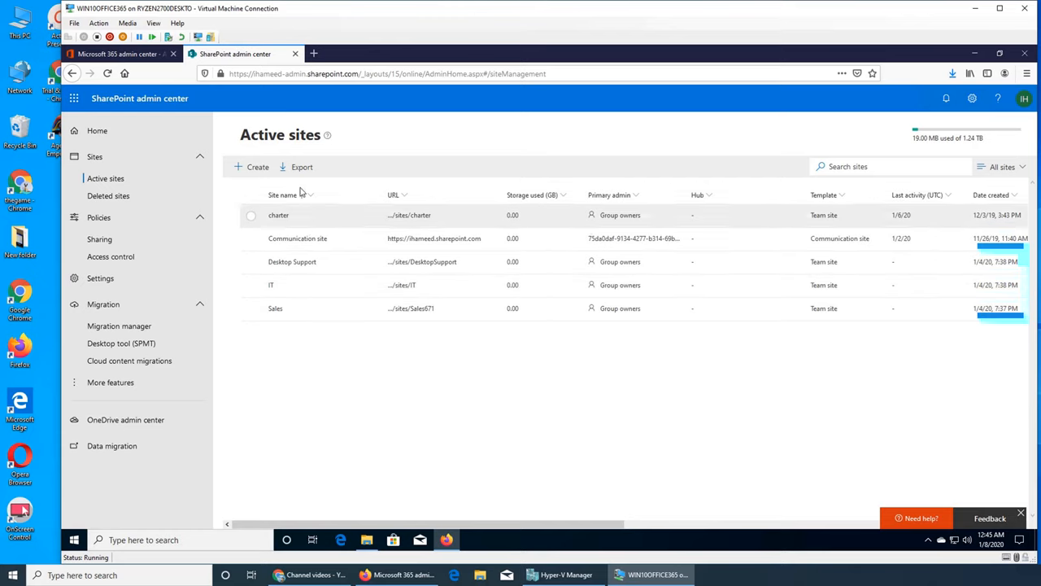
pyautogui.moveTo(257, 166)
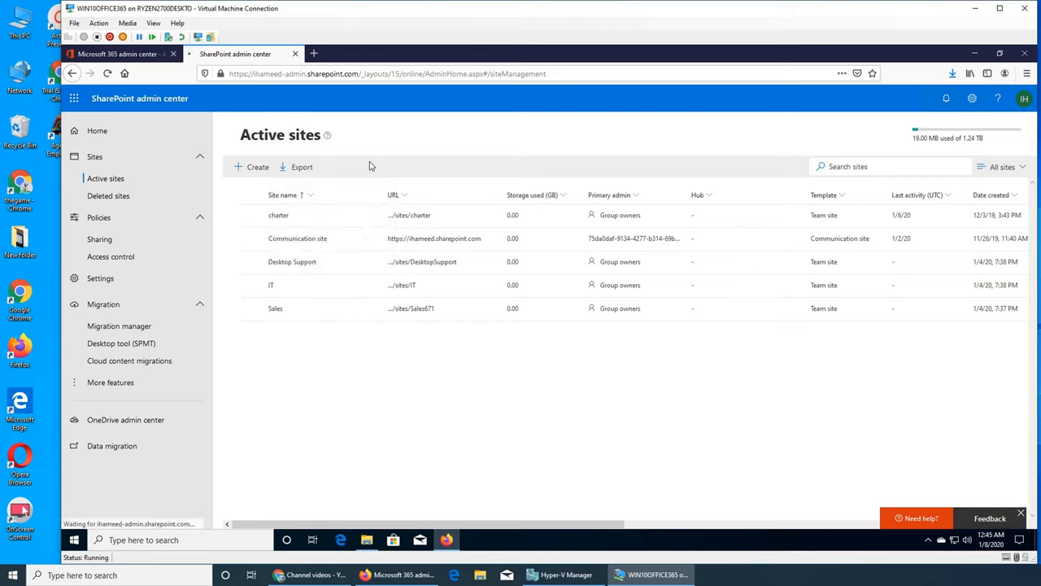
pyautogui.moveTo(657, 354)
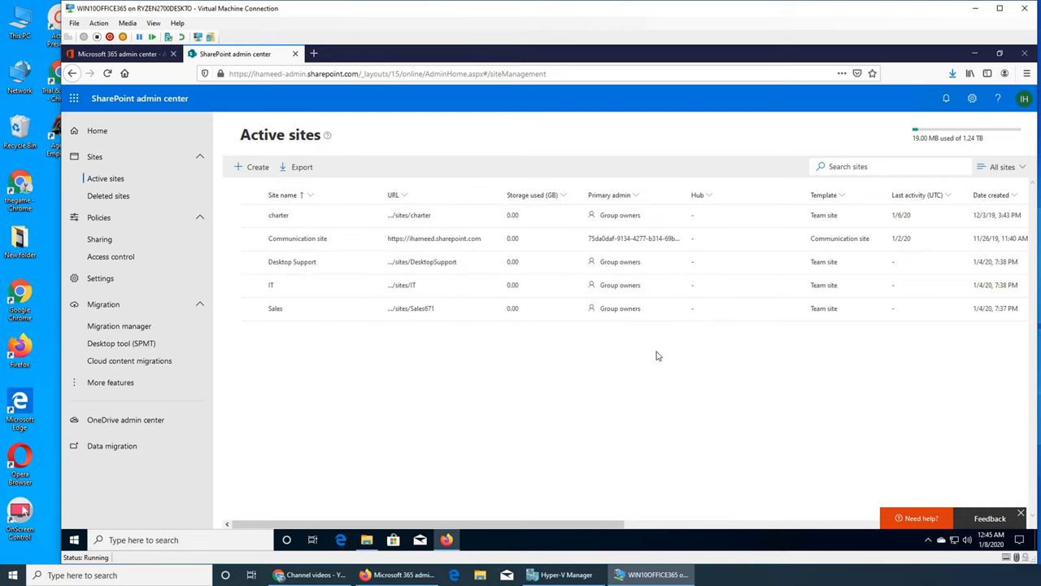
pyautogui.moveTo(302, 166)
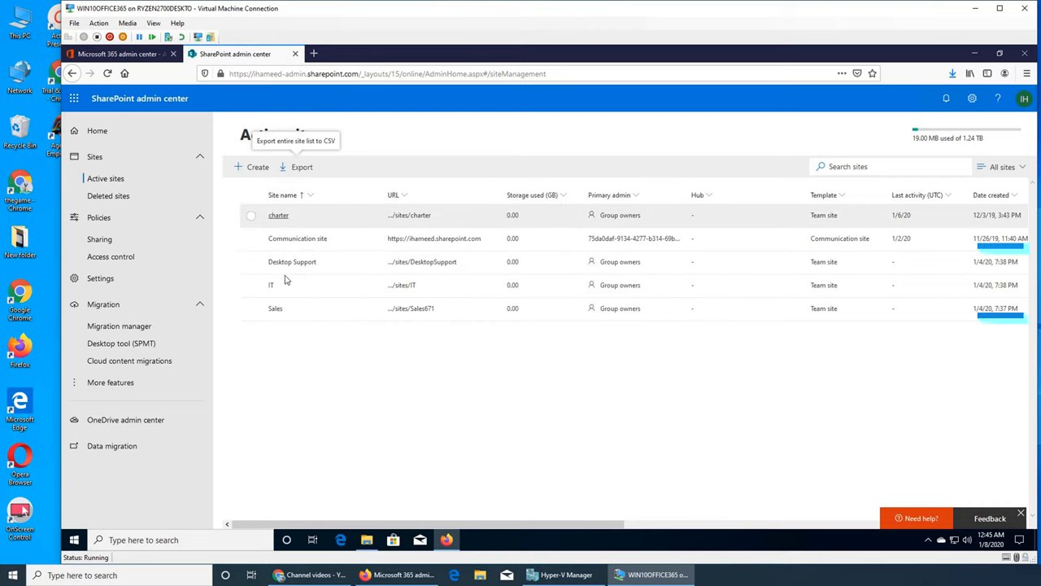
# Export the entire Active sites list to a CSV file.
pyautogui.click(275, 308)
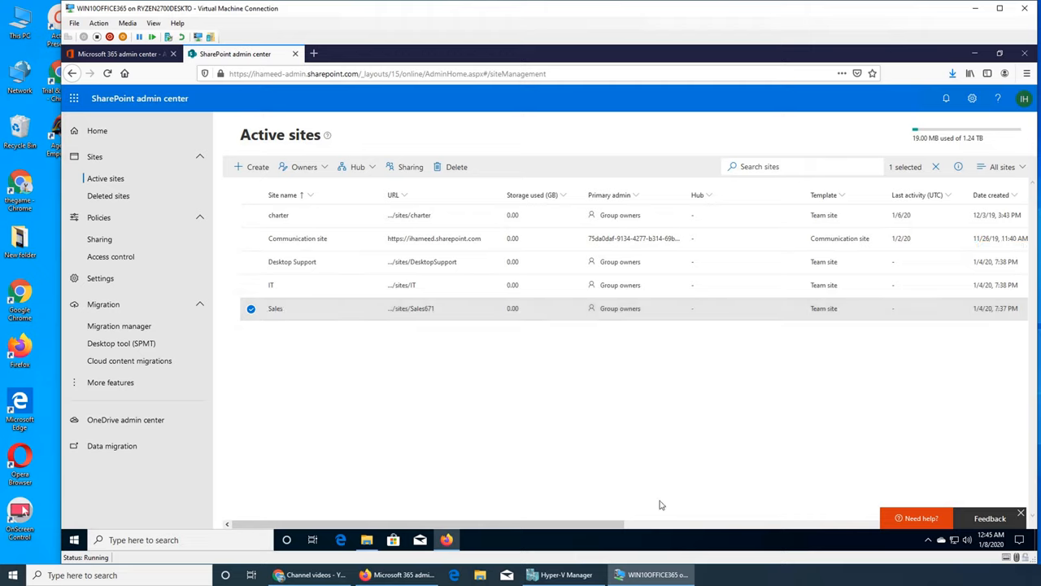
pyautogui.click(304, 166)
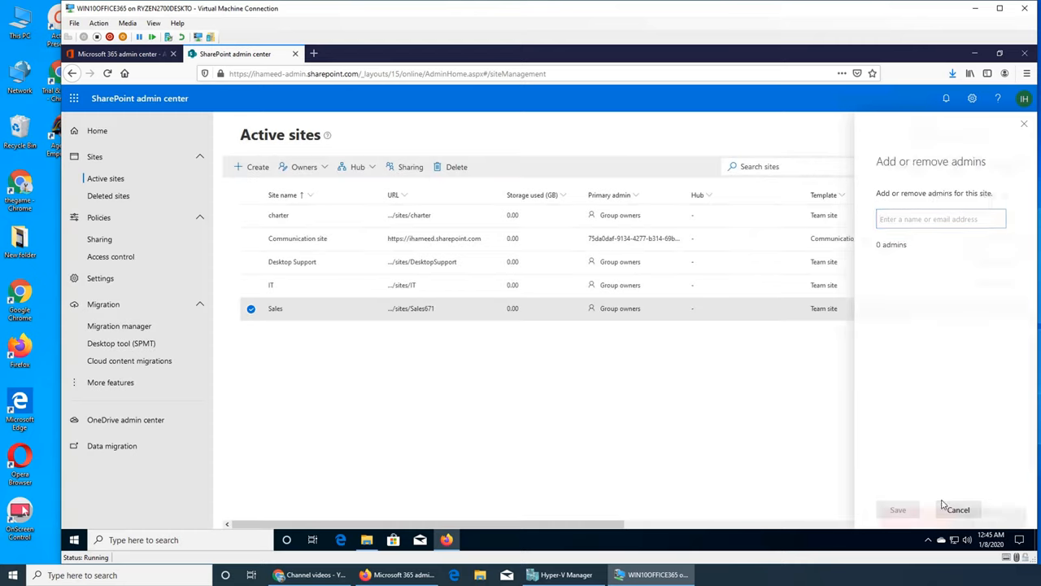
pyautogui.click(957, 509)
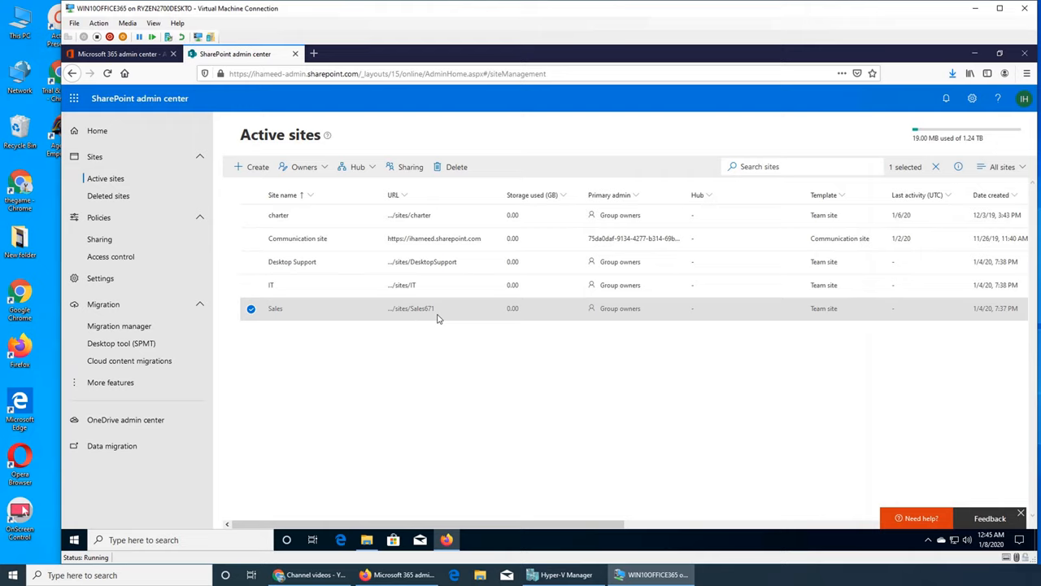
pyautogui.moveTo(980, 320)
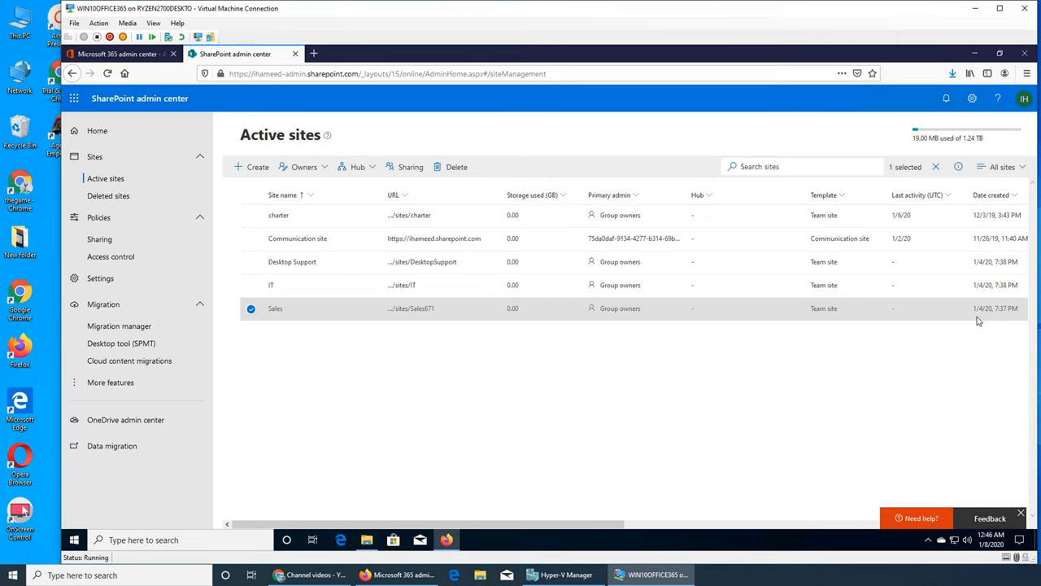
pyautogui.moveTo(993, 322)
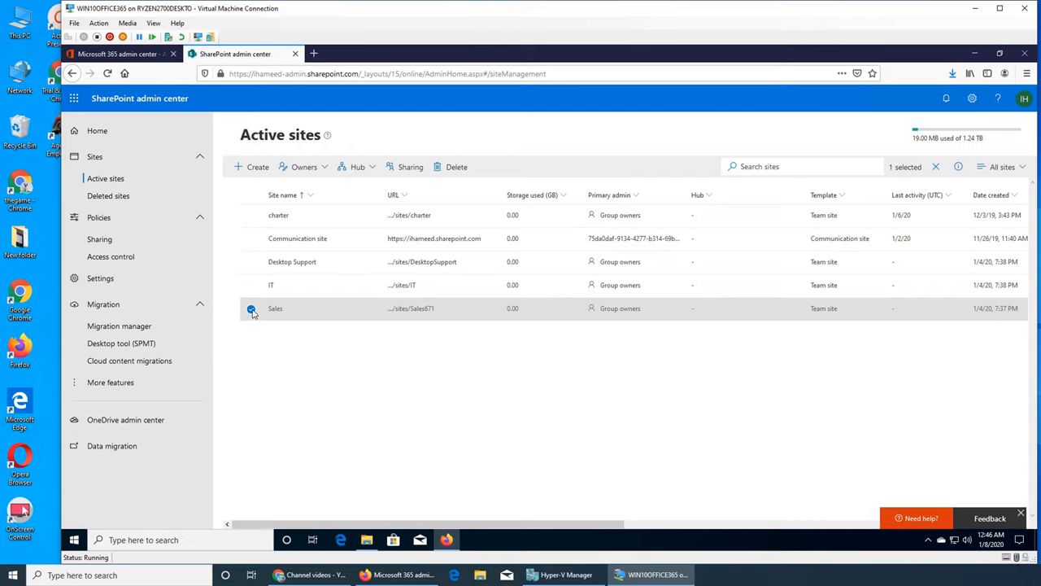
# Reselect the Sales site and open its Hub dropdown in the command bar.
pyautogui.click(250, 309)
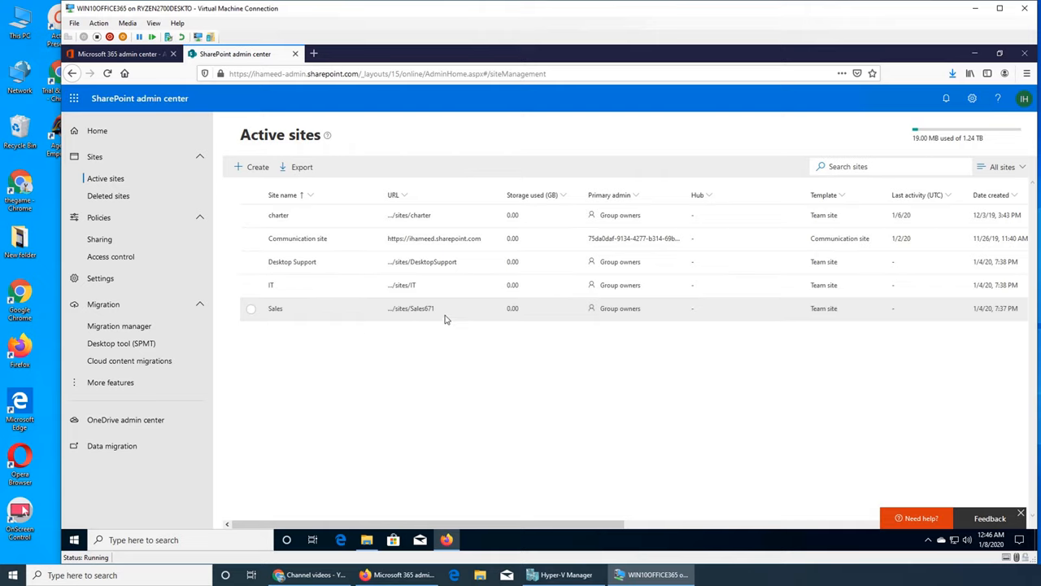
pyautogui.moveTo(301, 166)
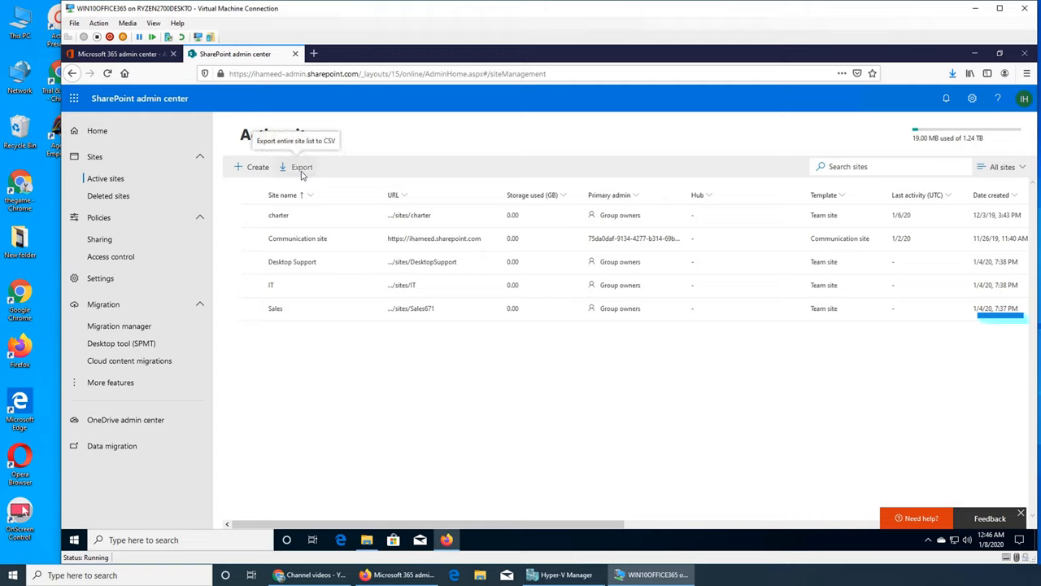
pyautogui.click(275, 307)
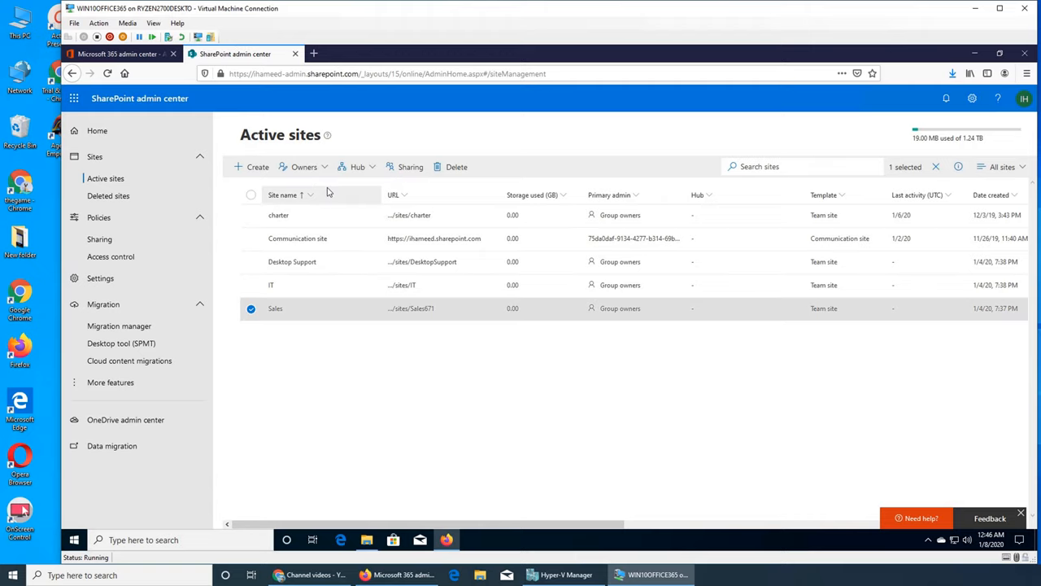
pyautogui.moveTo(358, 166)
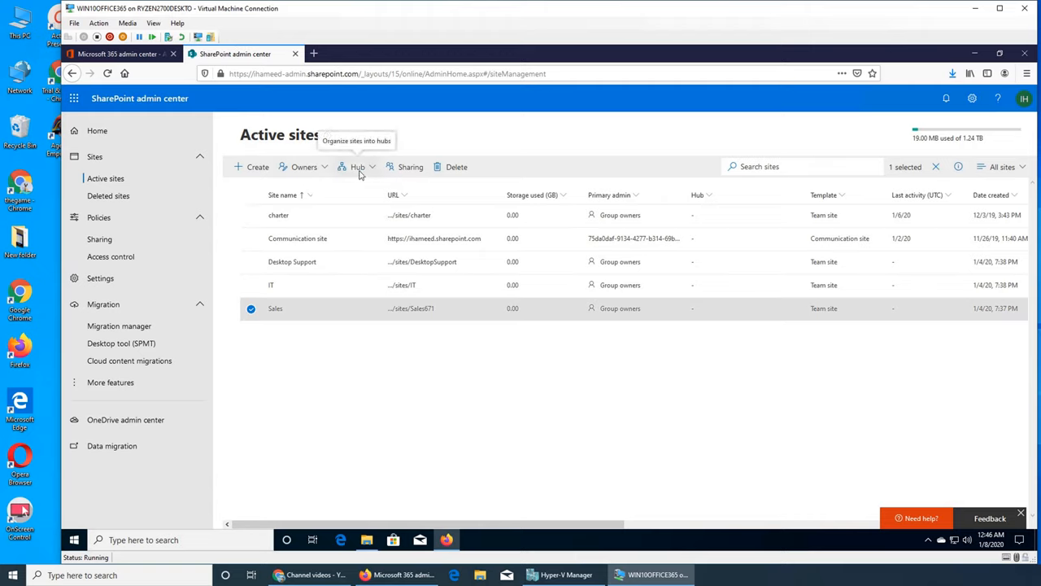
pyautogui.click(358, 166)
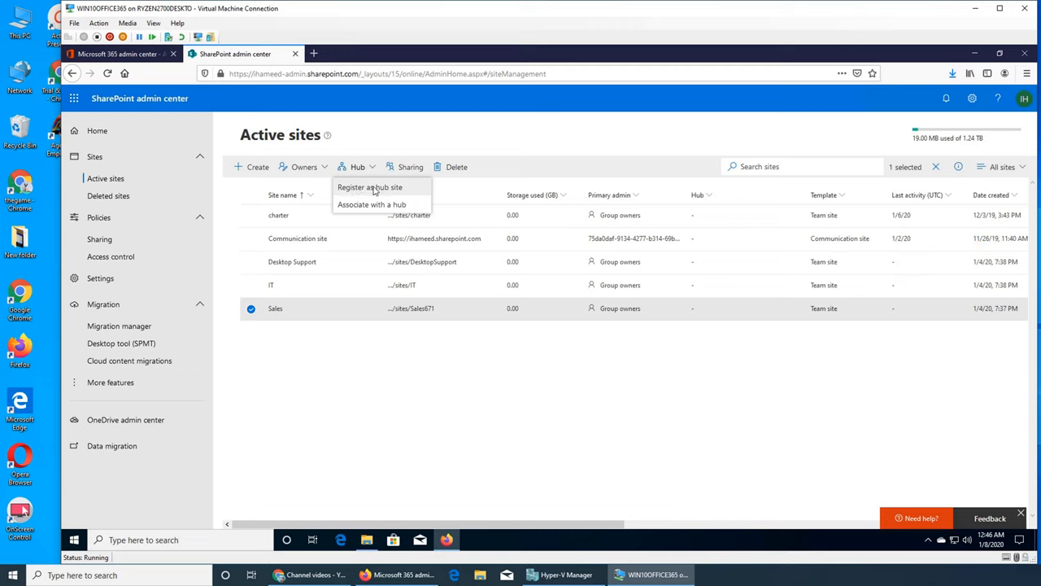
# Start registering Sales as a hub site, cancel the panel, then reopen the Hub choices.
pyautogui.click(371, 187)
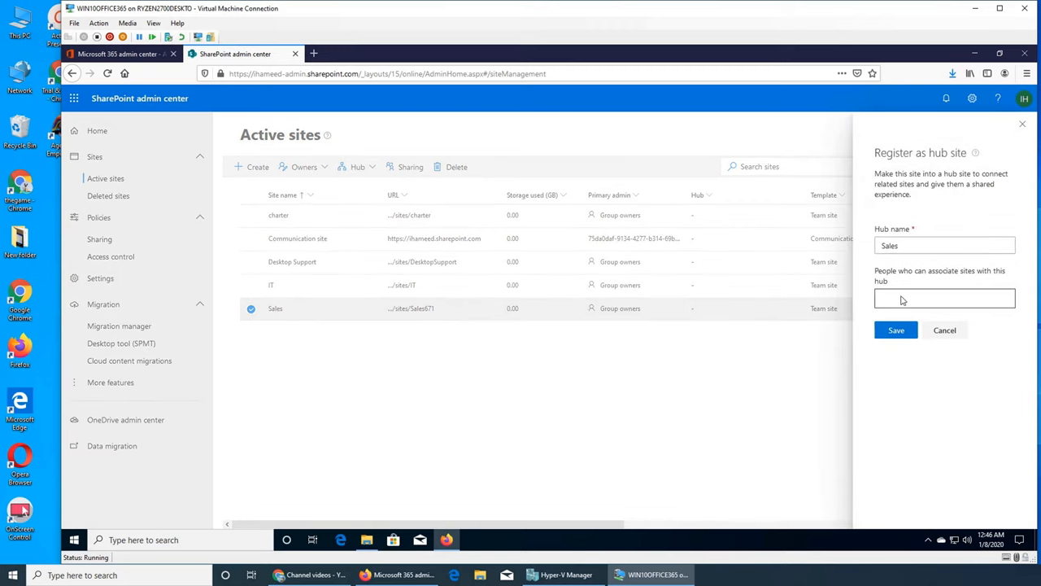
pyautogui.click(943, 329)
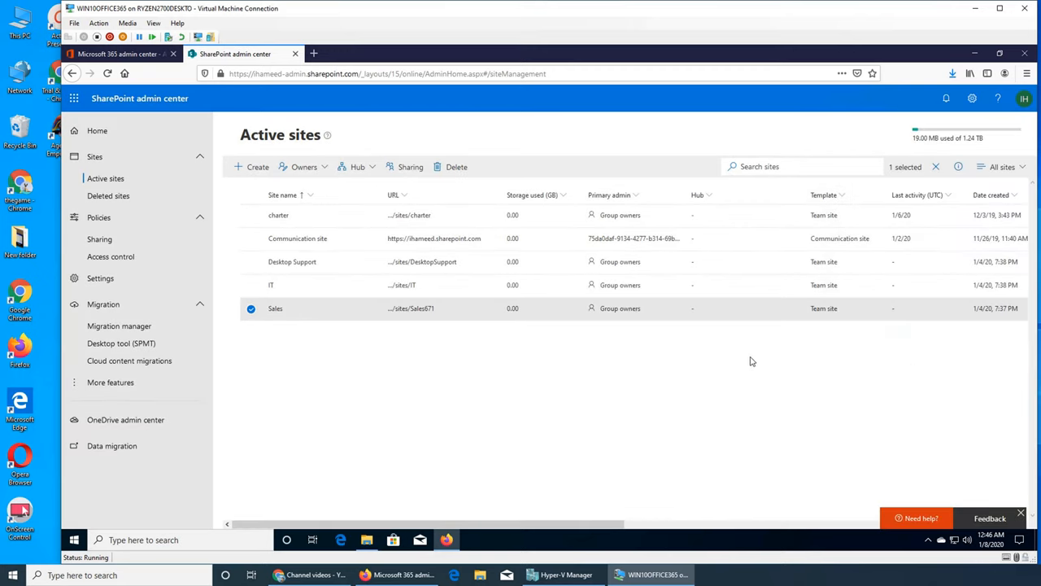
pyautogui.moveTo(716, 371)
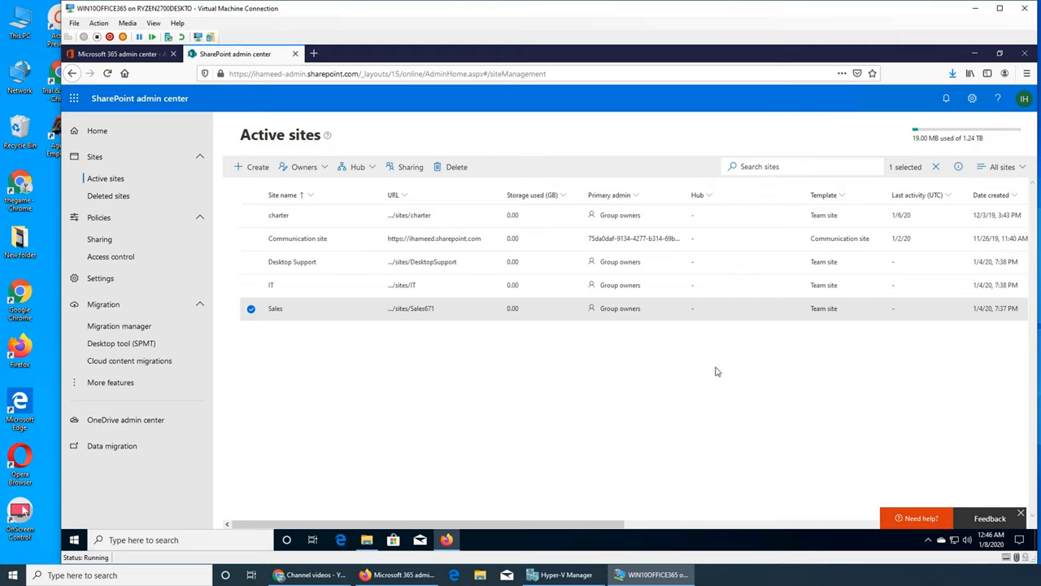
pyautogui.moveTo(833, 433)
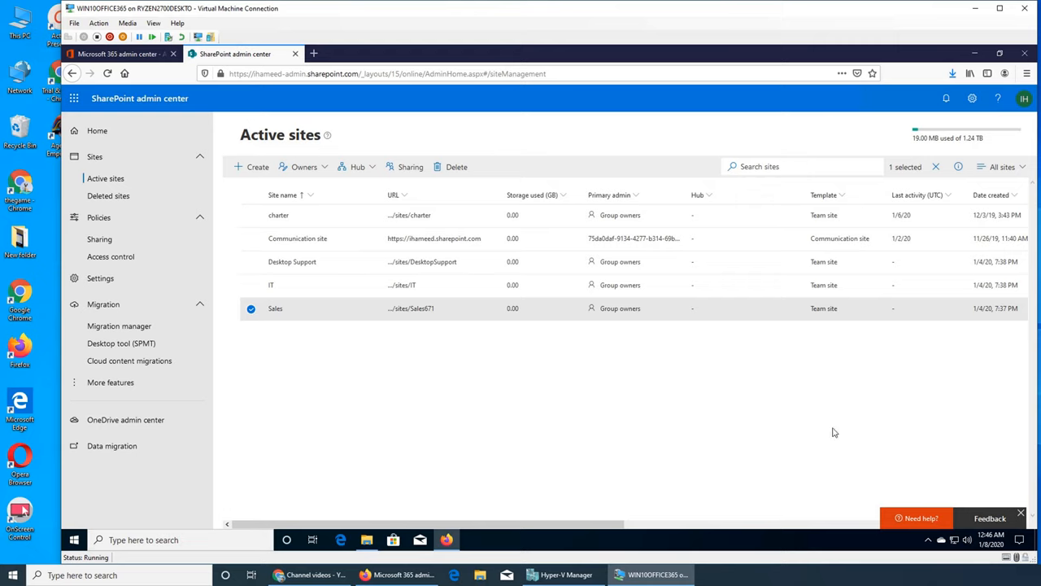
pyautogui.moveTo(872, 369)
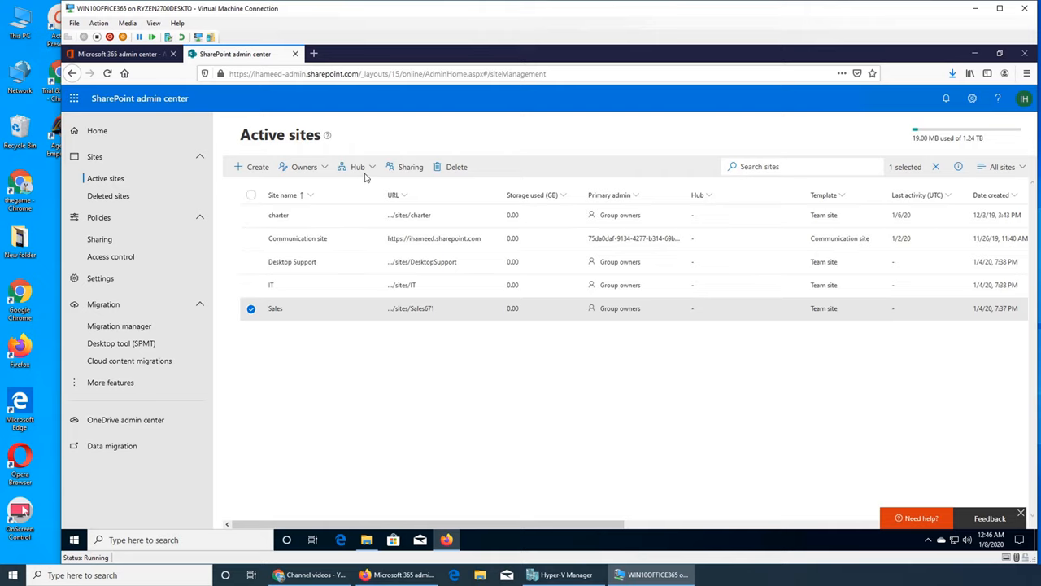
pyautogui.click(358, 166)
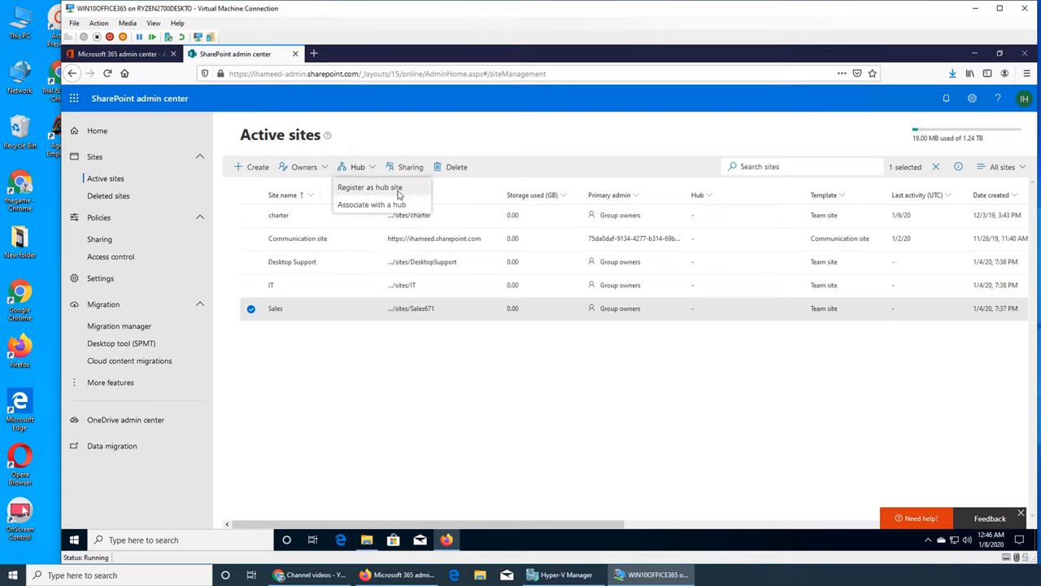
pyautogui.moveTo(551, 430)
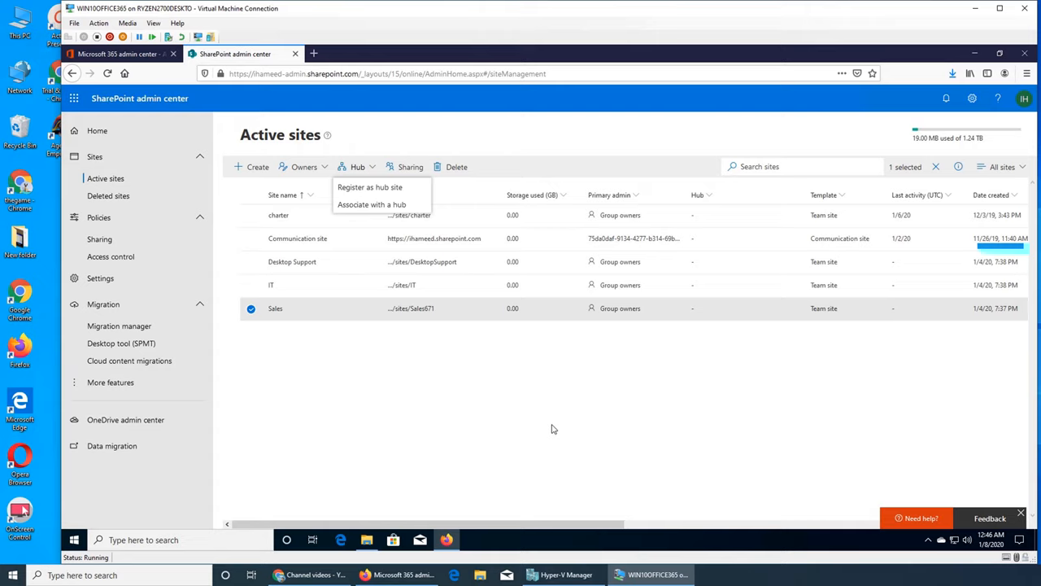
pyautogui.moveTo(560, 376)
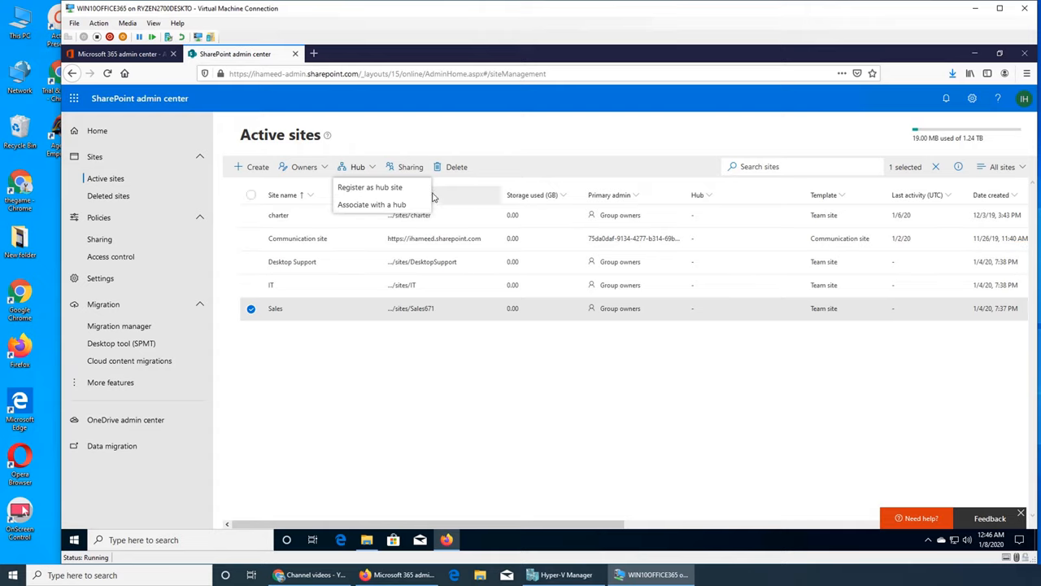
pyautogui.click(371, 205)
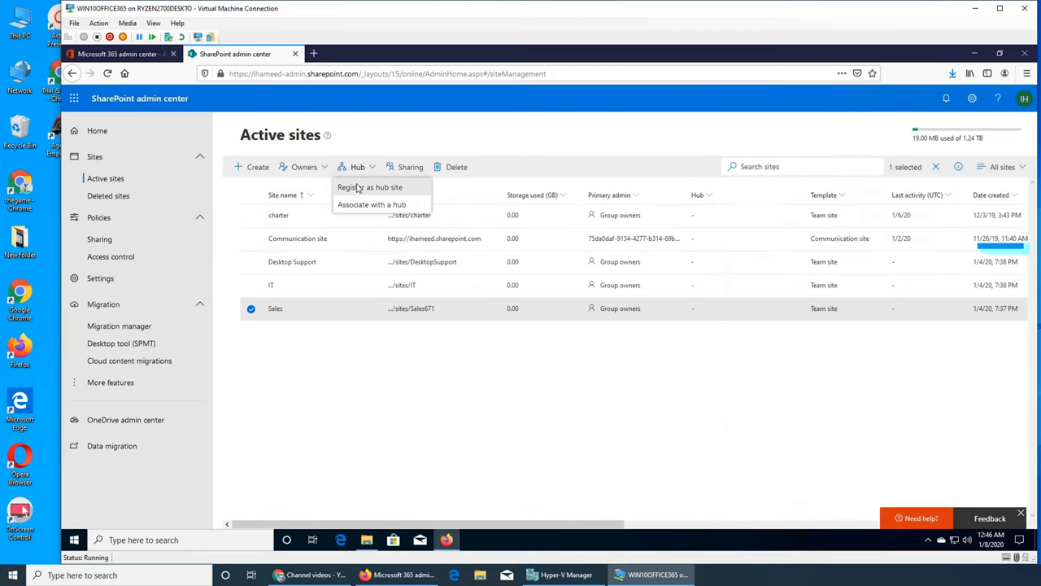
pyautogui.click(371, 187)
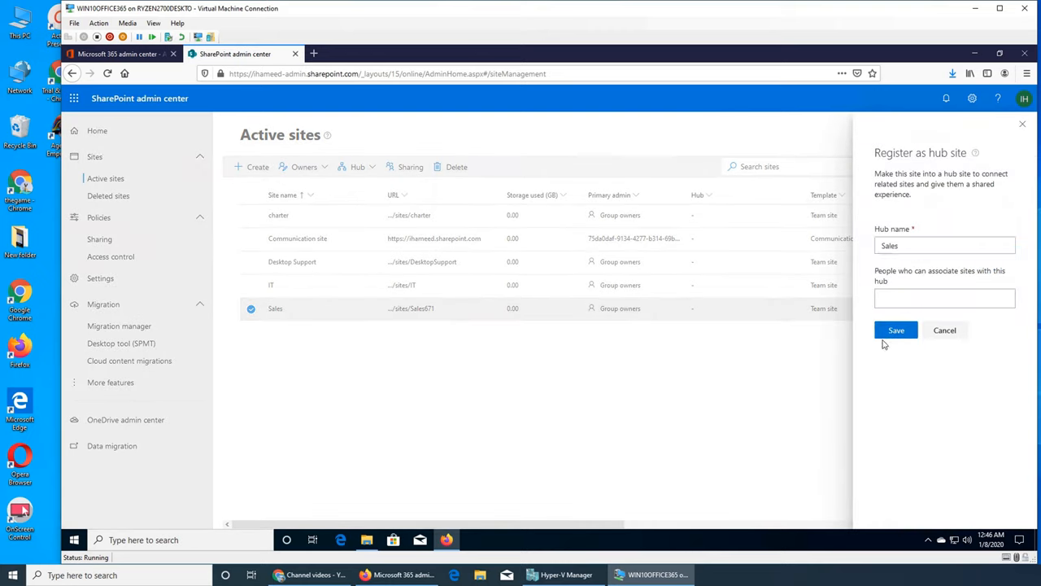
pyautogui.click(944, 297)
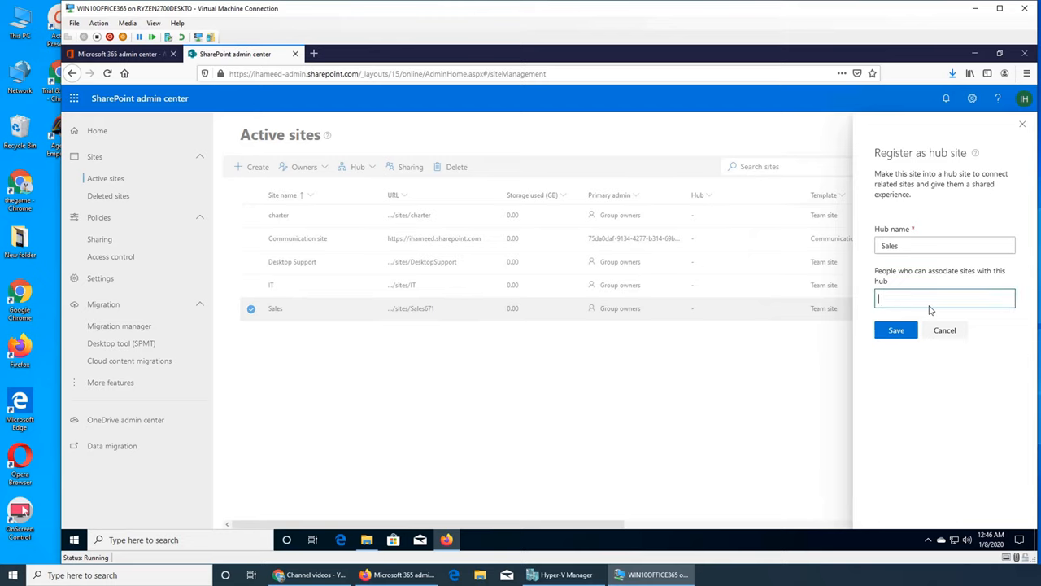
pyautogui.moveTo(955, 345)
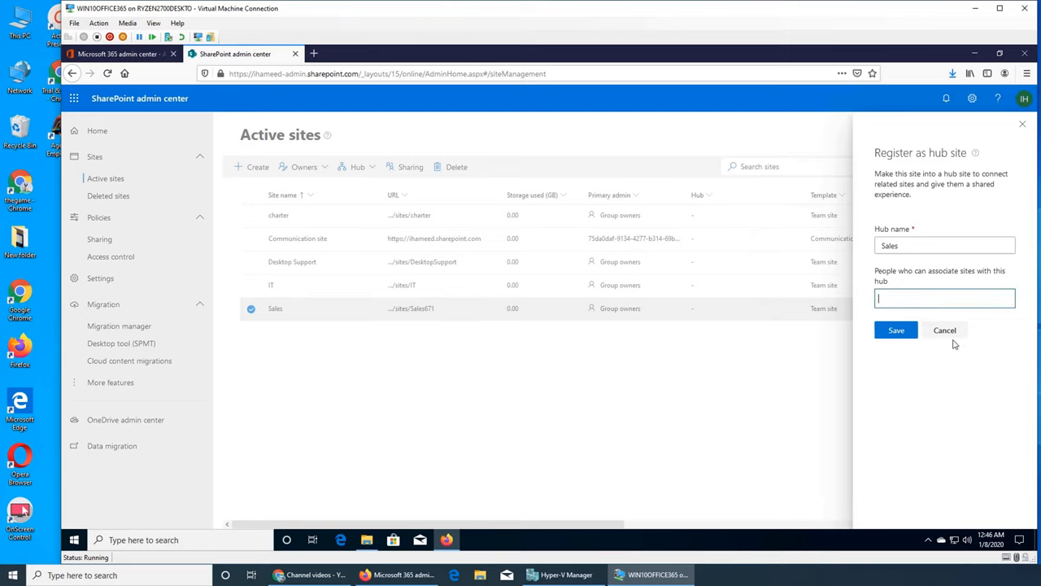
pyautogui.write('a')
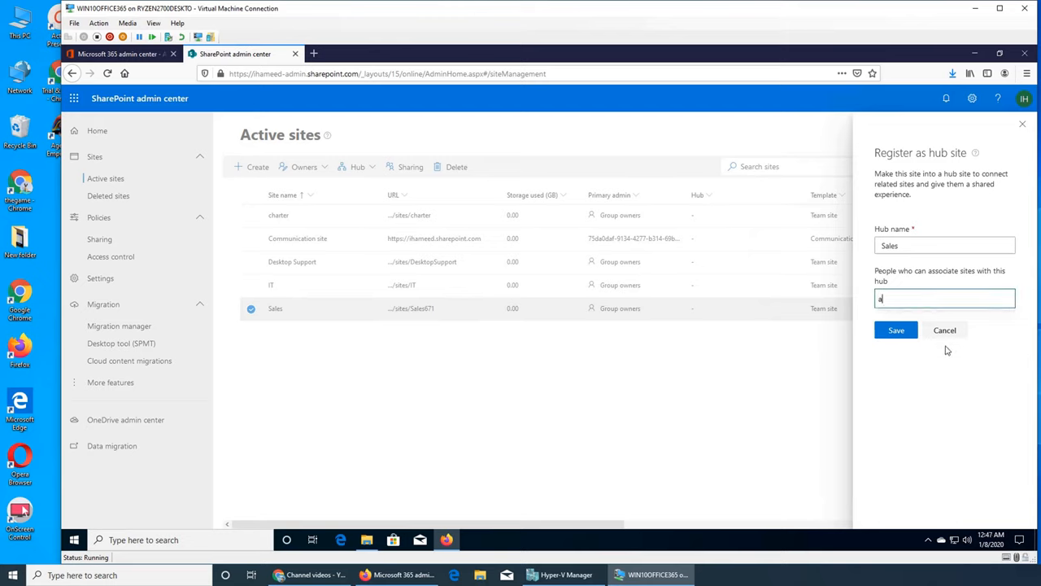
pyautogui.write('li')
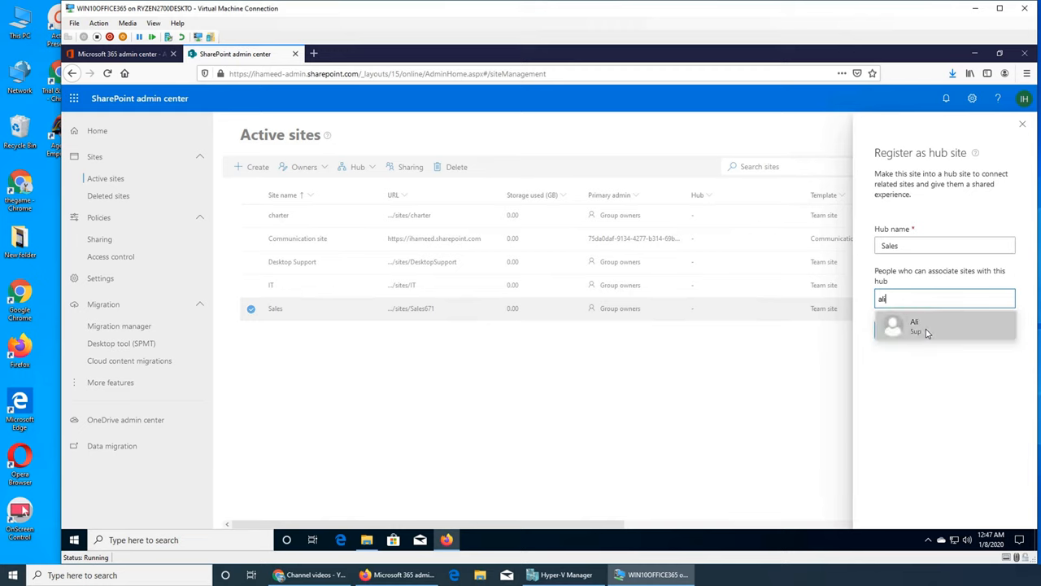
pyautogui.click(1021, 123)
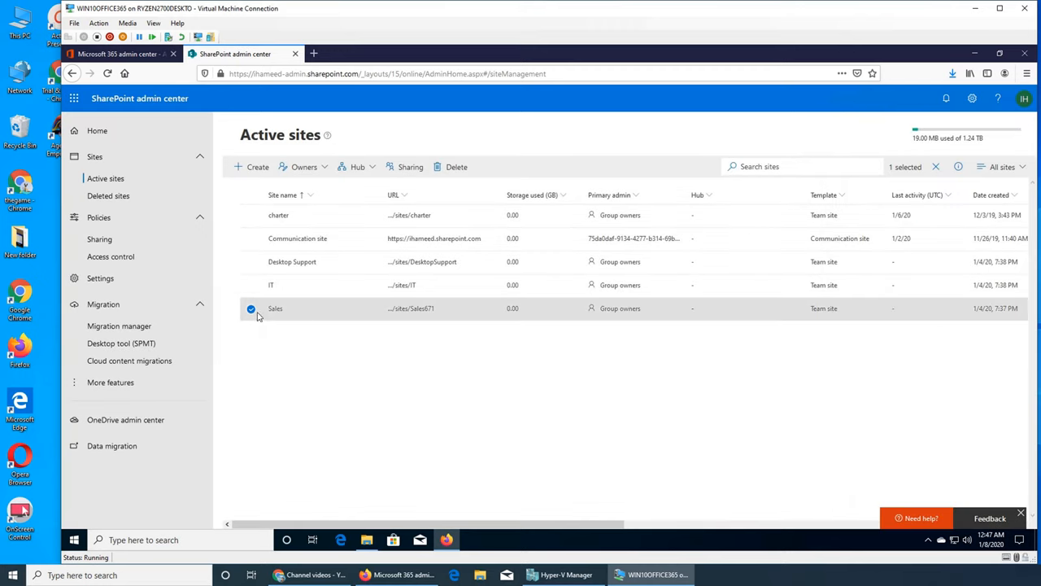
pyautogui.click(251, 309)
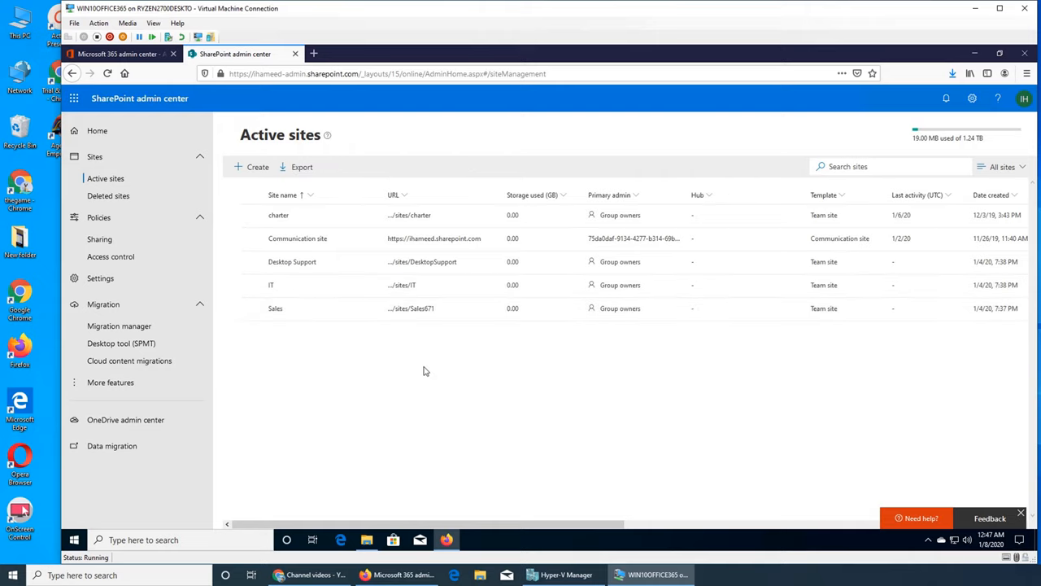
pyautogui.moveTo(638, 361)
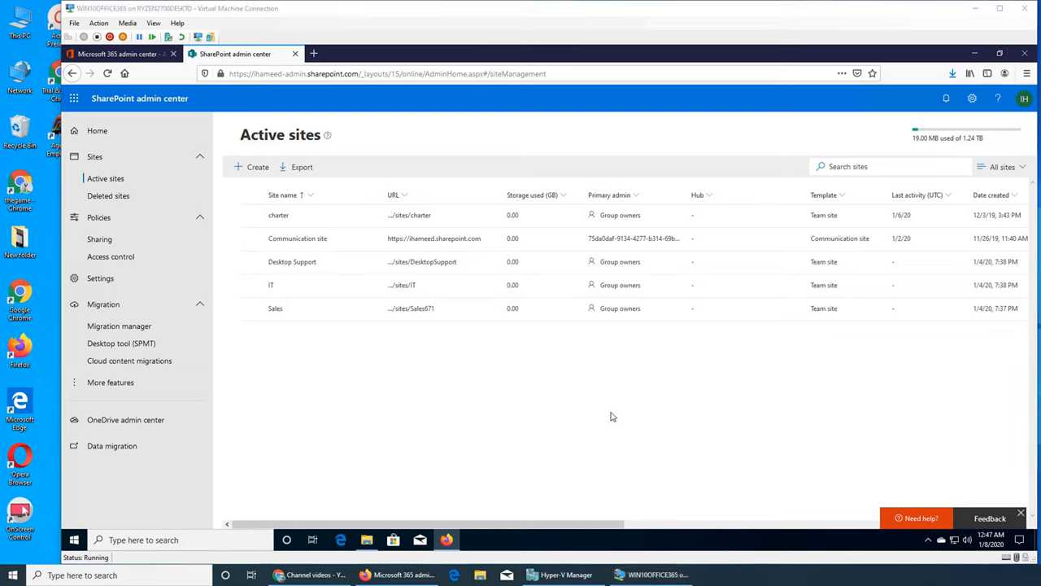
pyautogui.moveTo(746, 373)
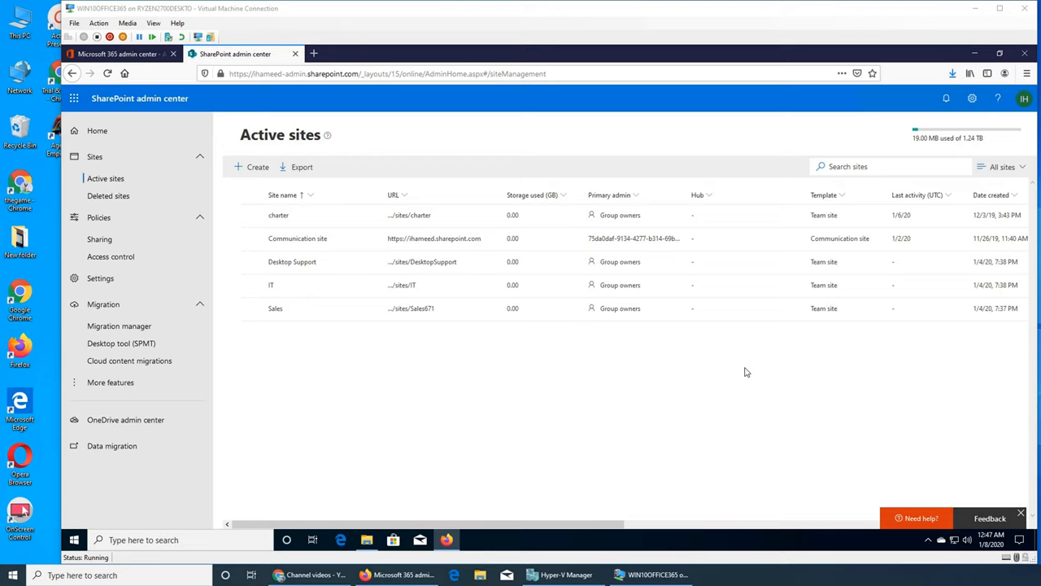
pyautogui.moveTo(702, 403)
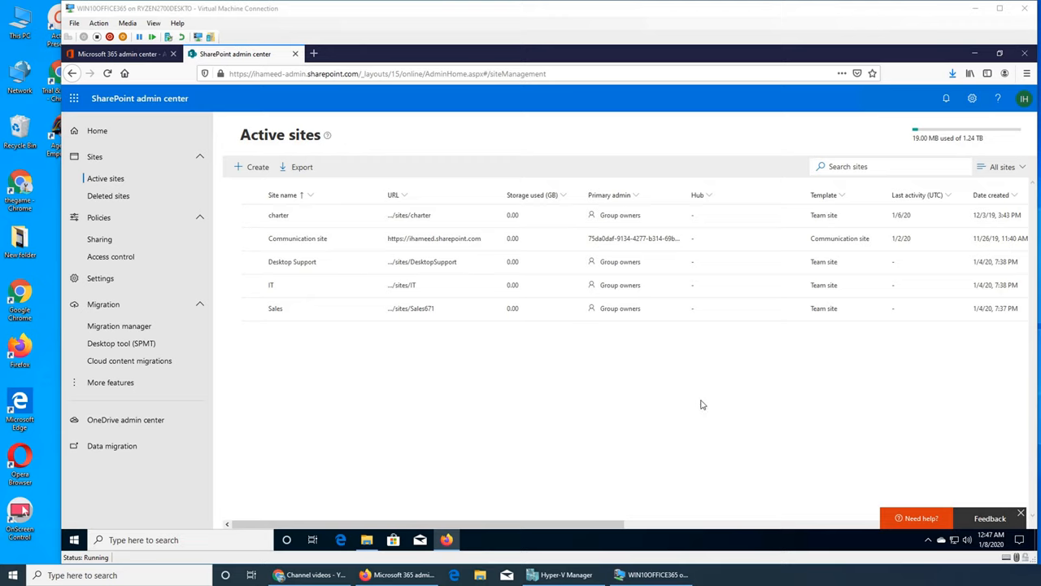
pyautogui.moveTo(800, 407)
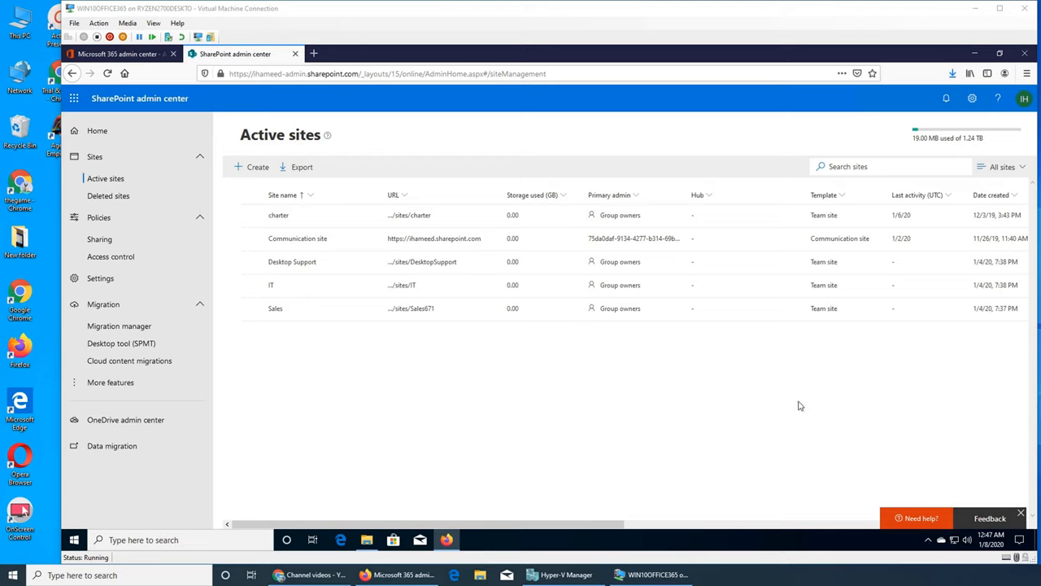
pyautogui.moveTo(647, 379)
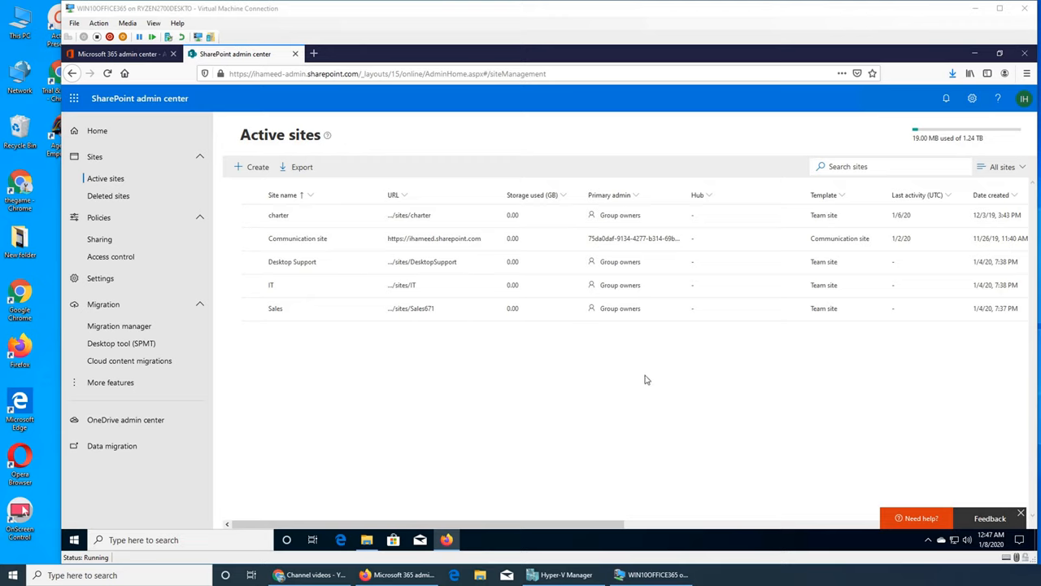
pyautogui.moveTo(454, 361)
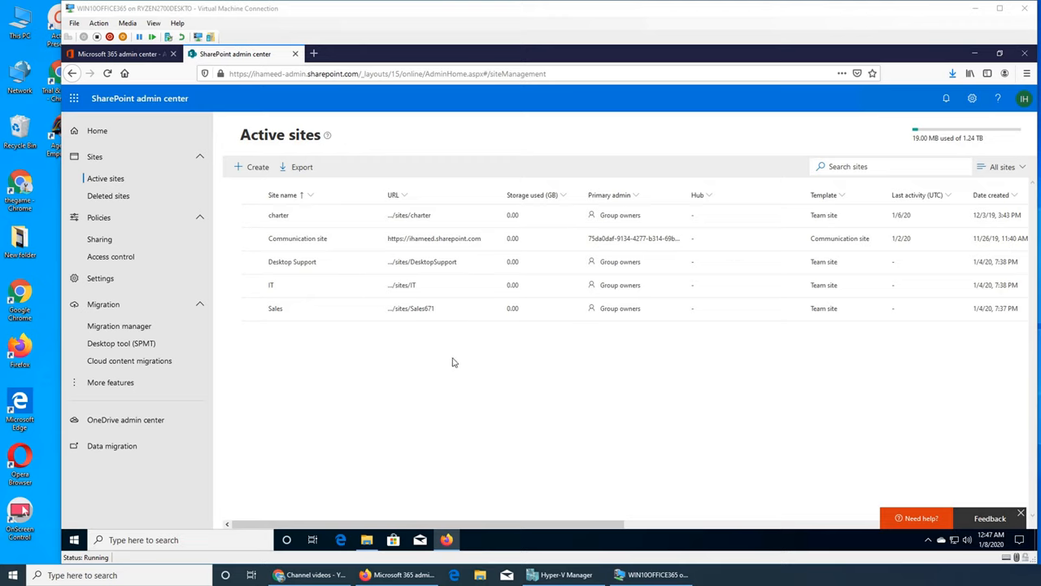
pyautogui.moveTo(261, 334)
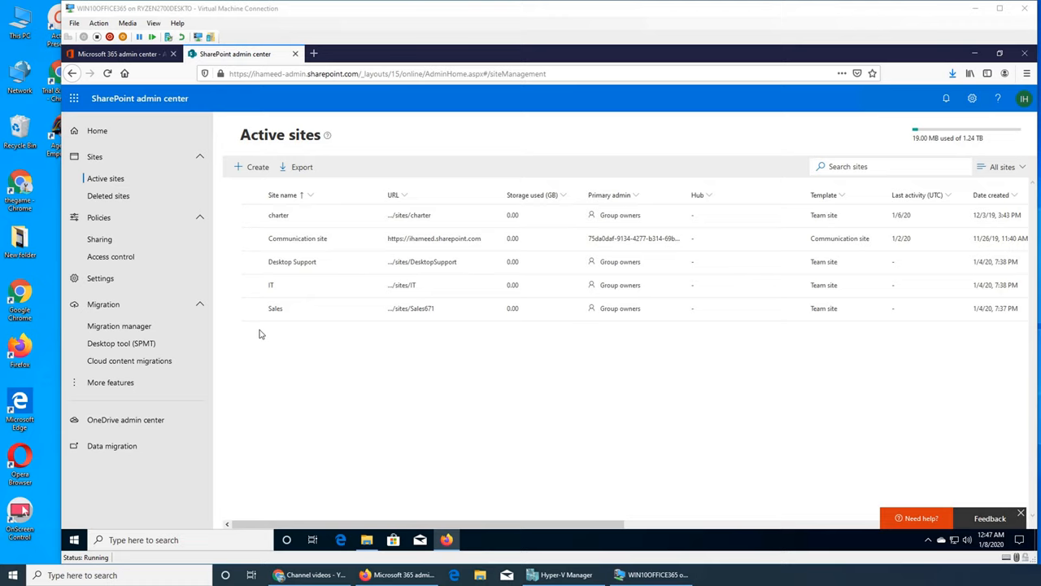
pyautogui.moveTo(344, 352)
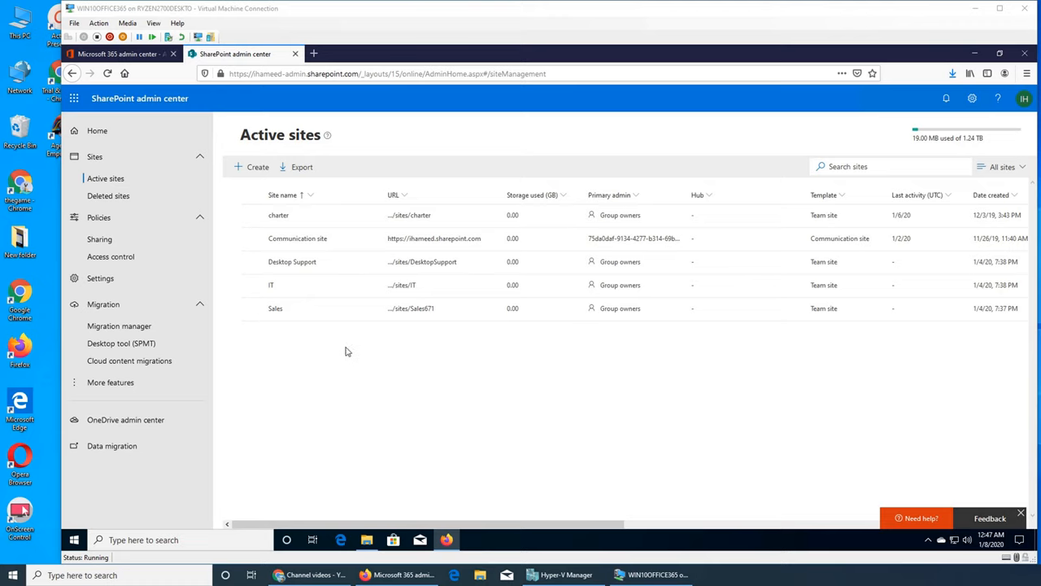
pyautogui.moveTo(406, 354)
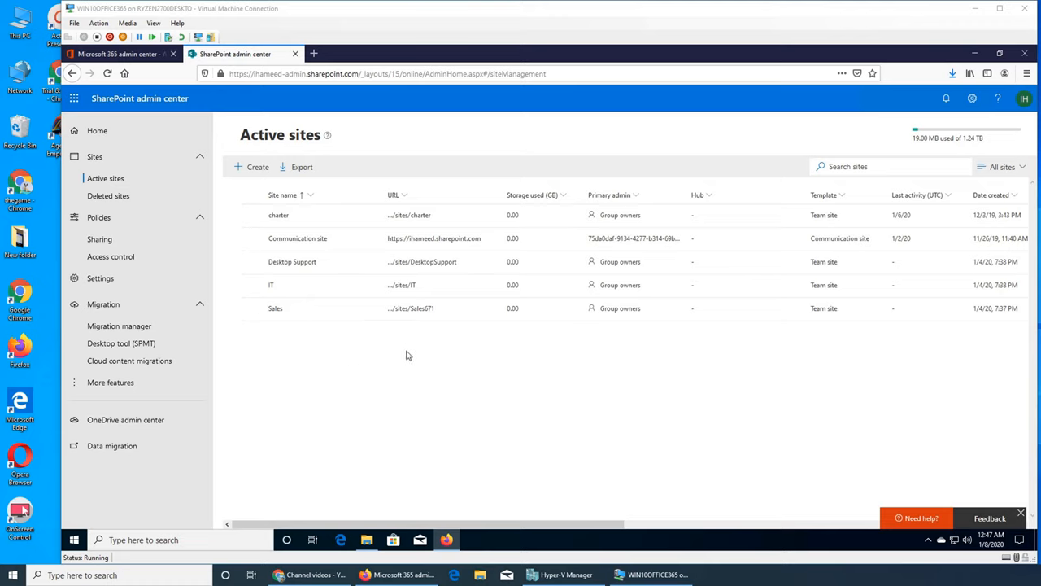
pyautogui.moveTo(354, 387)
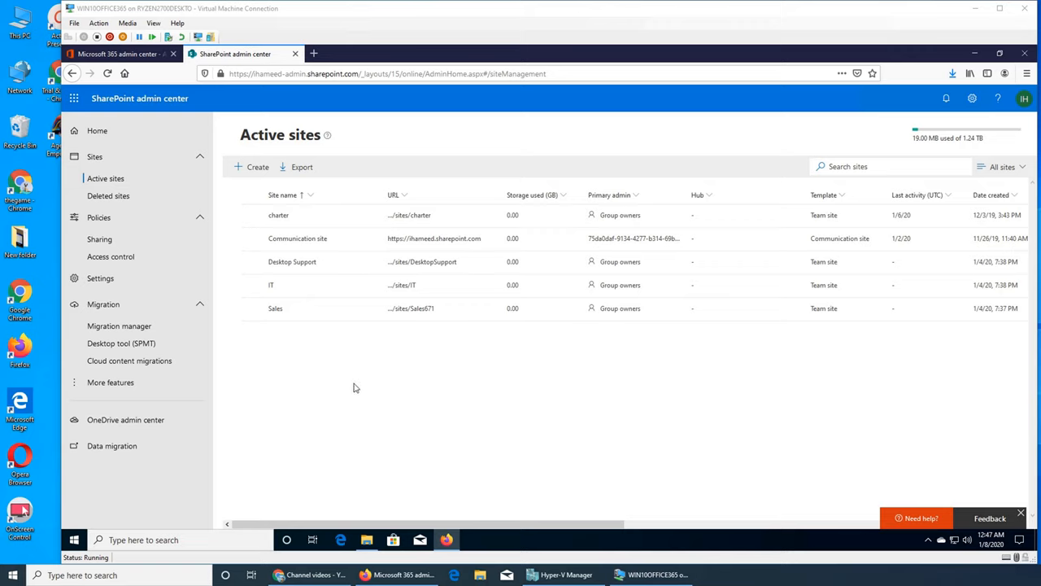
pyautogui.moveTo(361, 382)
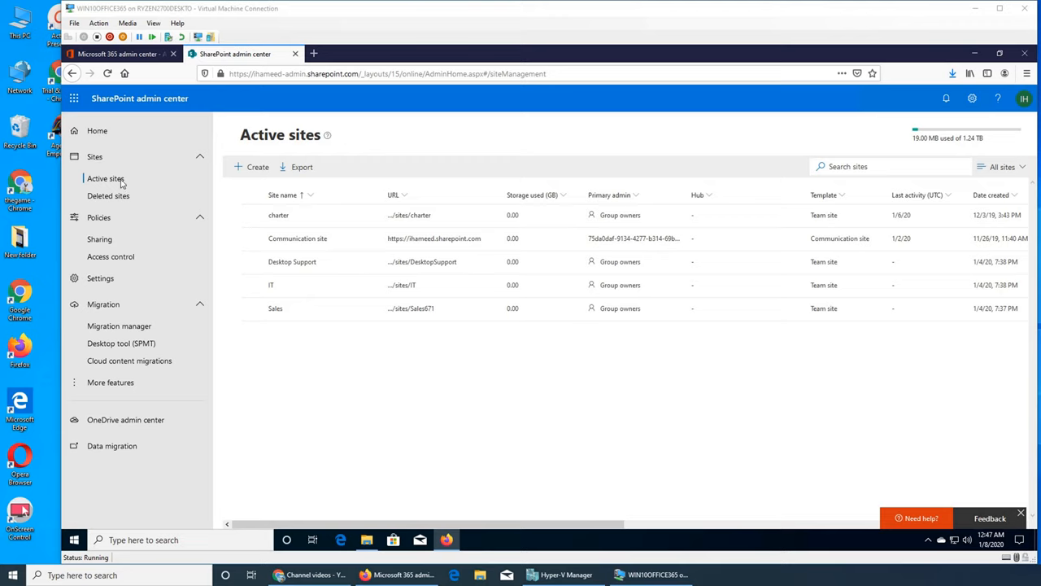
pyautogui.moveTo(99, 226)
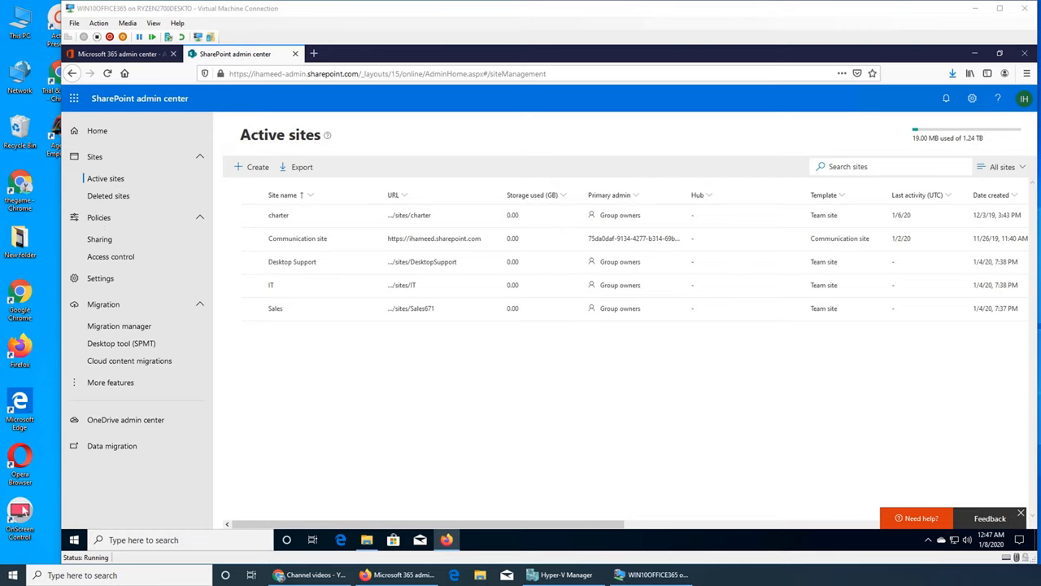
pyautogui.moveTo(820, 407)
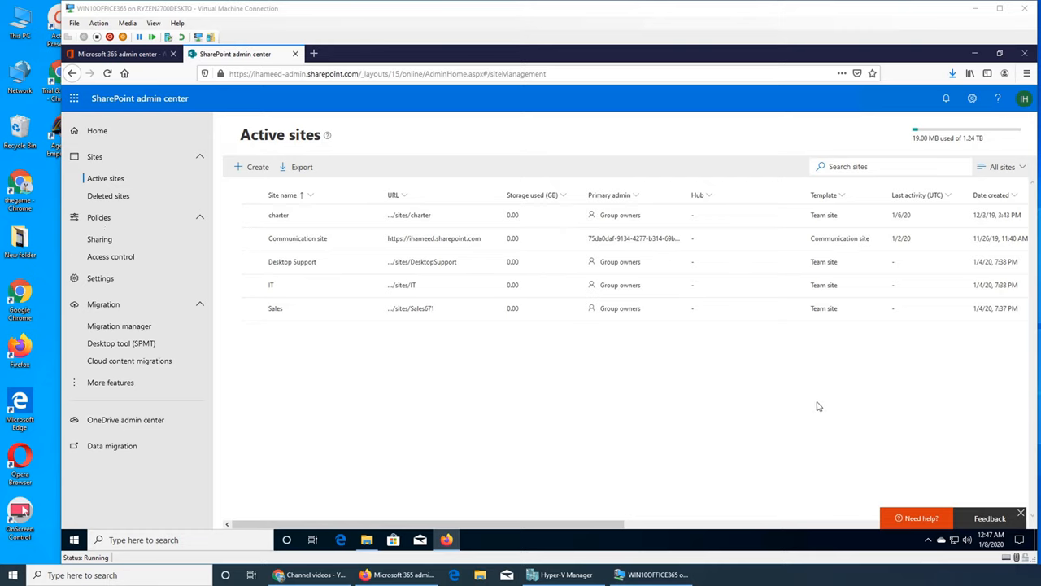